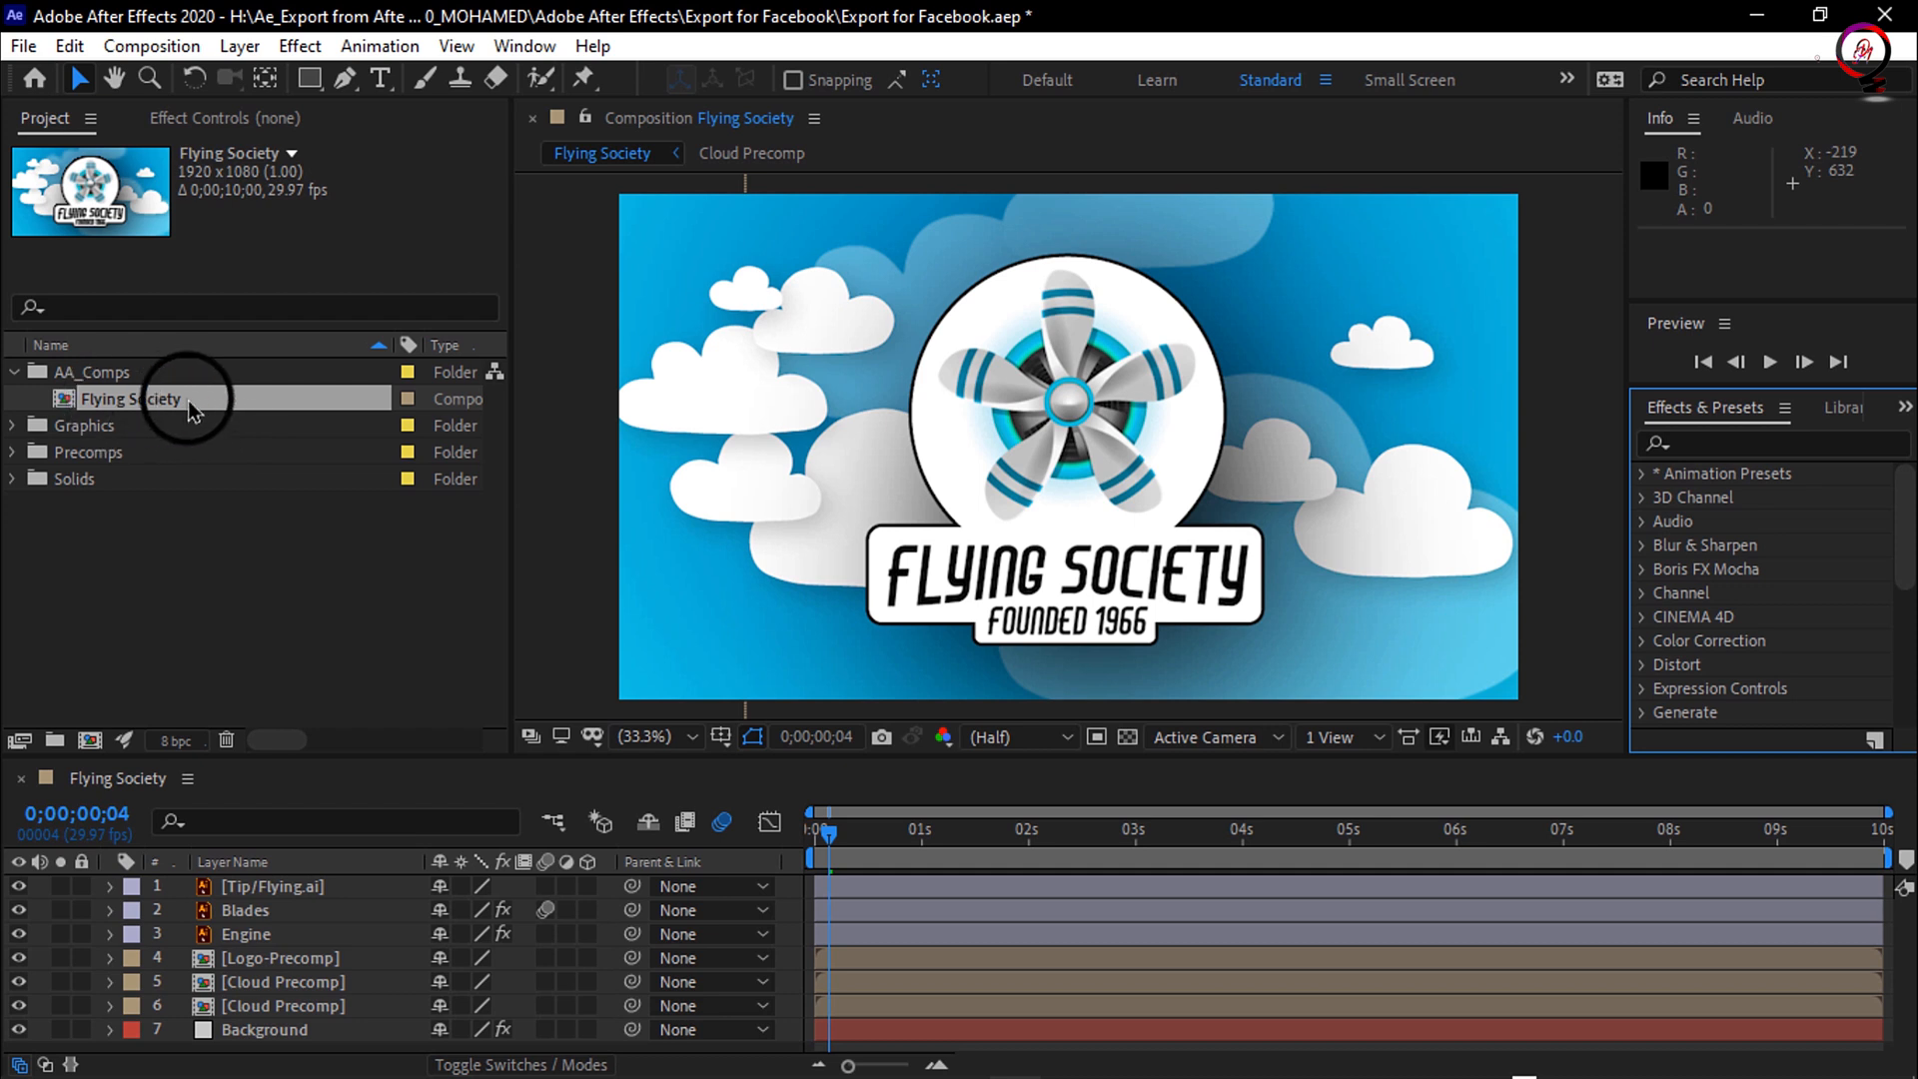
pyautogui.moveTo(220, 409)
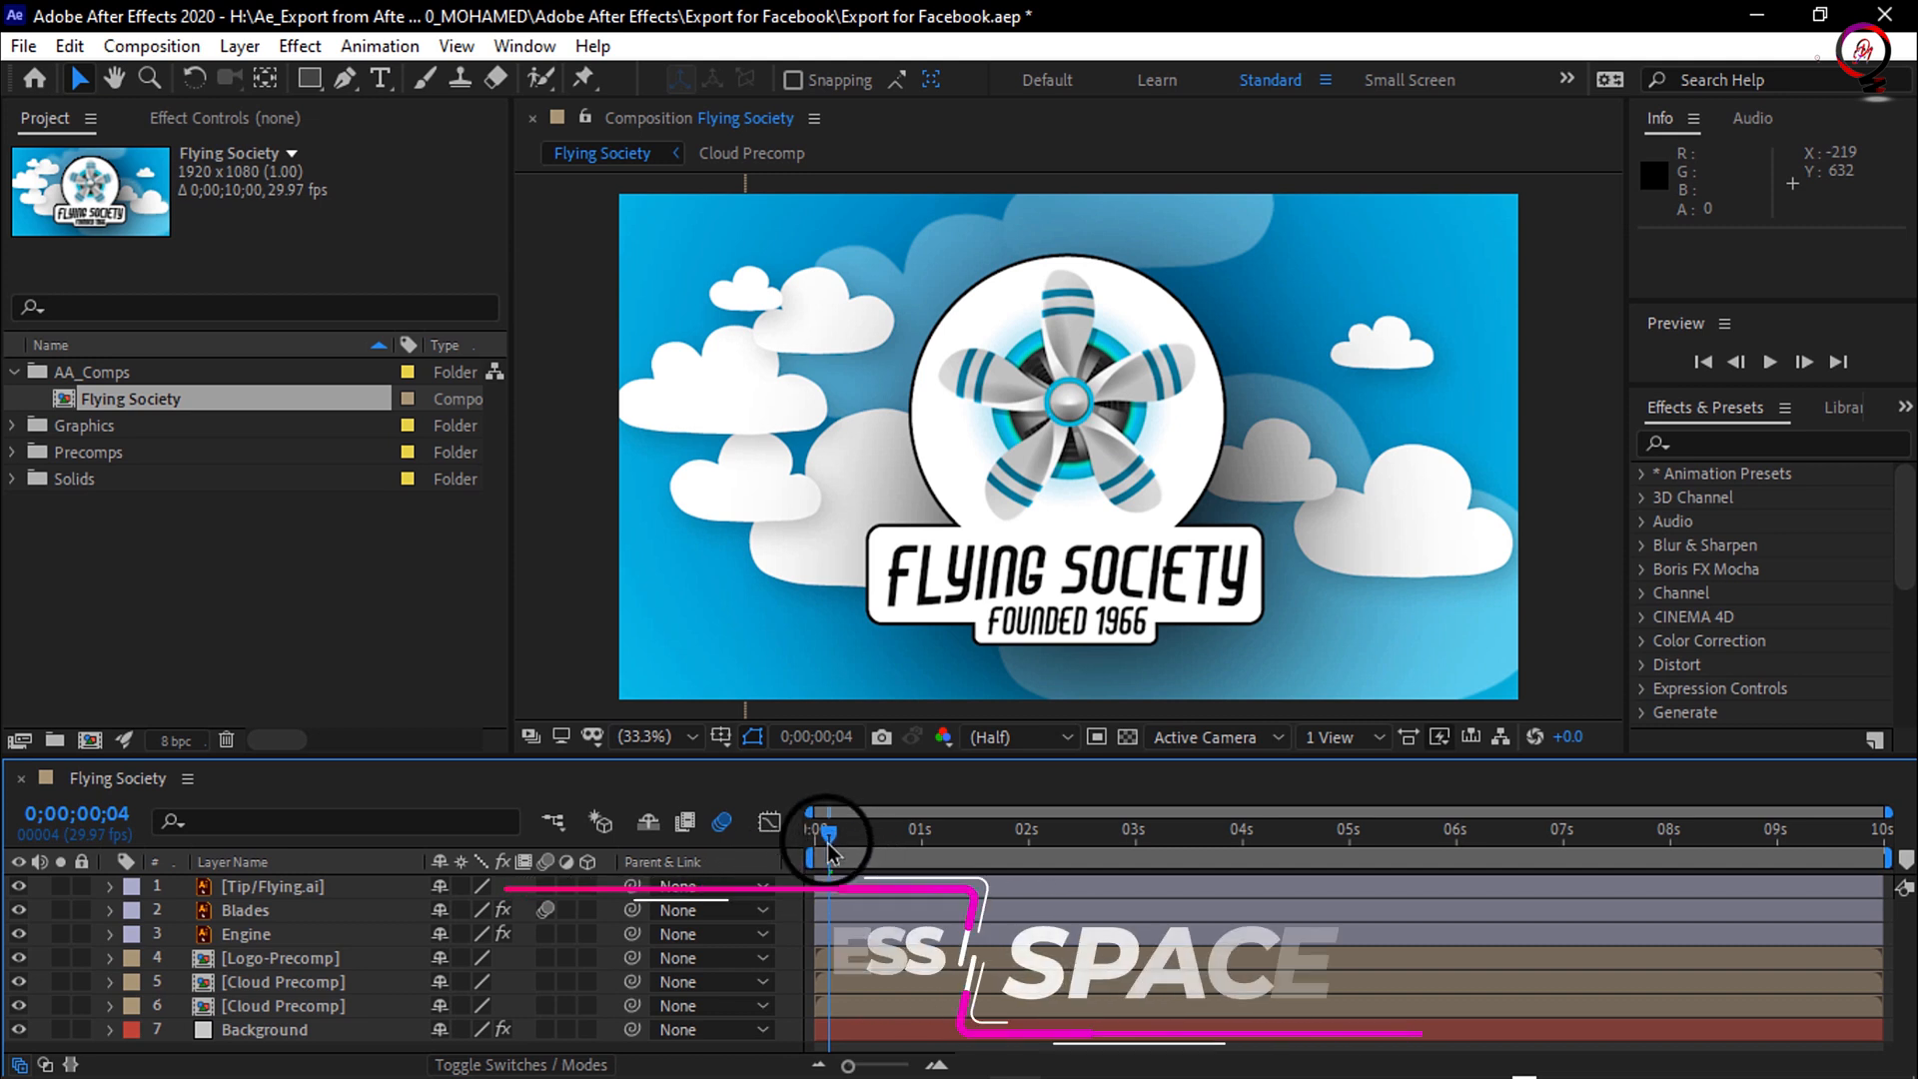
# Step: Preview the Flying Society composition animation and stop playback
pyautogui.press('space')
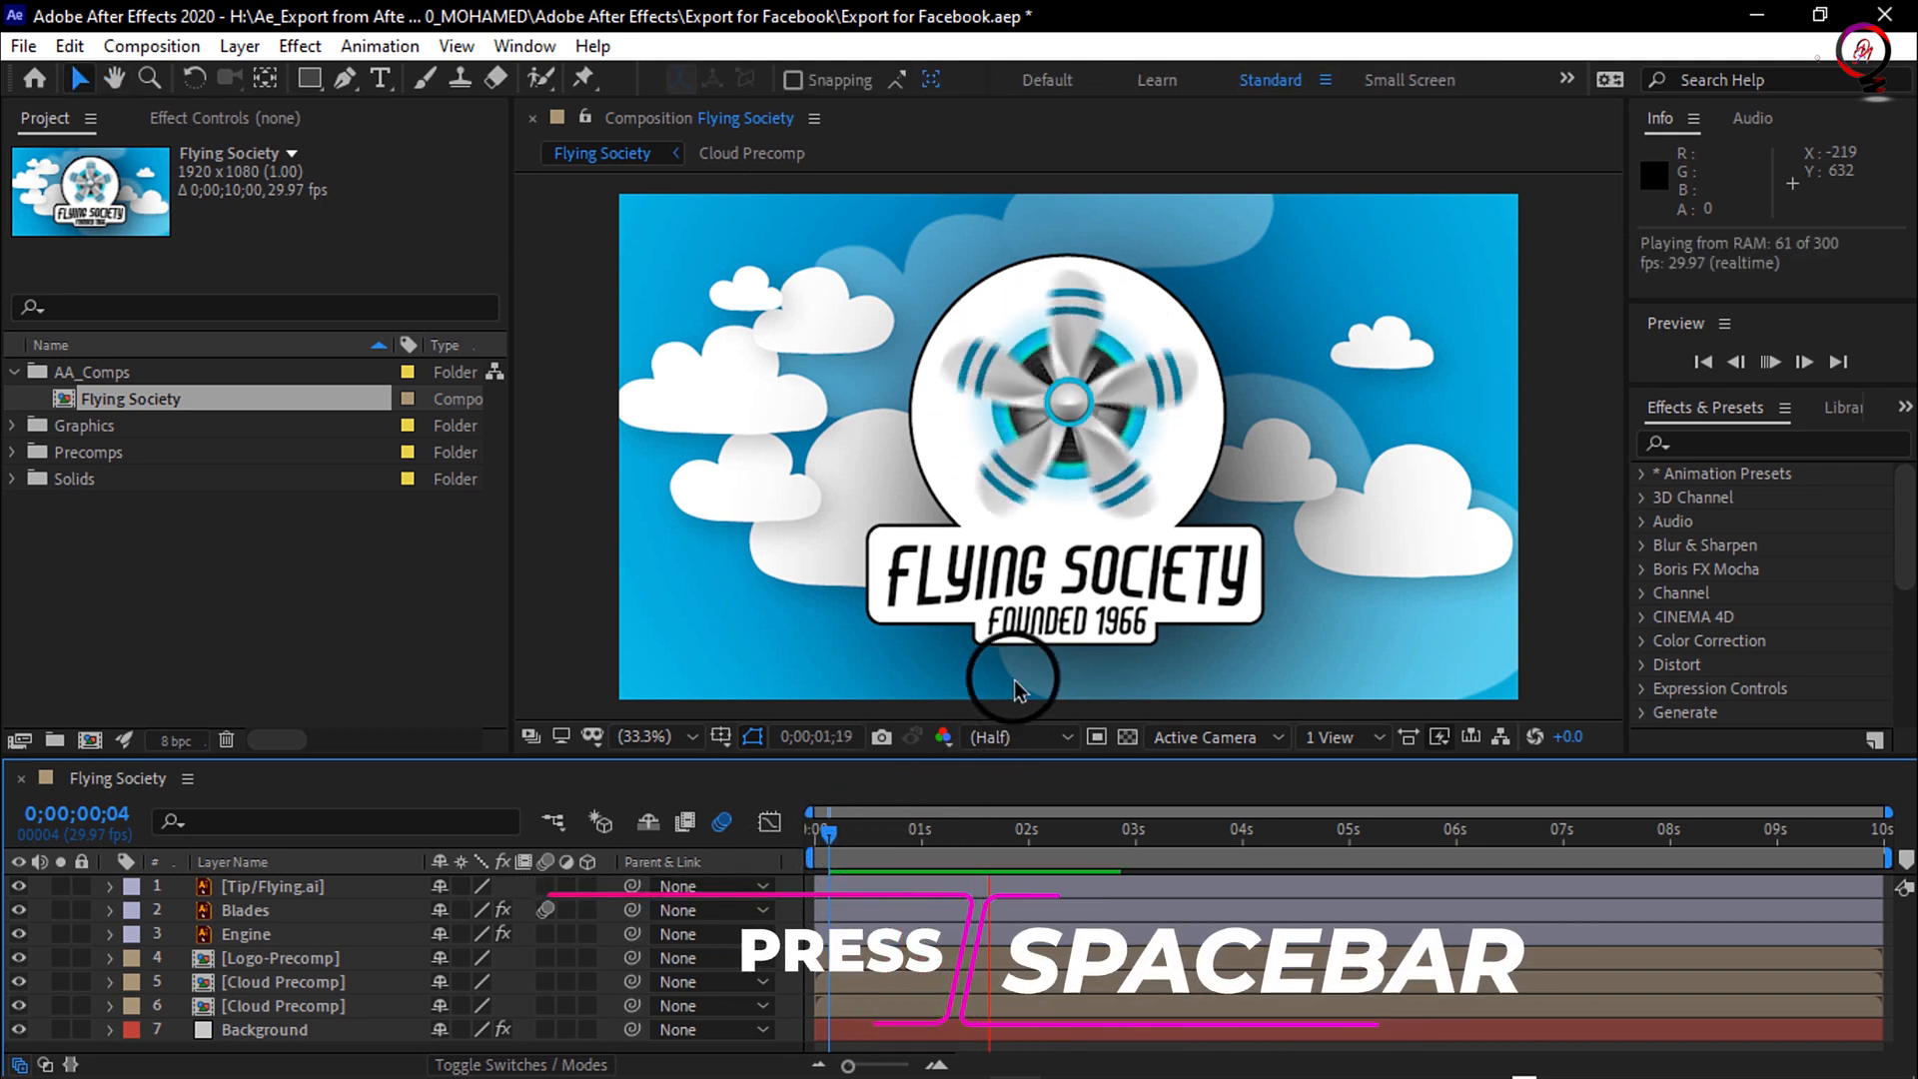
pyautogui.press('space')
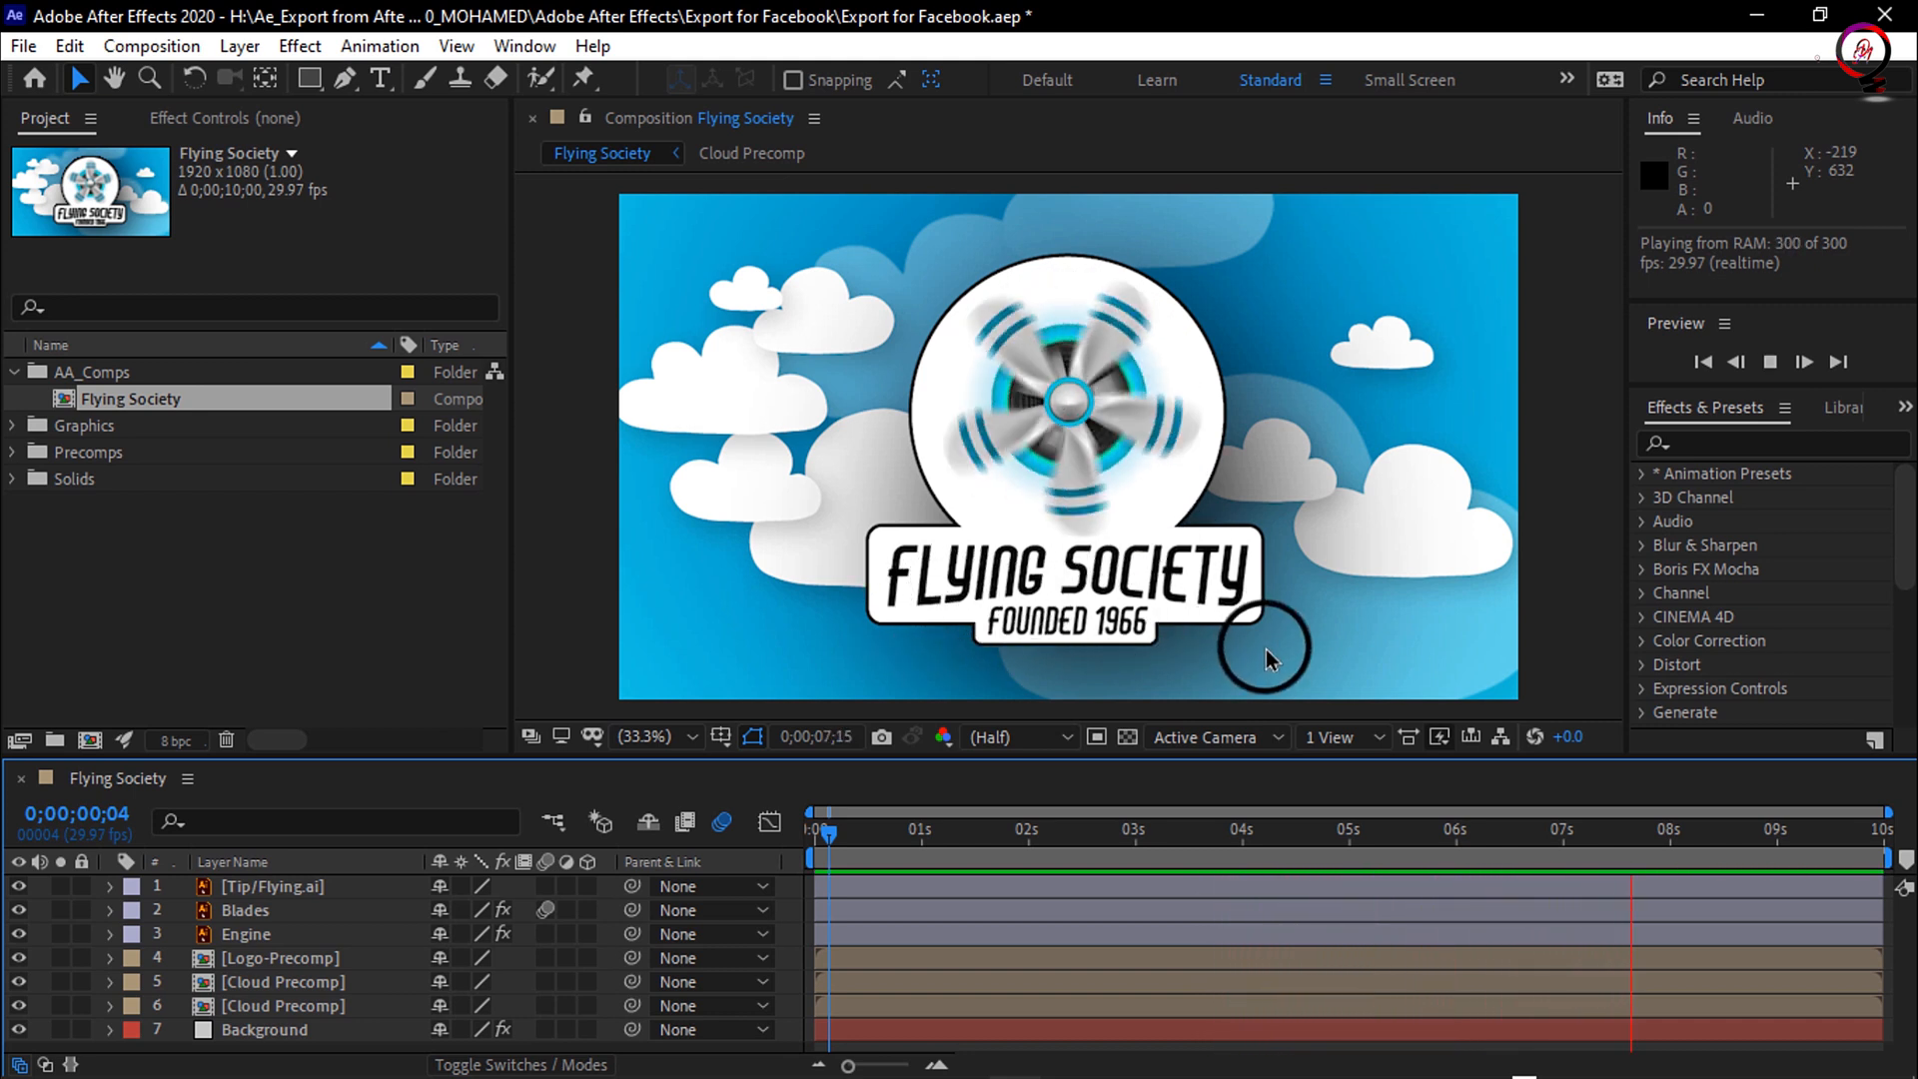
pyautogui.press('space')
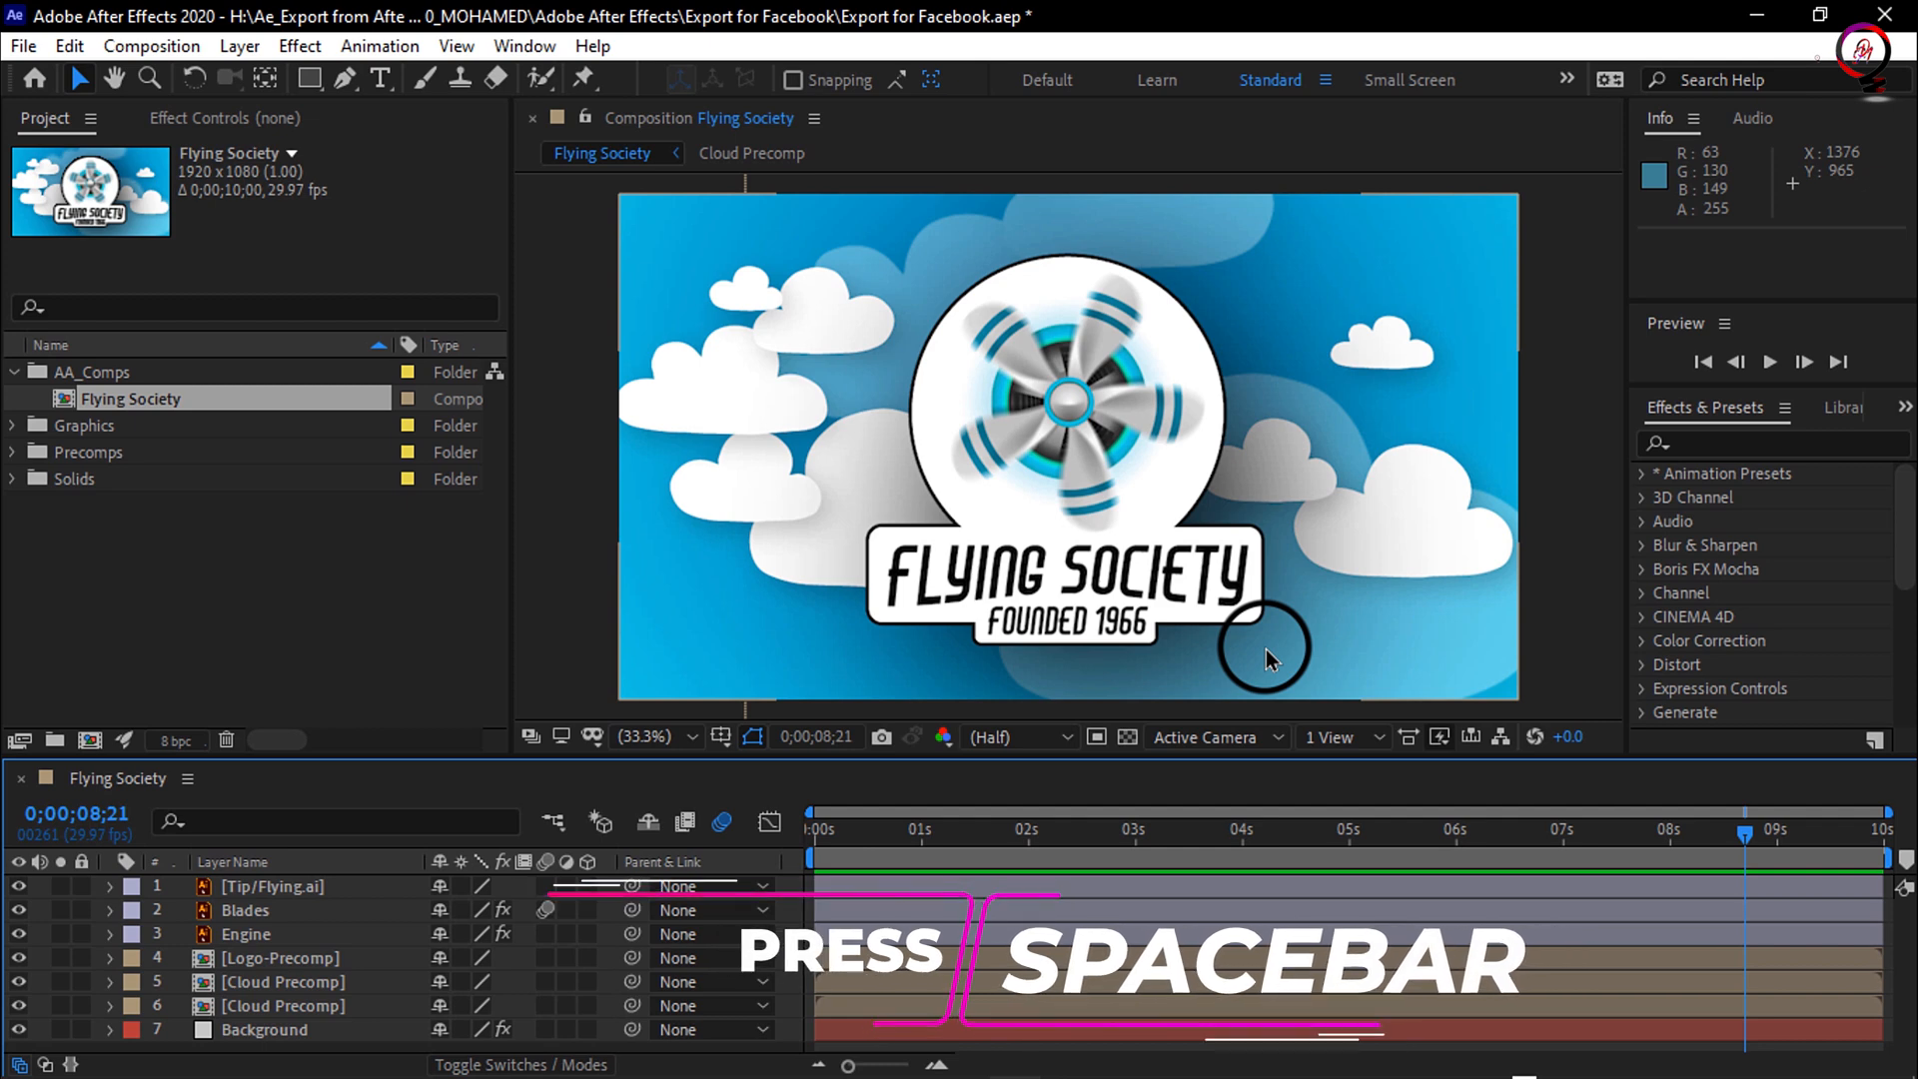
pyautogui.press('space')
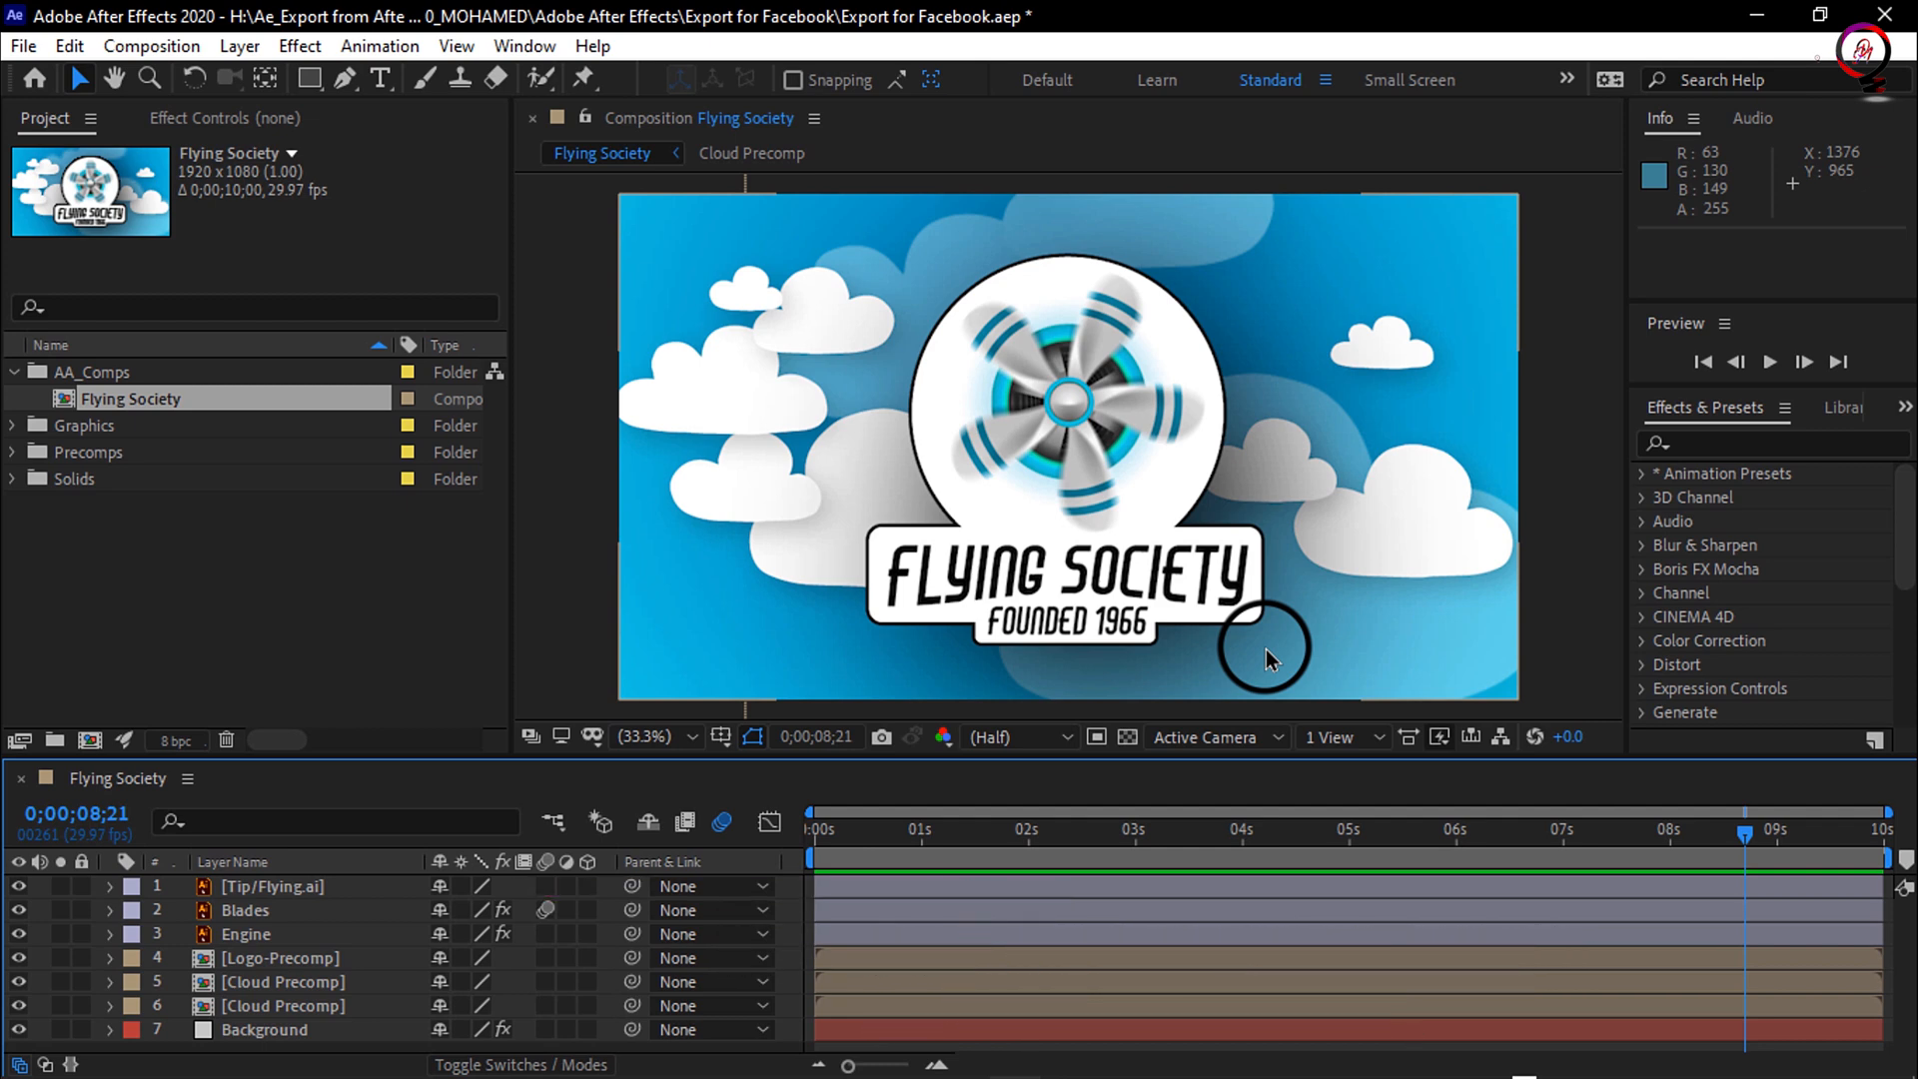
pyautogui.moveTo(218, 134)
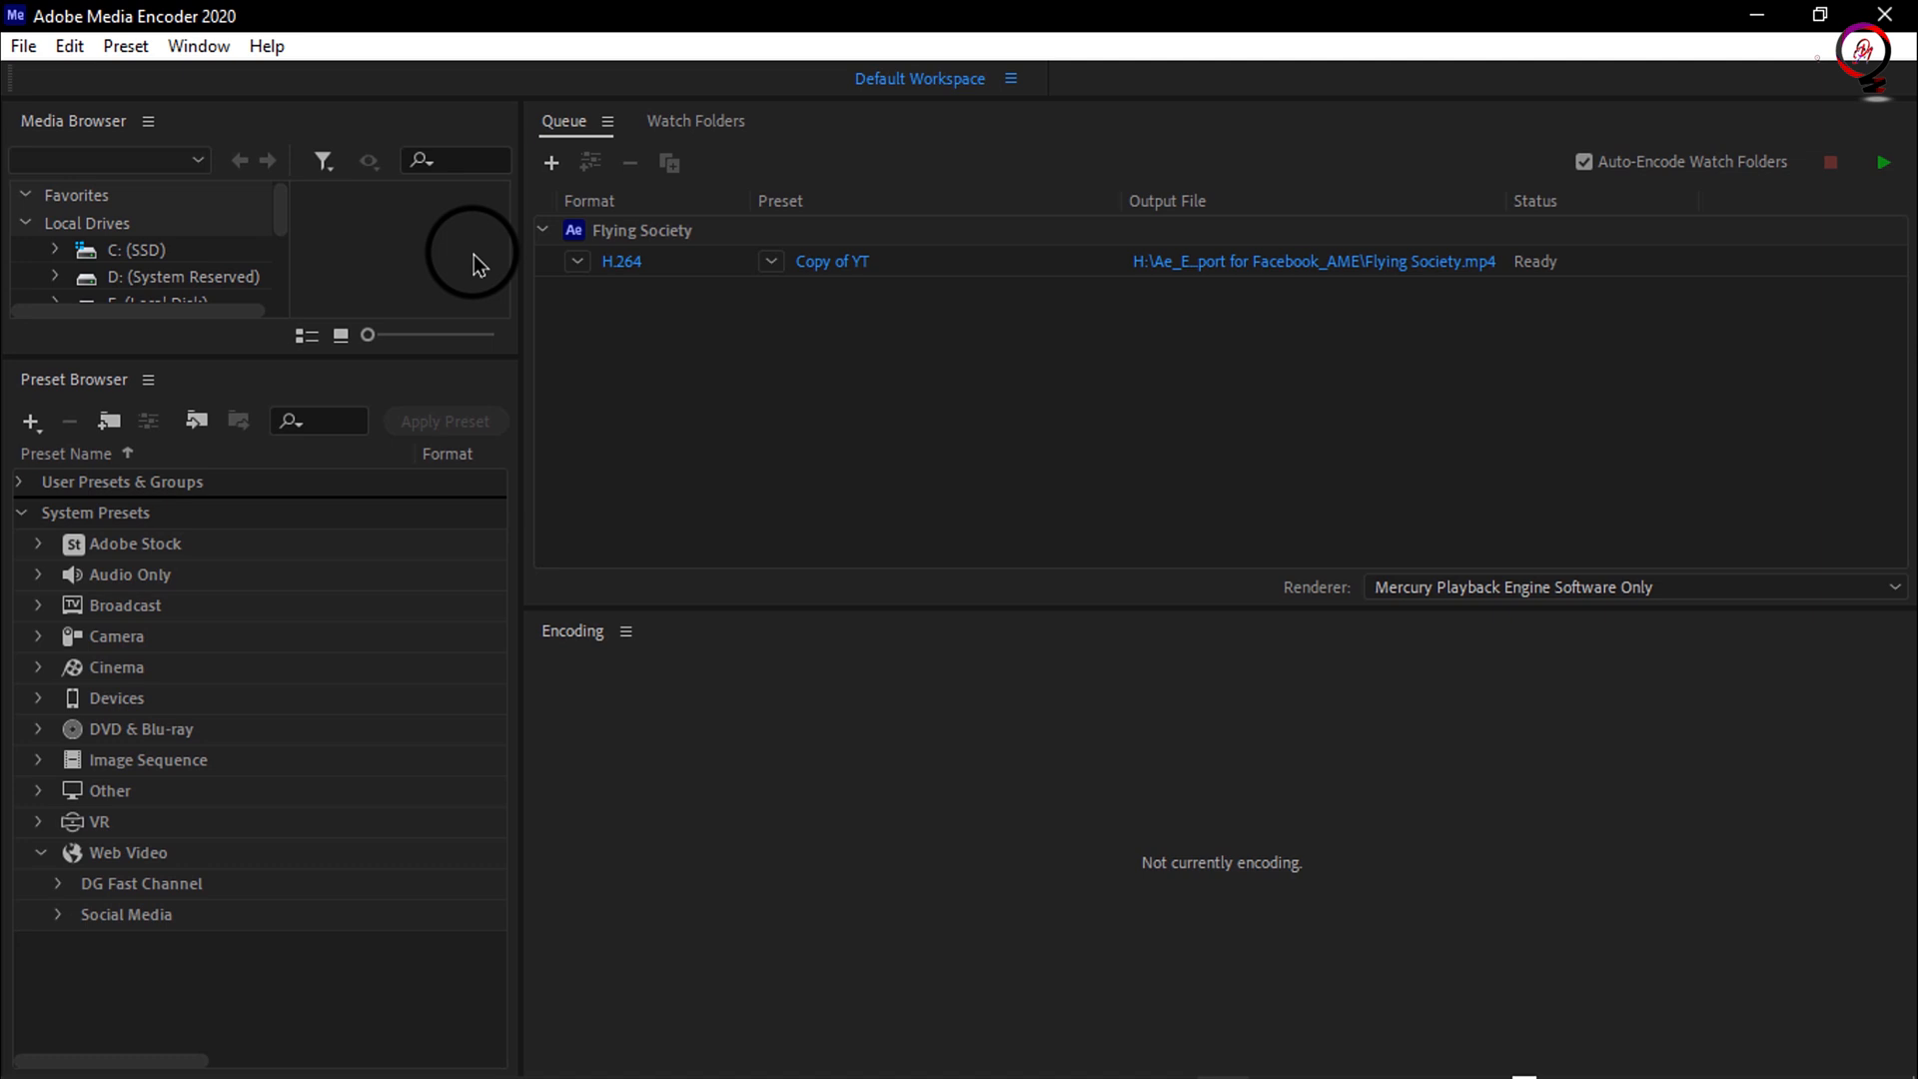
pyautogui.moveTo(1273, 260)
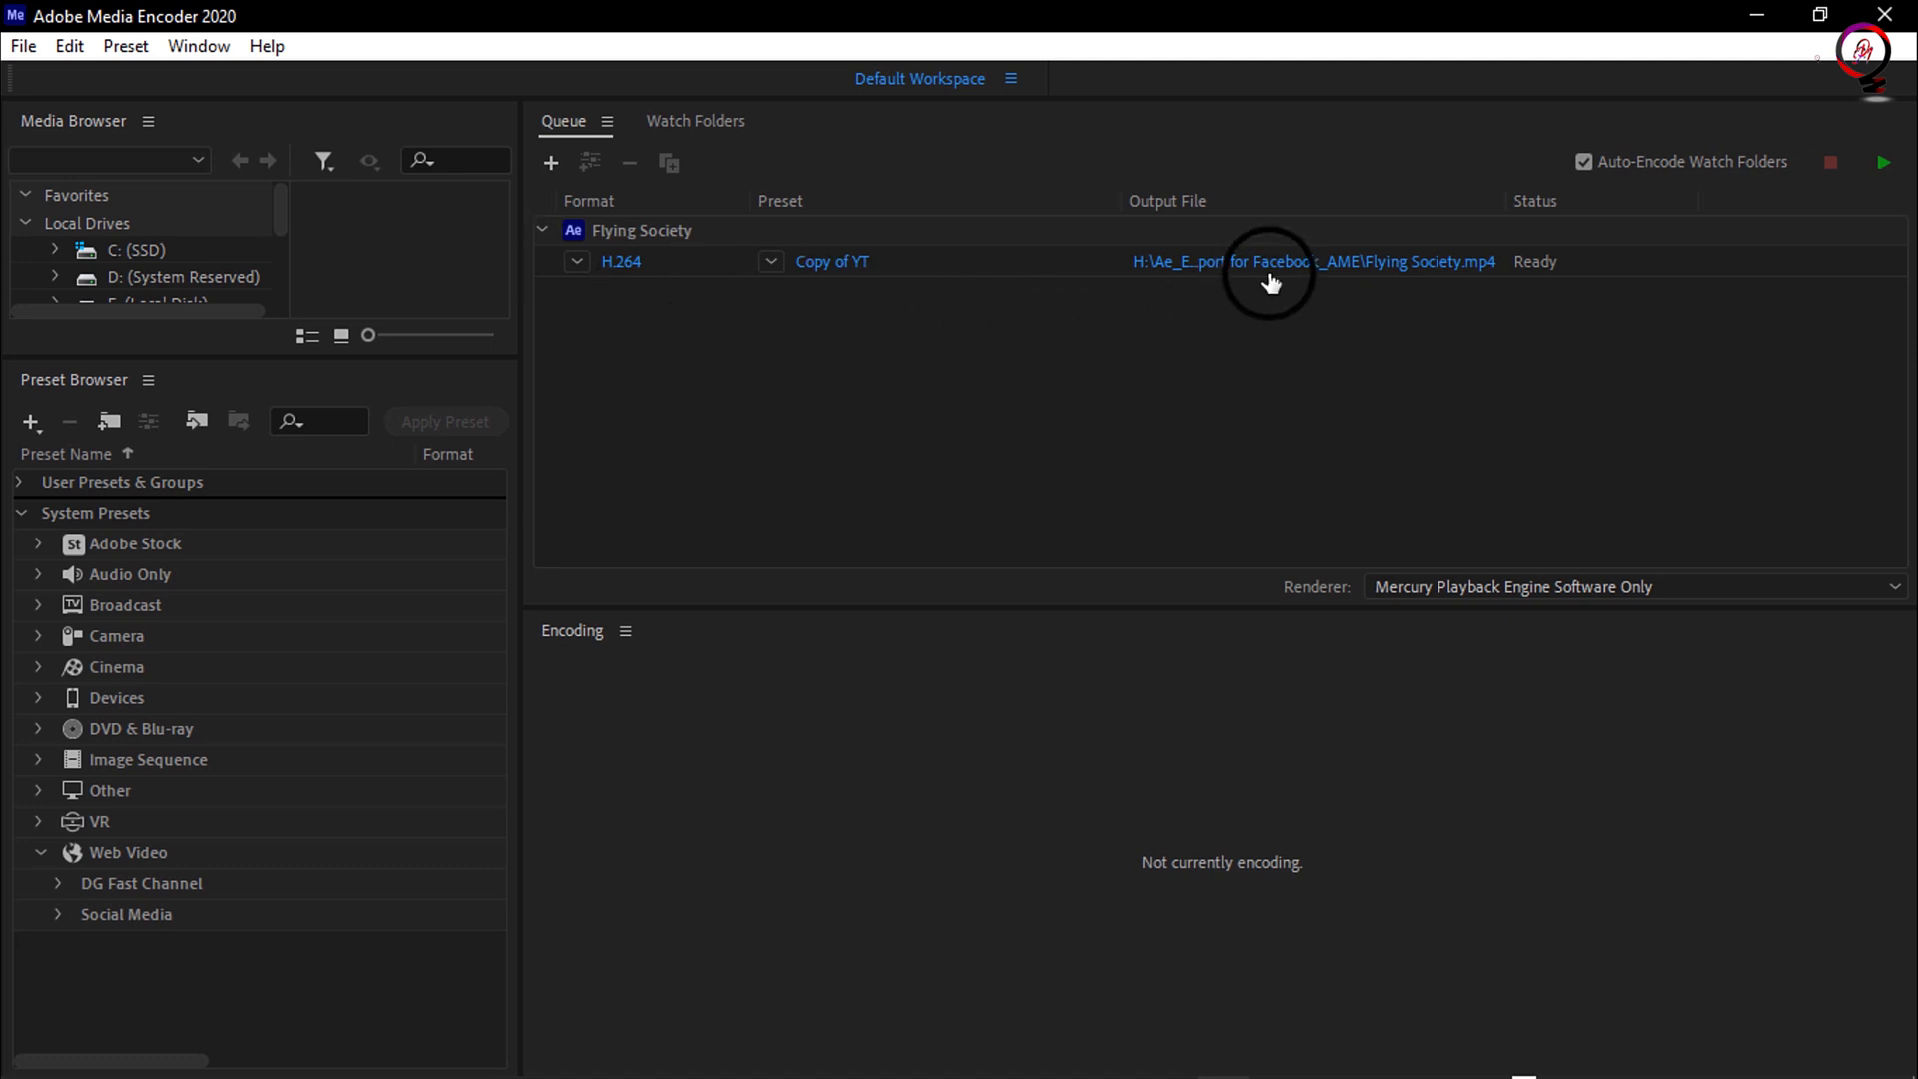
pyautogui.moveTo(1353, 272)
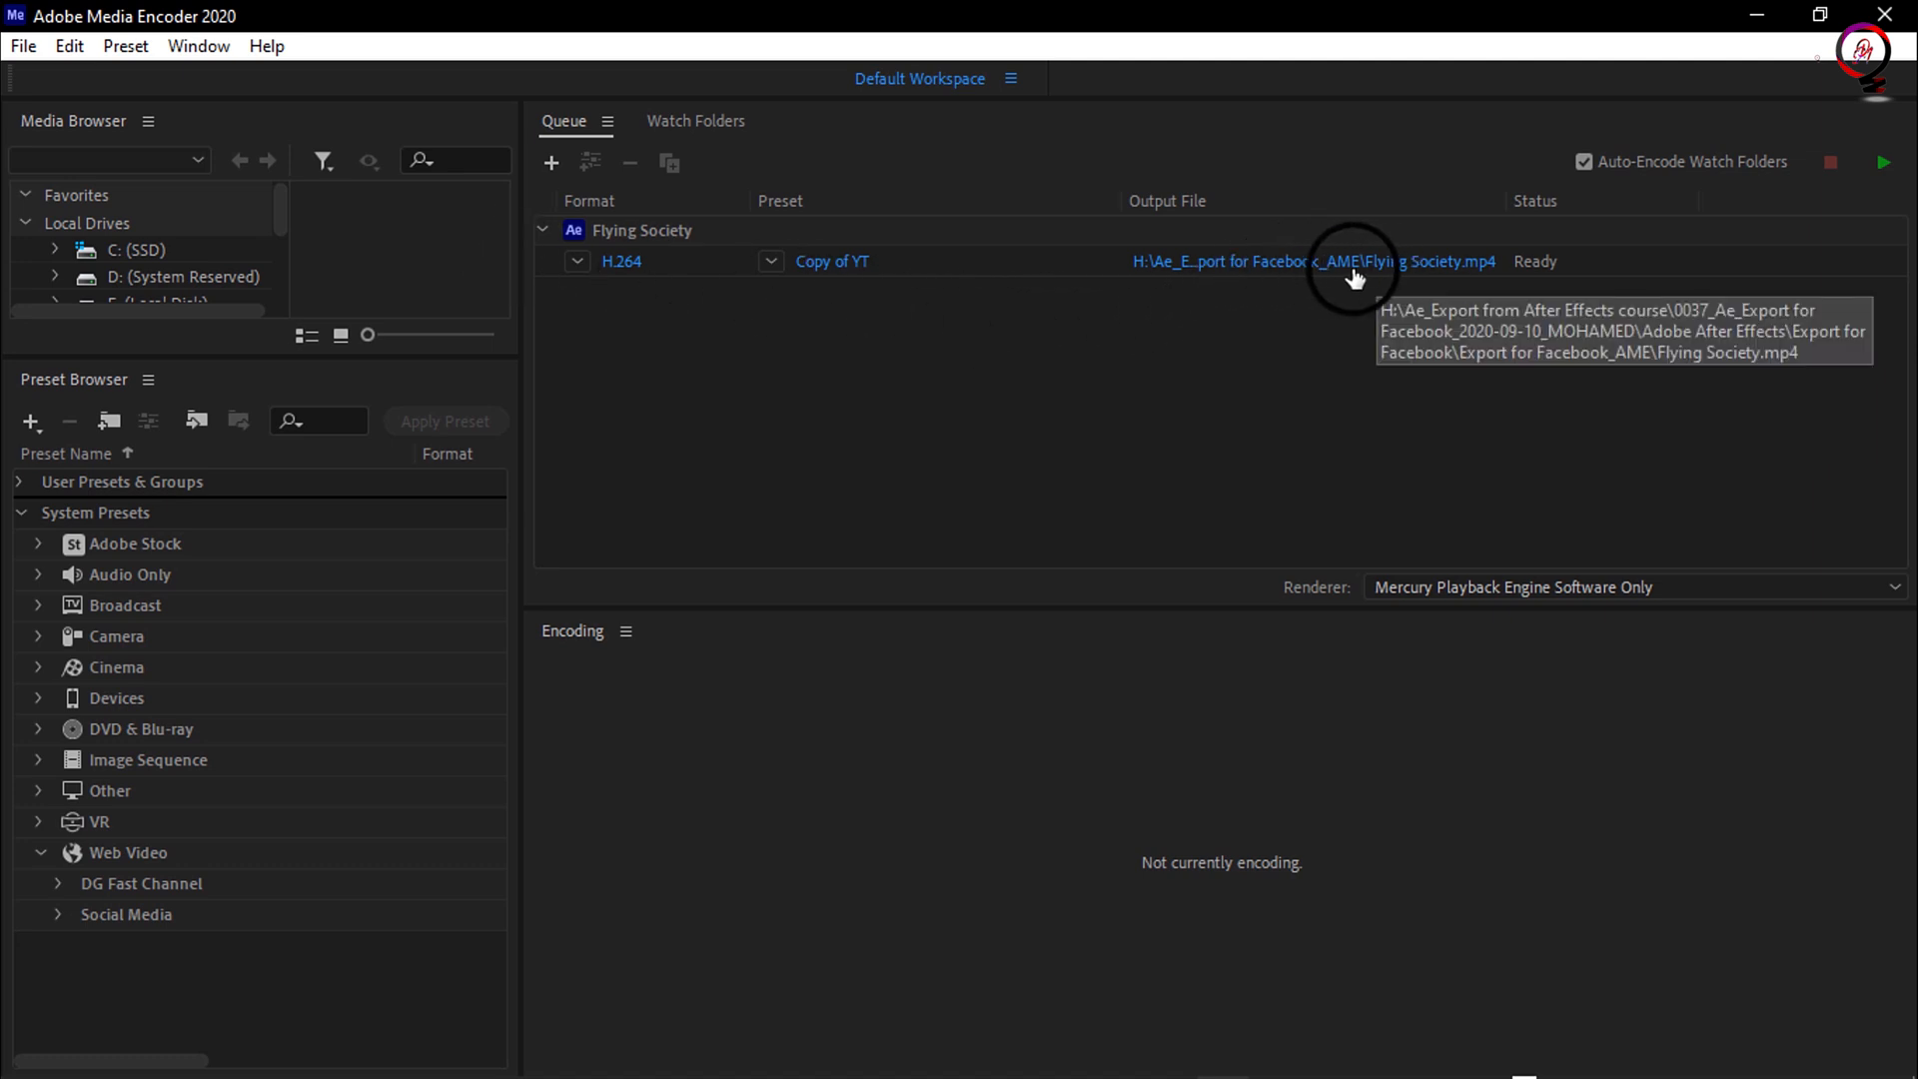
pyautogui.moveTo(1387, 272)
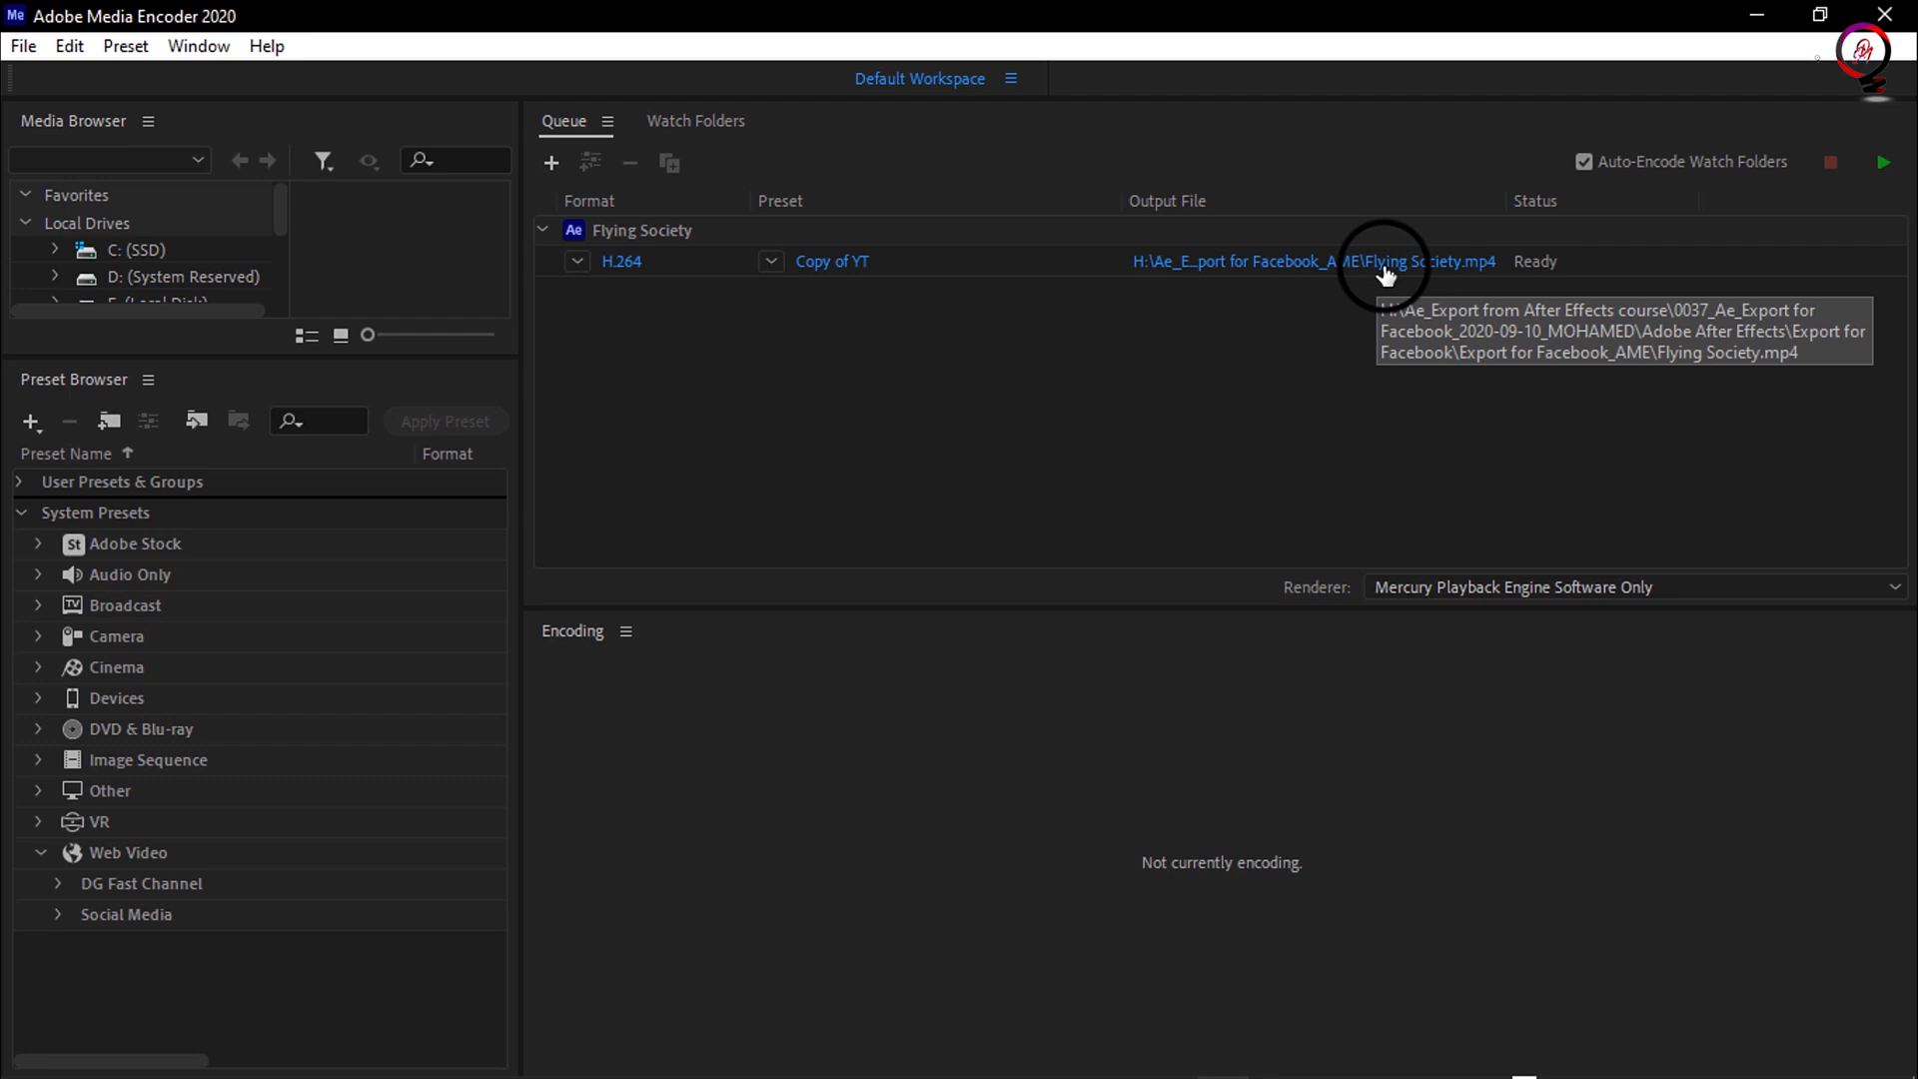
# Step: Keep the output as Flying Society.mp4 in the Export for Facebook_AME folder
pyautogui.click(1283, 260)
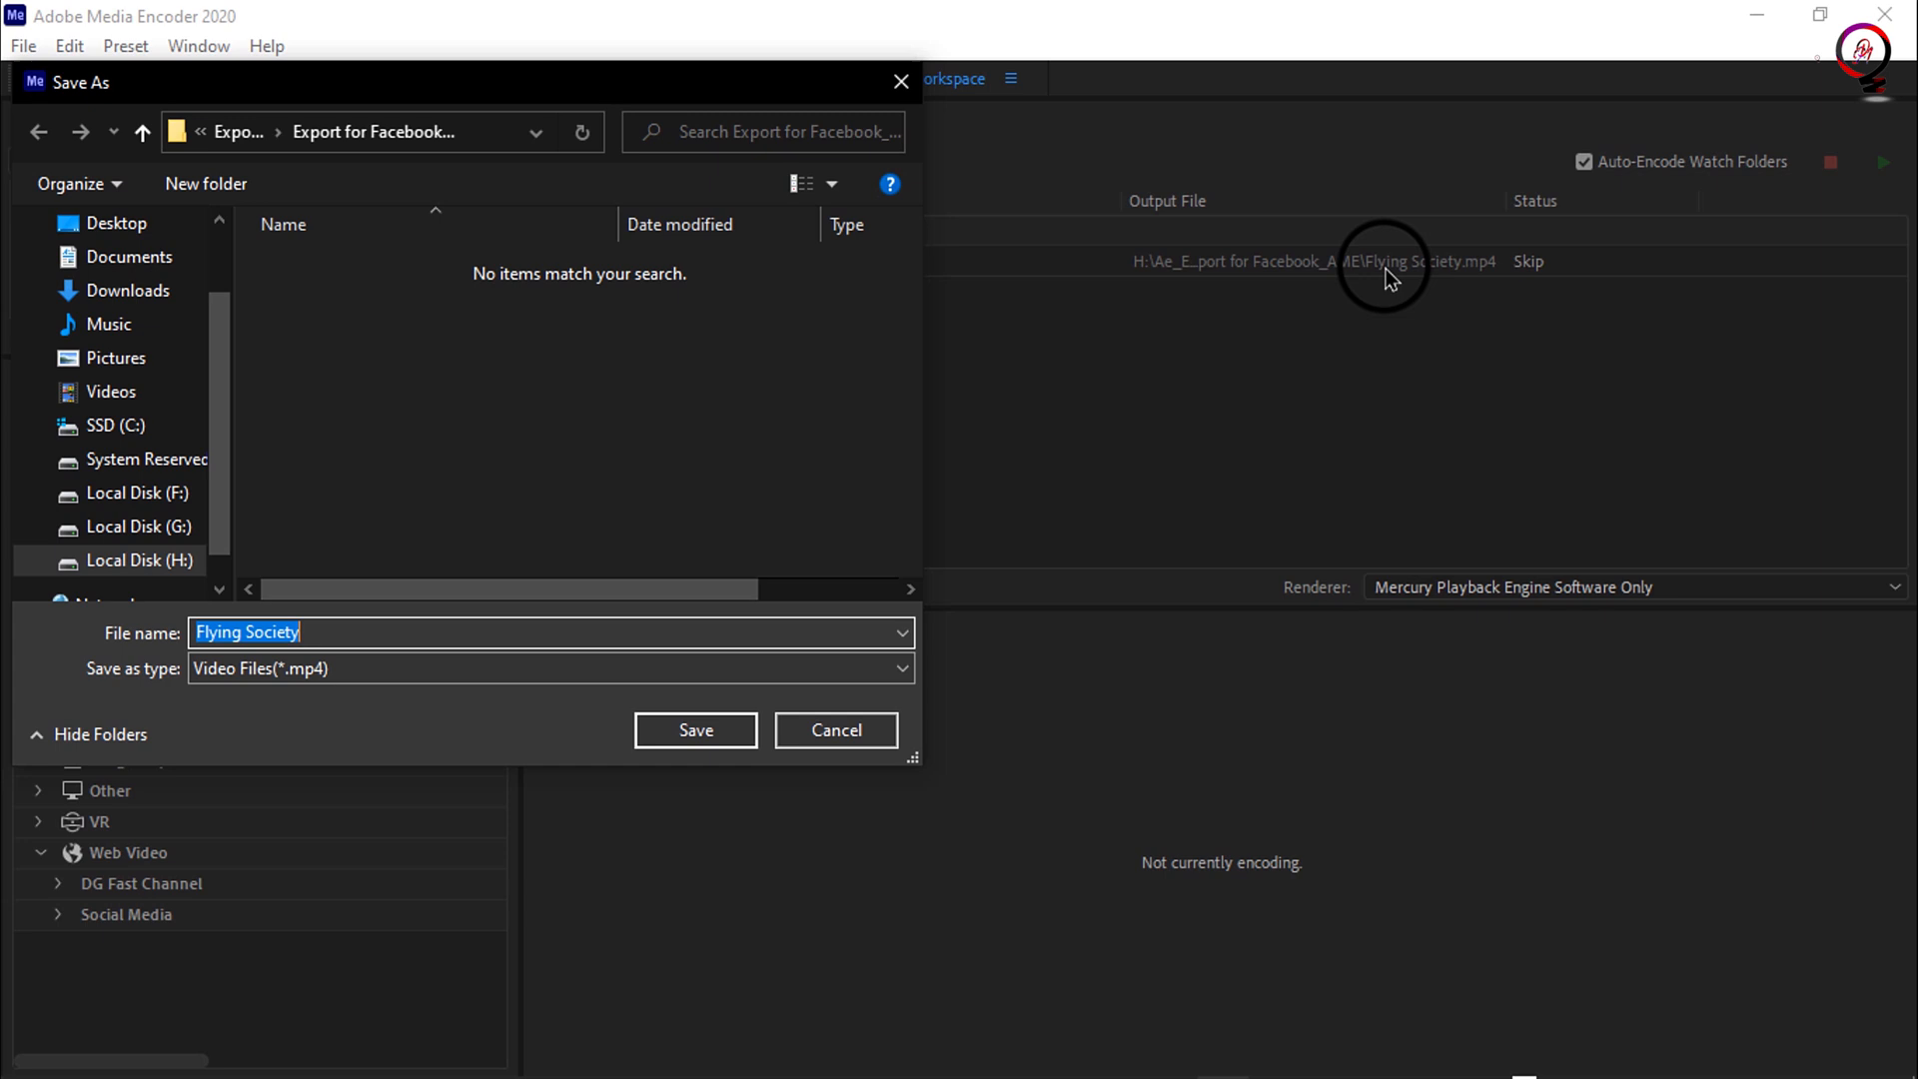
pyautogui.moveTo(471, 420)
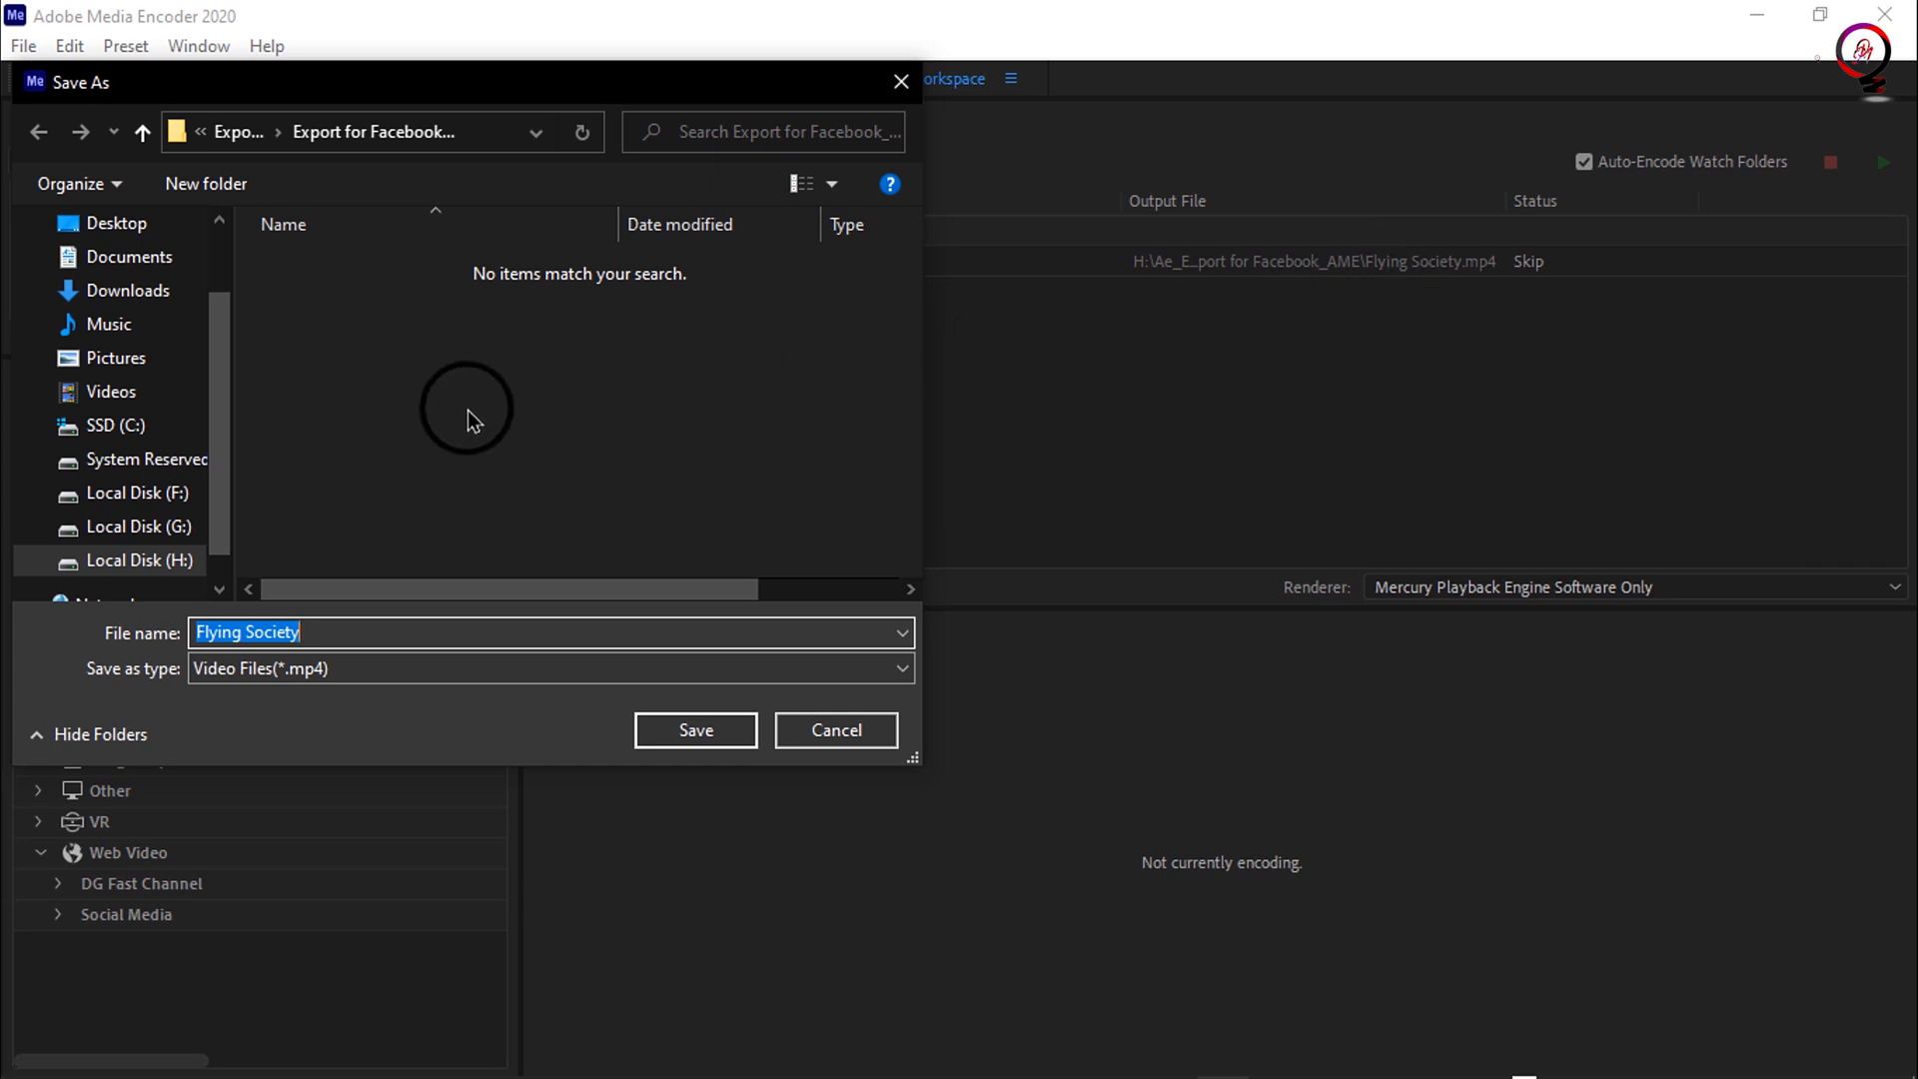
pyautogui.click(695, 731)
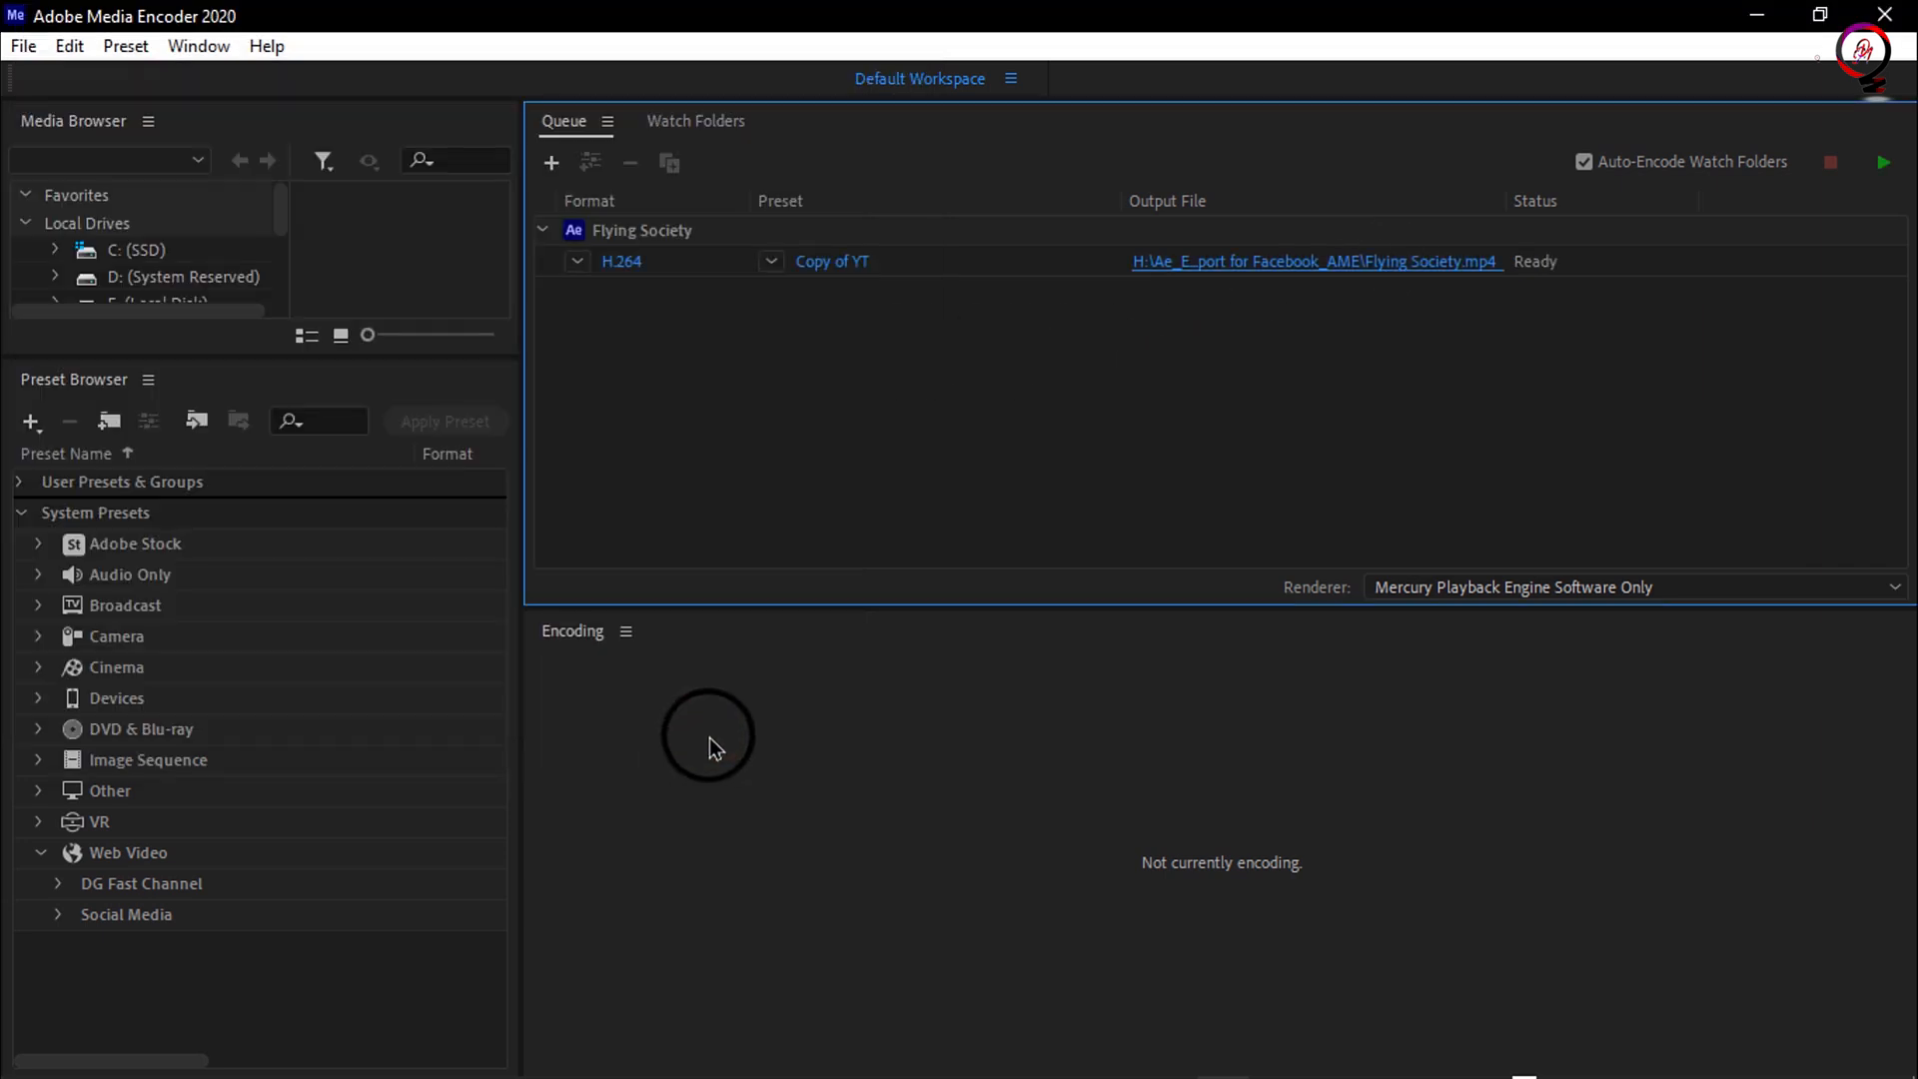
pyautogui.moveTo(636, 478)
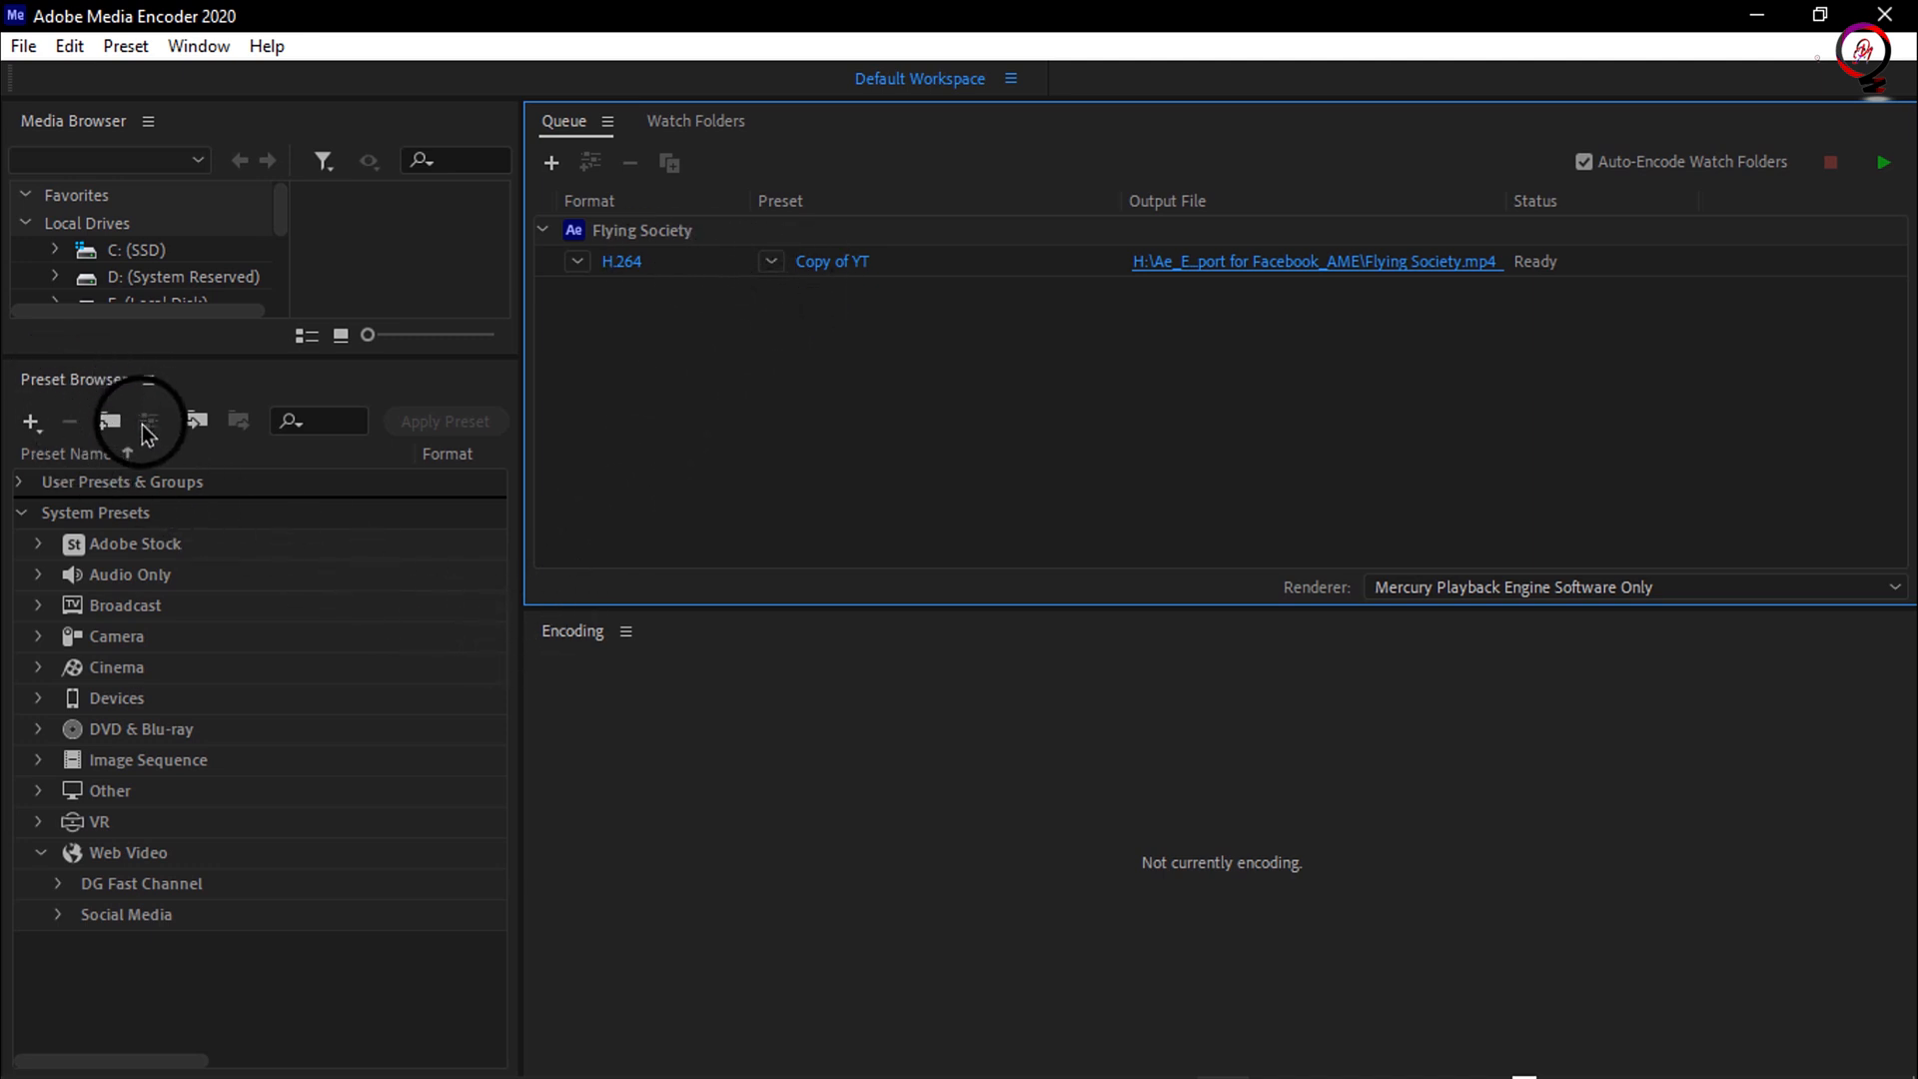
# Step: Filter presets by 'fac' and apply Facebook 1080p Full HD to the Flying Society job
pyautogui.click(324, 422)
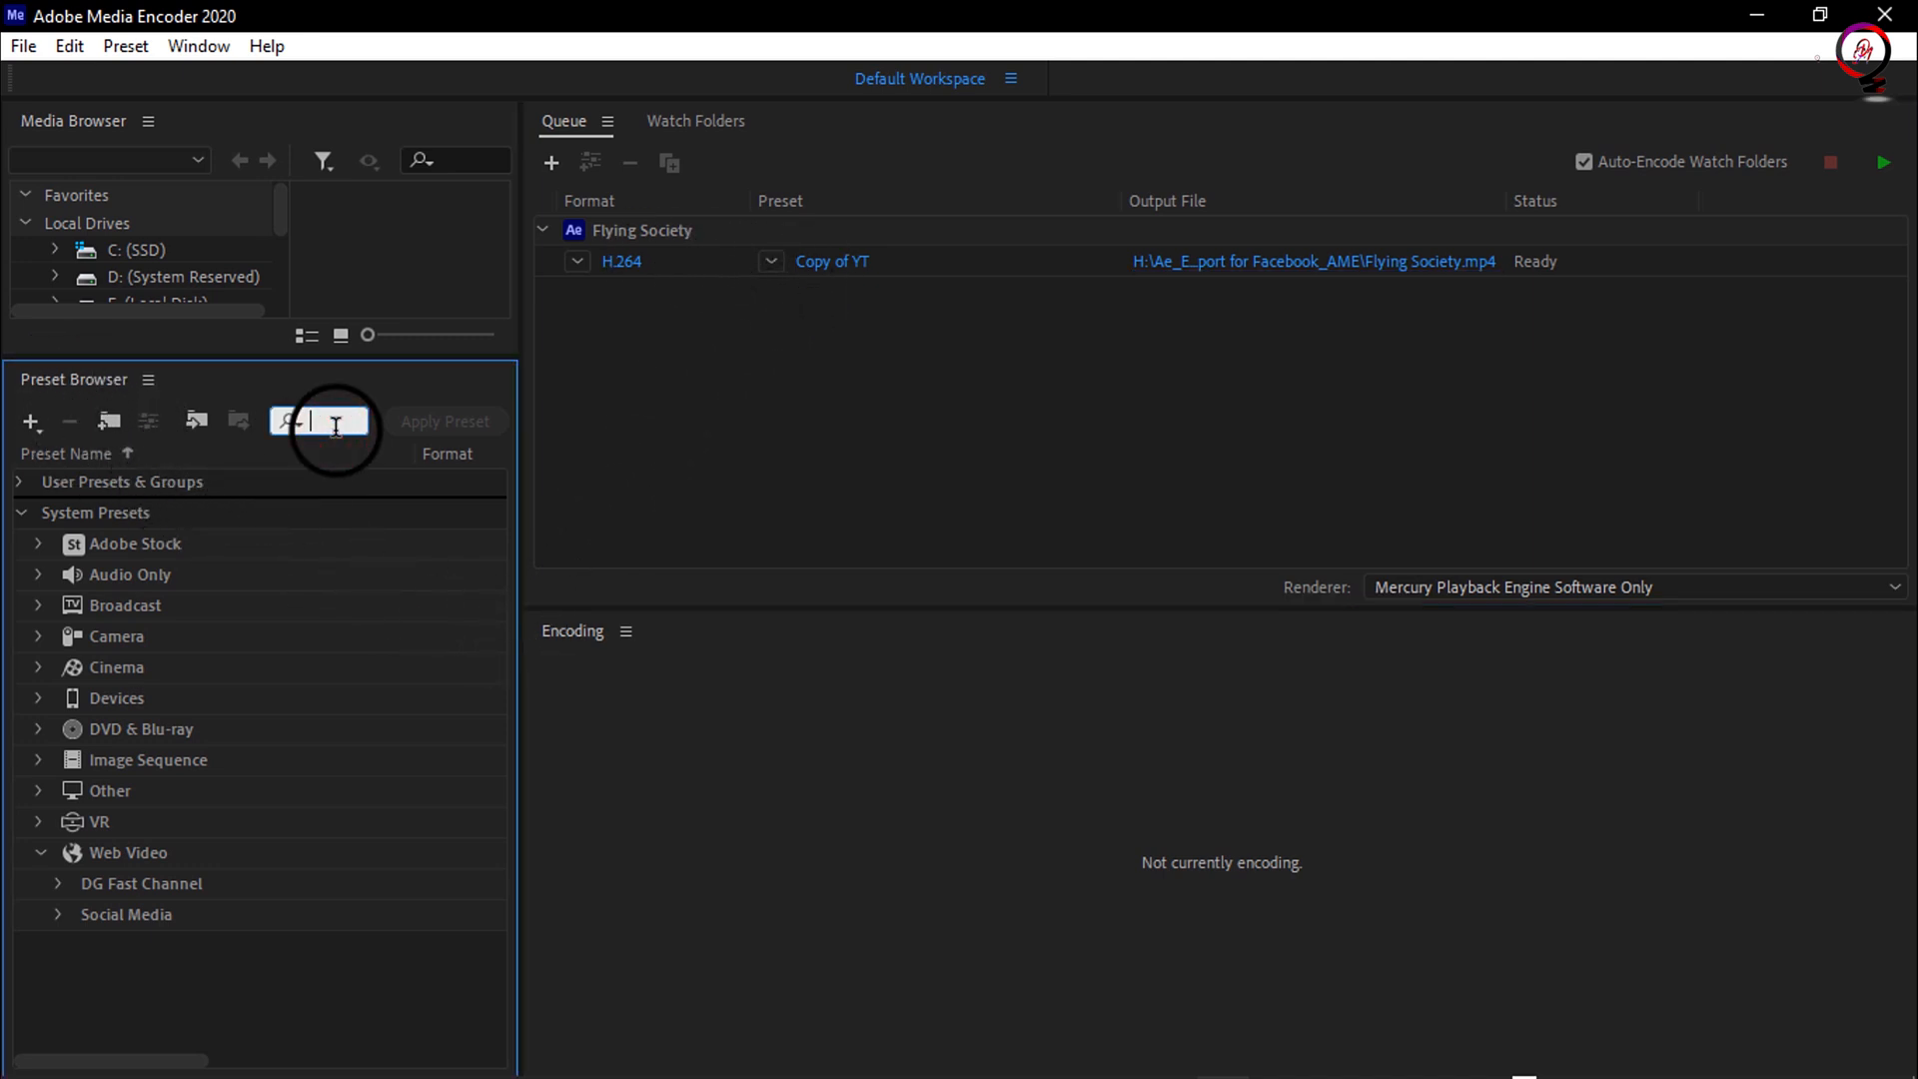
pyautogui.write('fac')
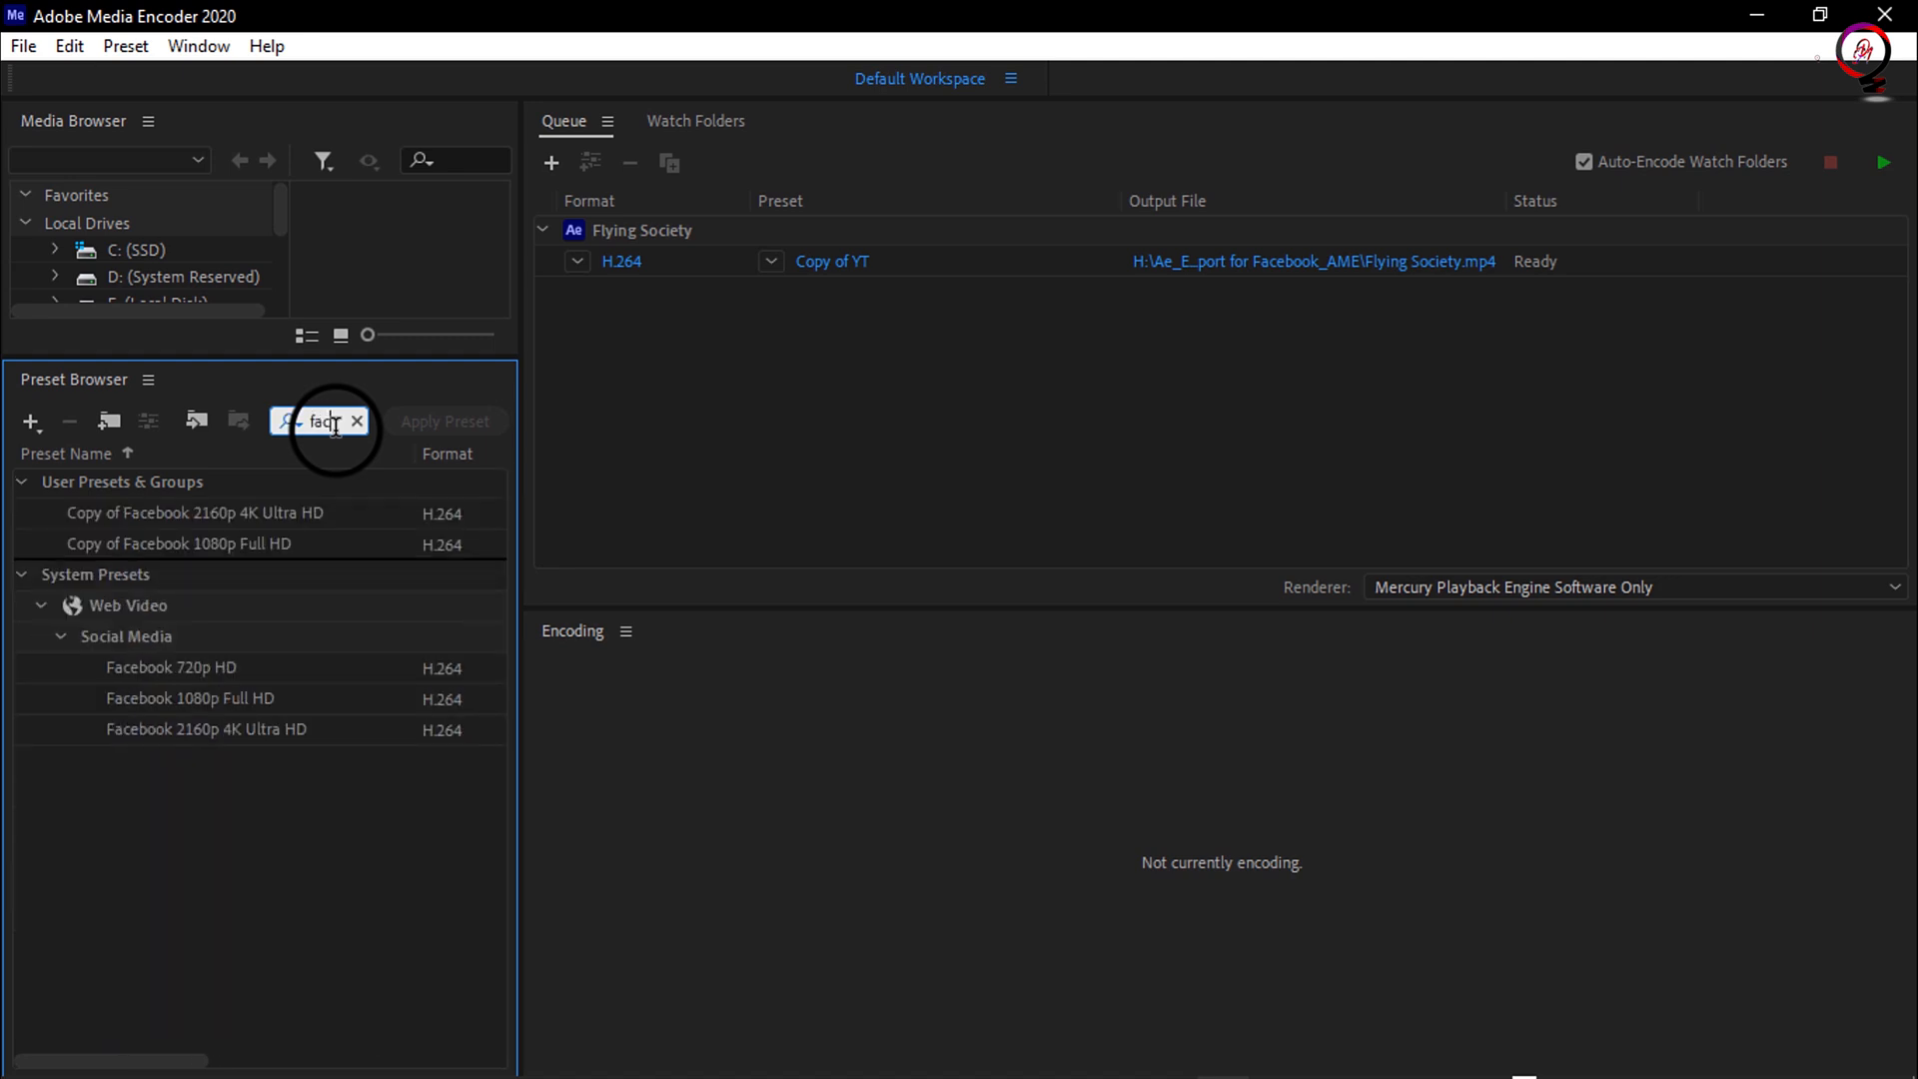
pyautogui.moveTo(265, 684)
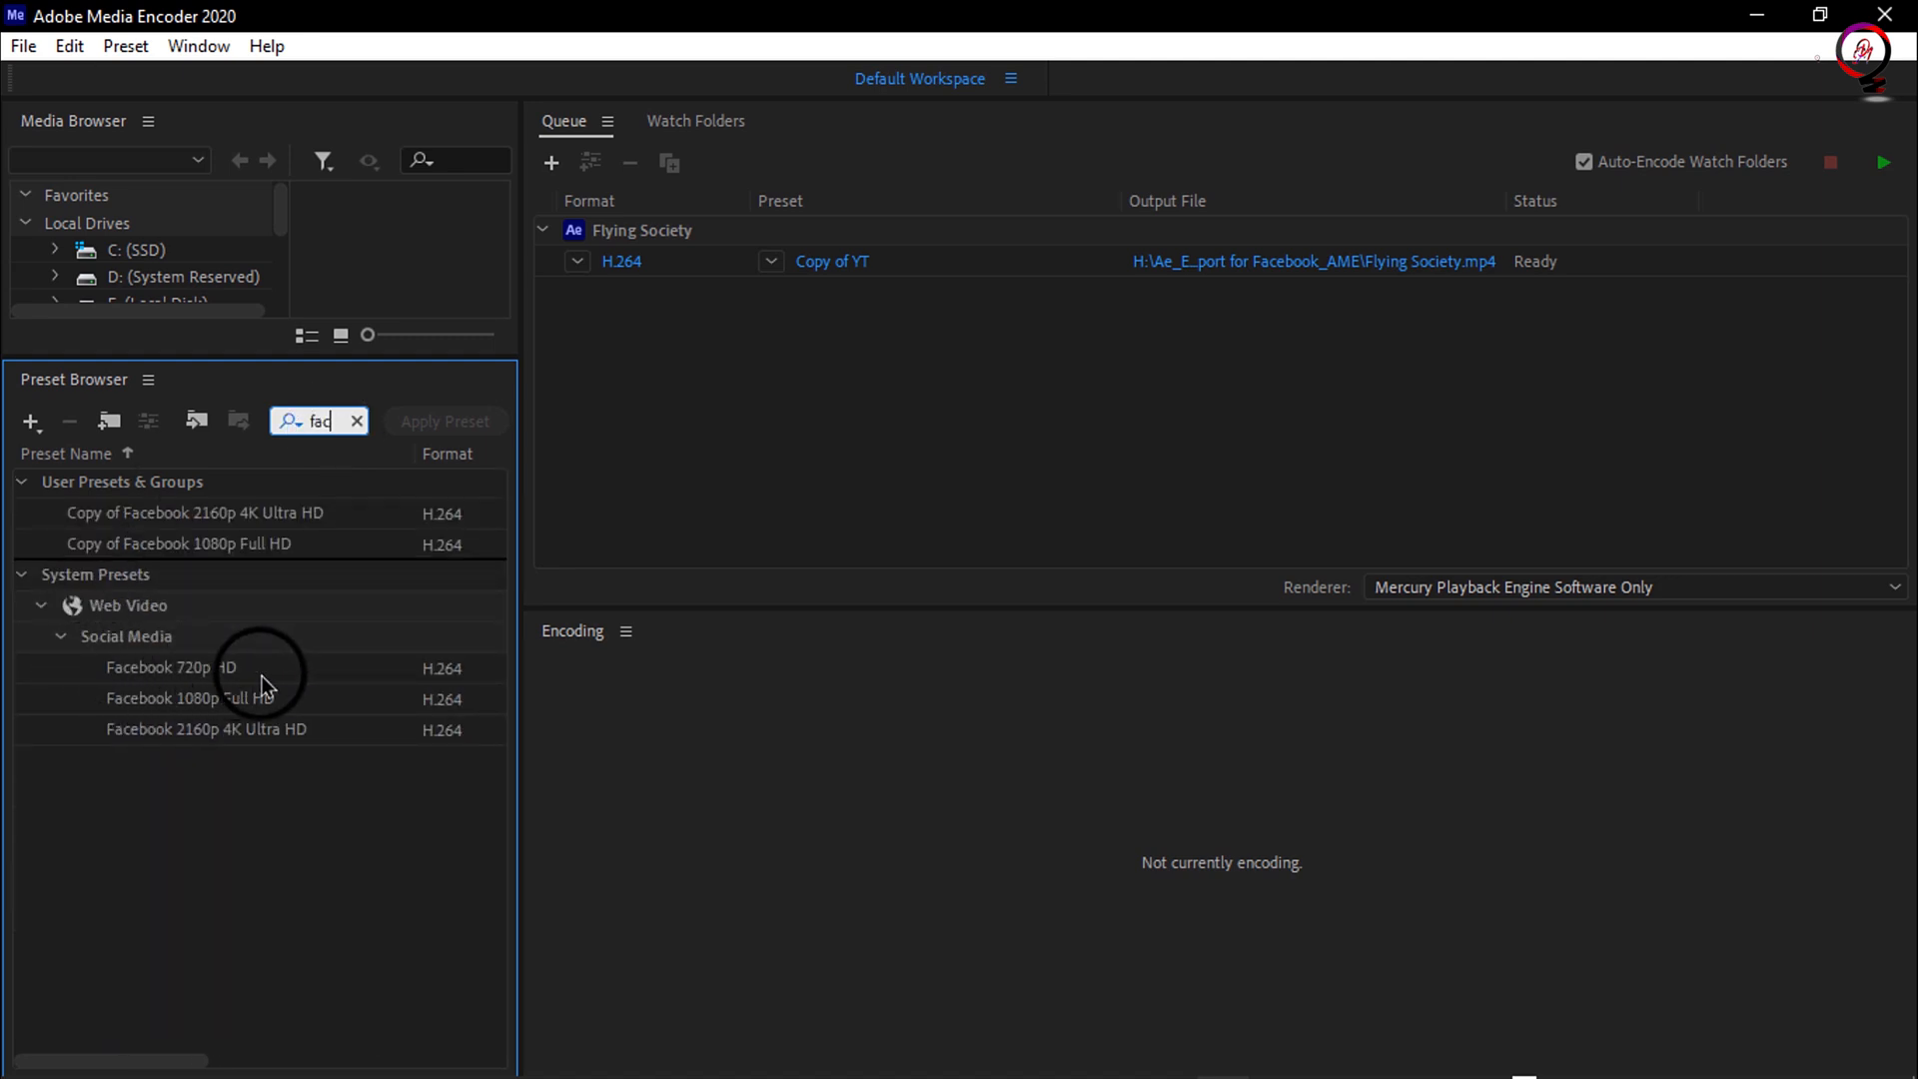
pyautogui.moveTo(300, 778)
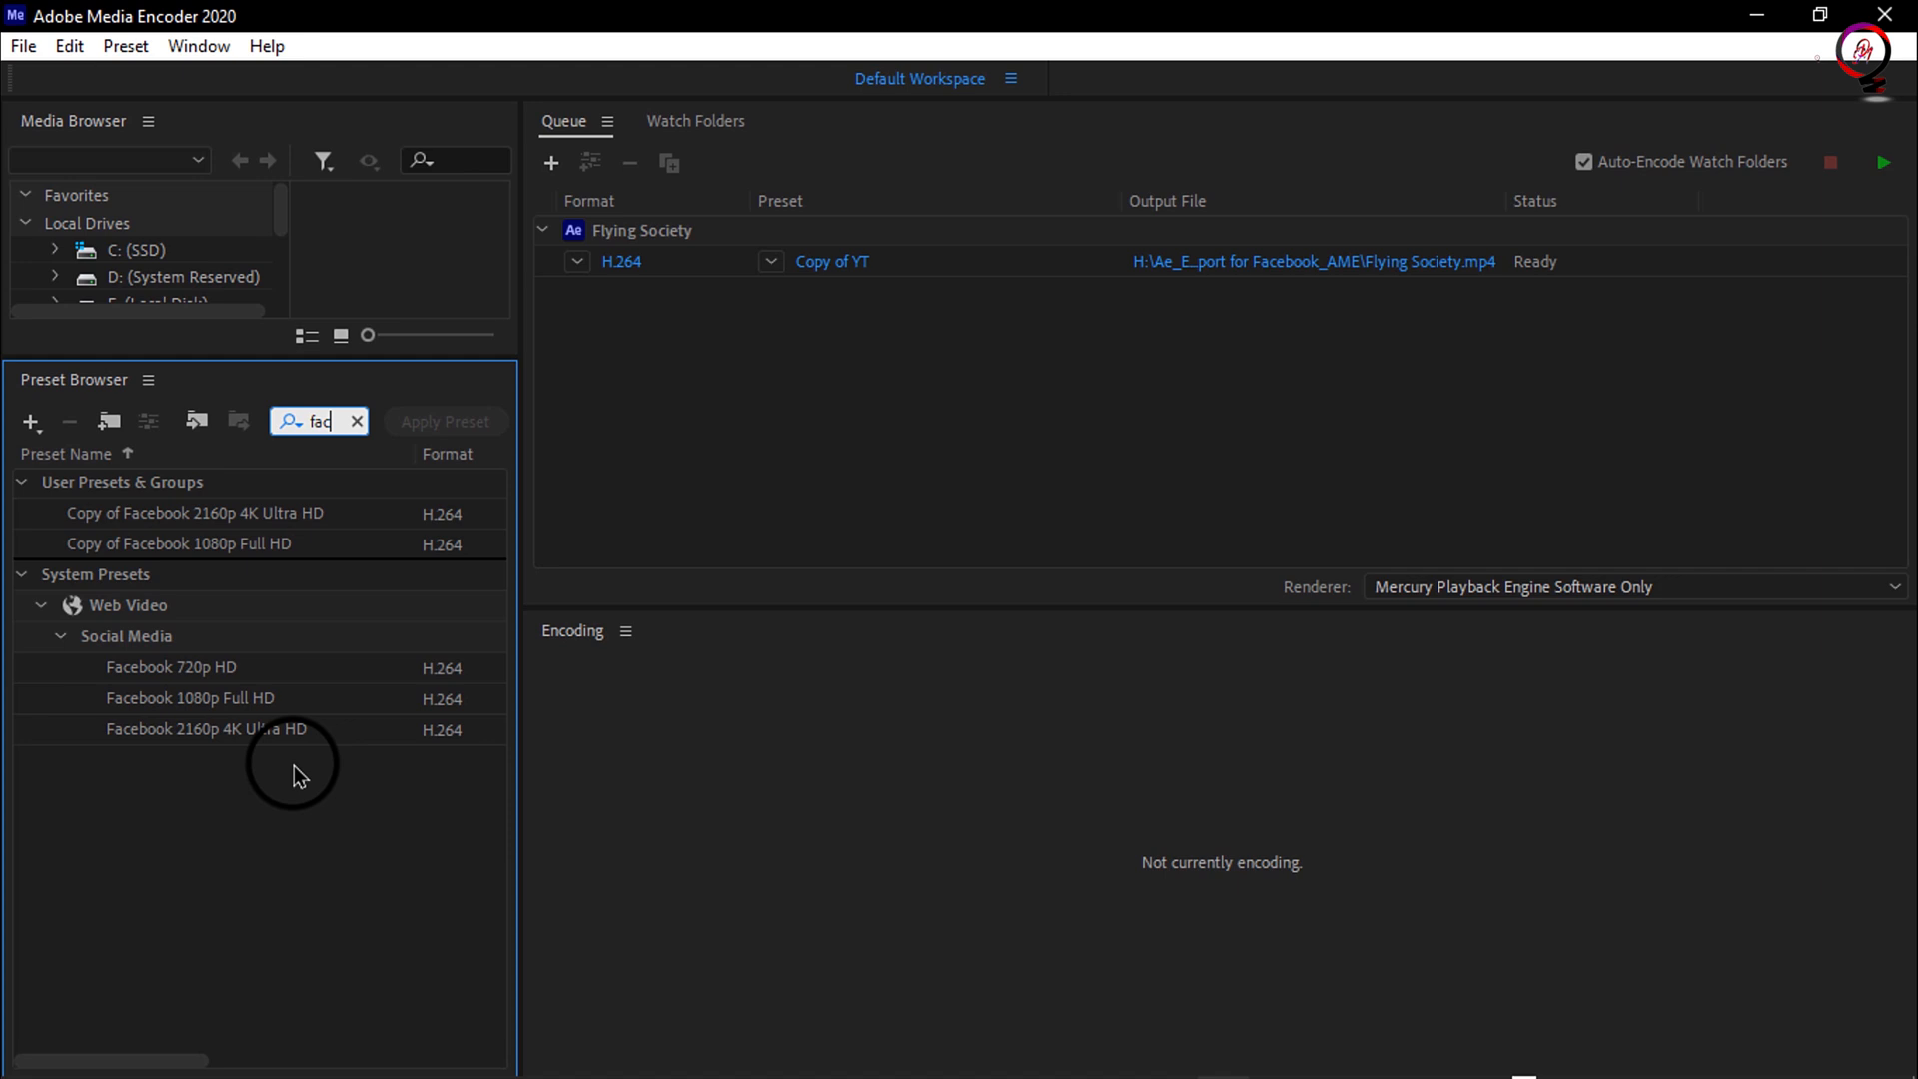
pyautogui.moveTo(281, 768)
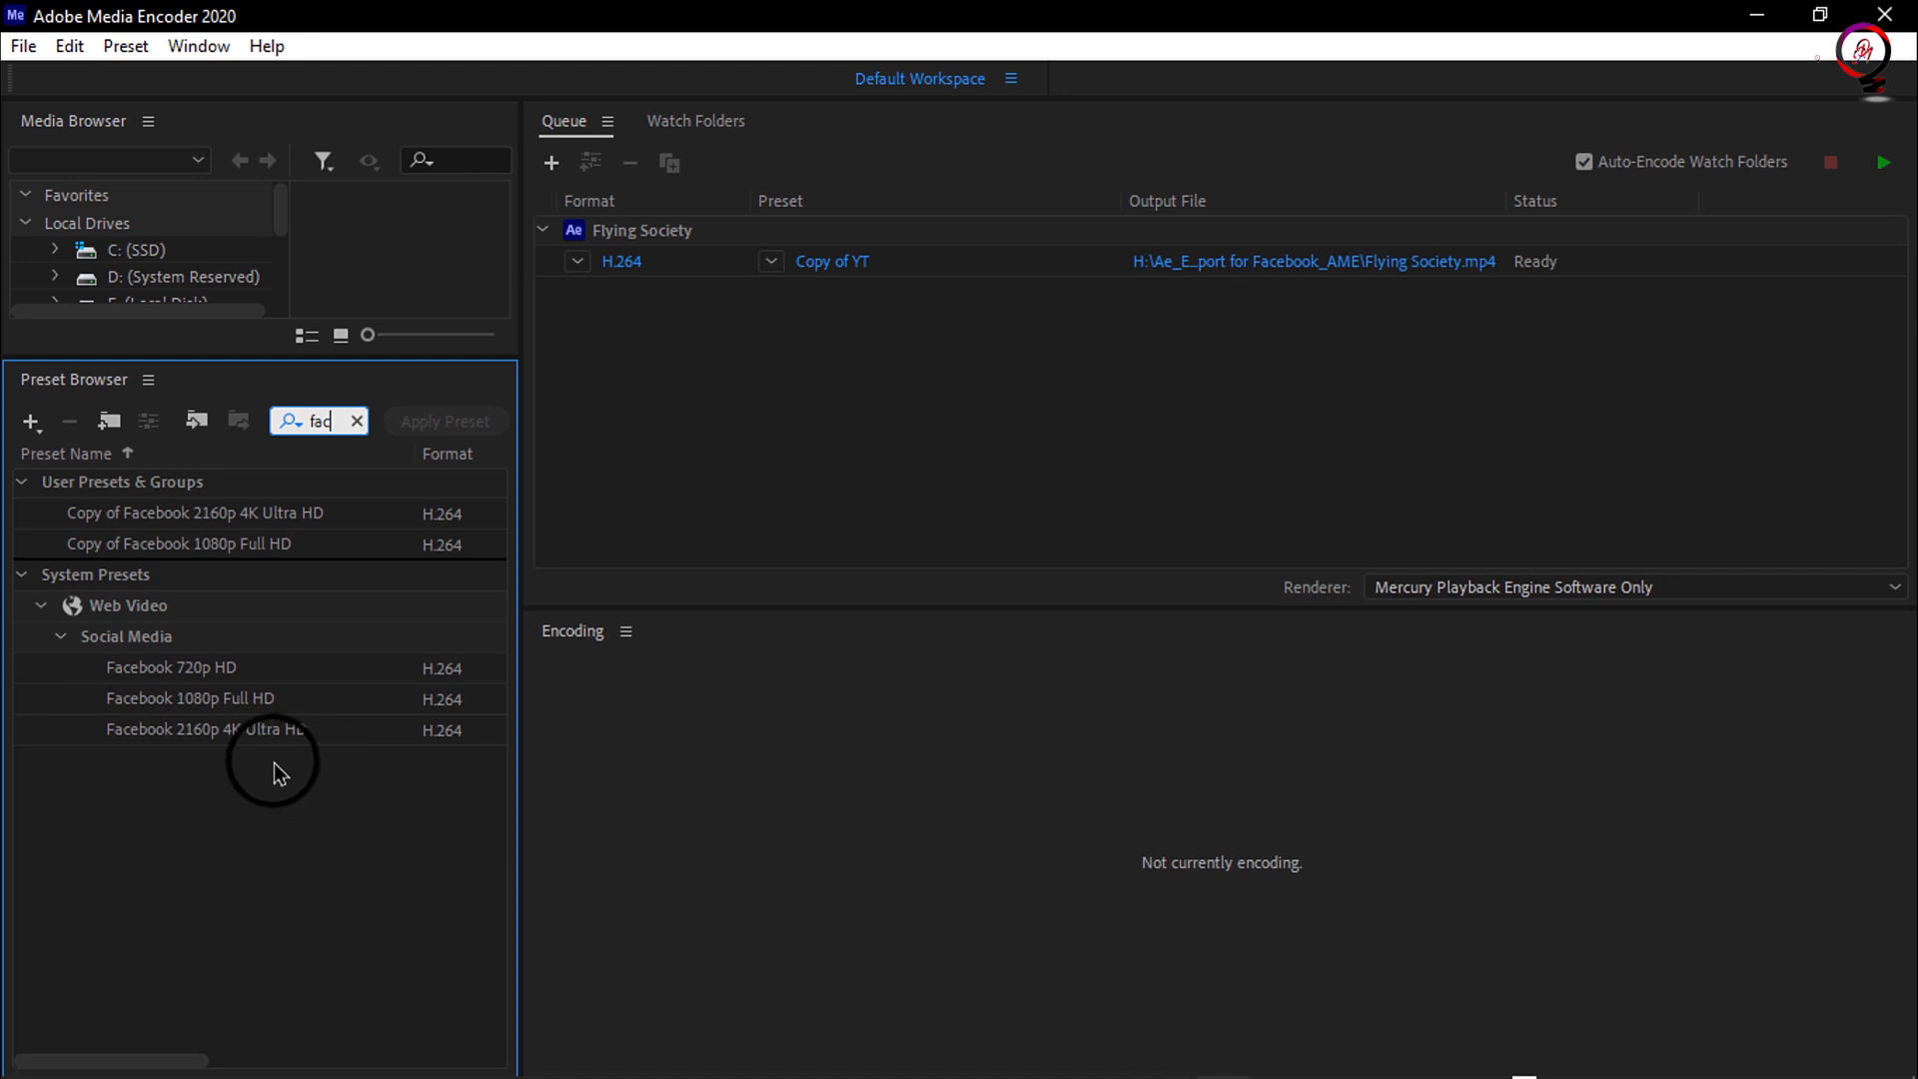
pyautogui.click(190, 699)
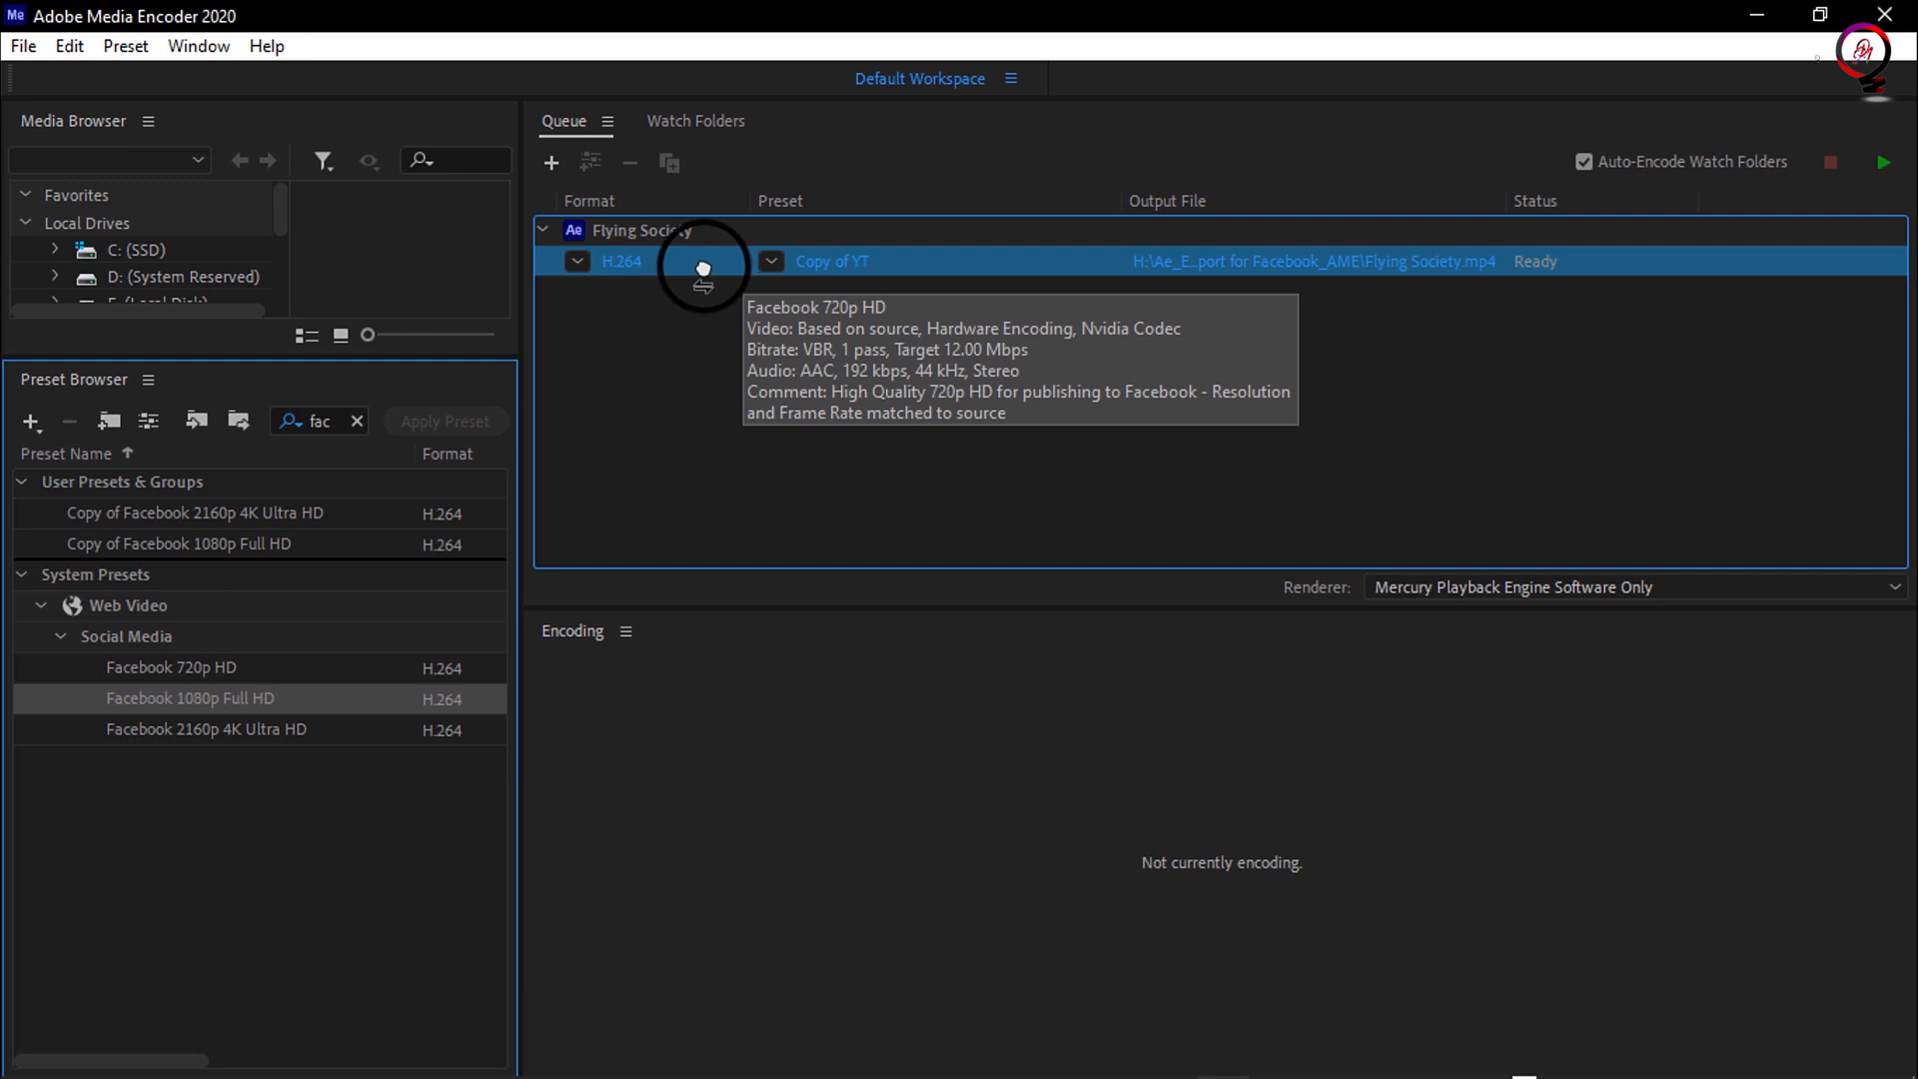
pyautogui.moveTo(695, 266)
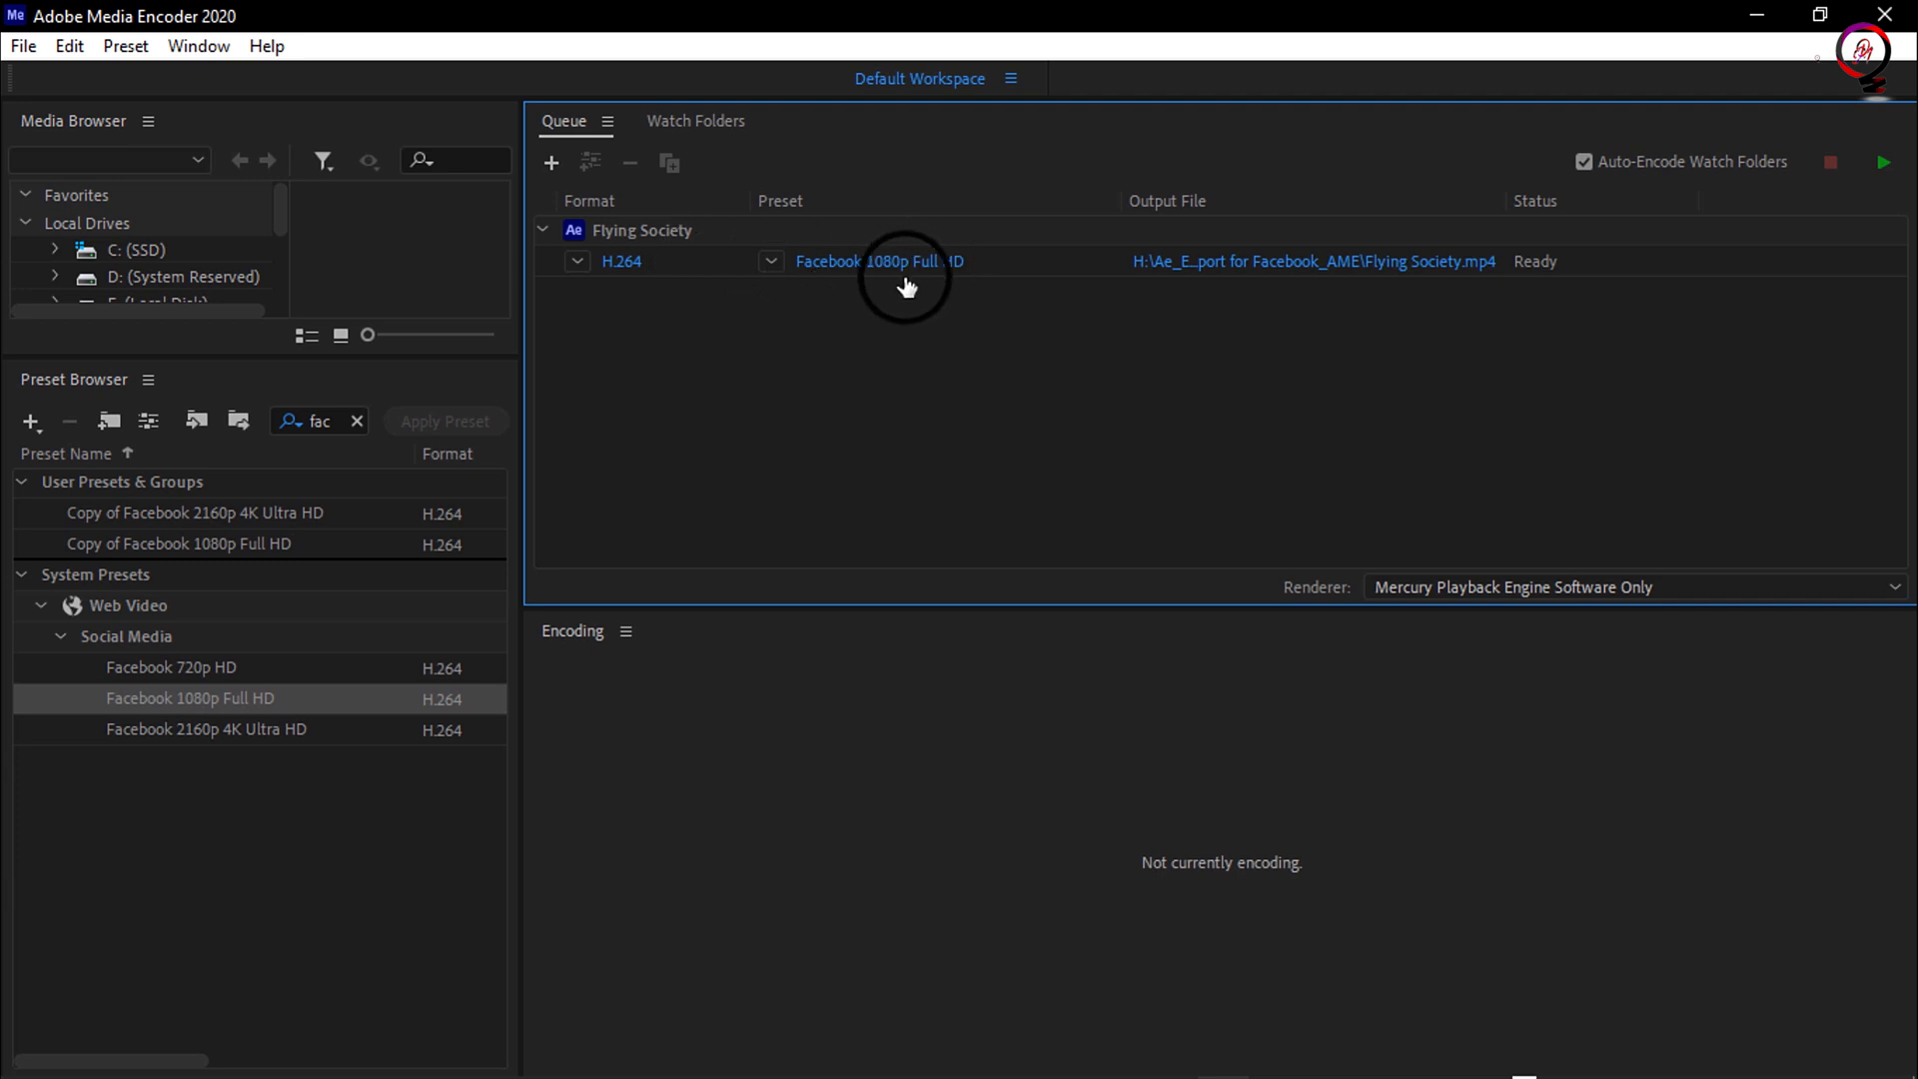
pyautogui.moveTo(1045, 294)
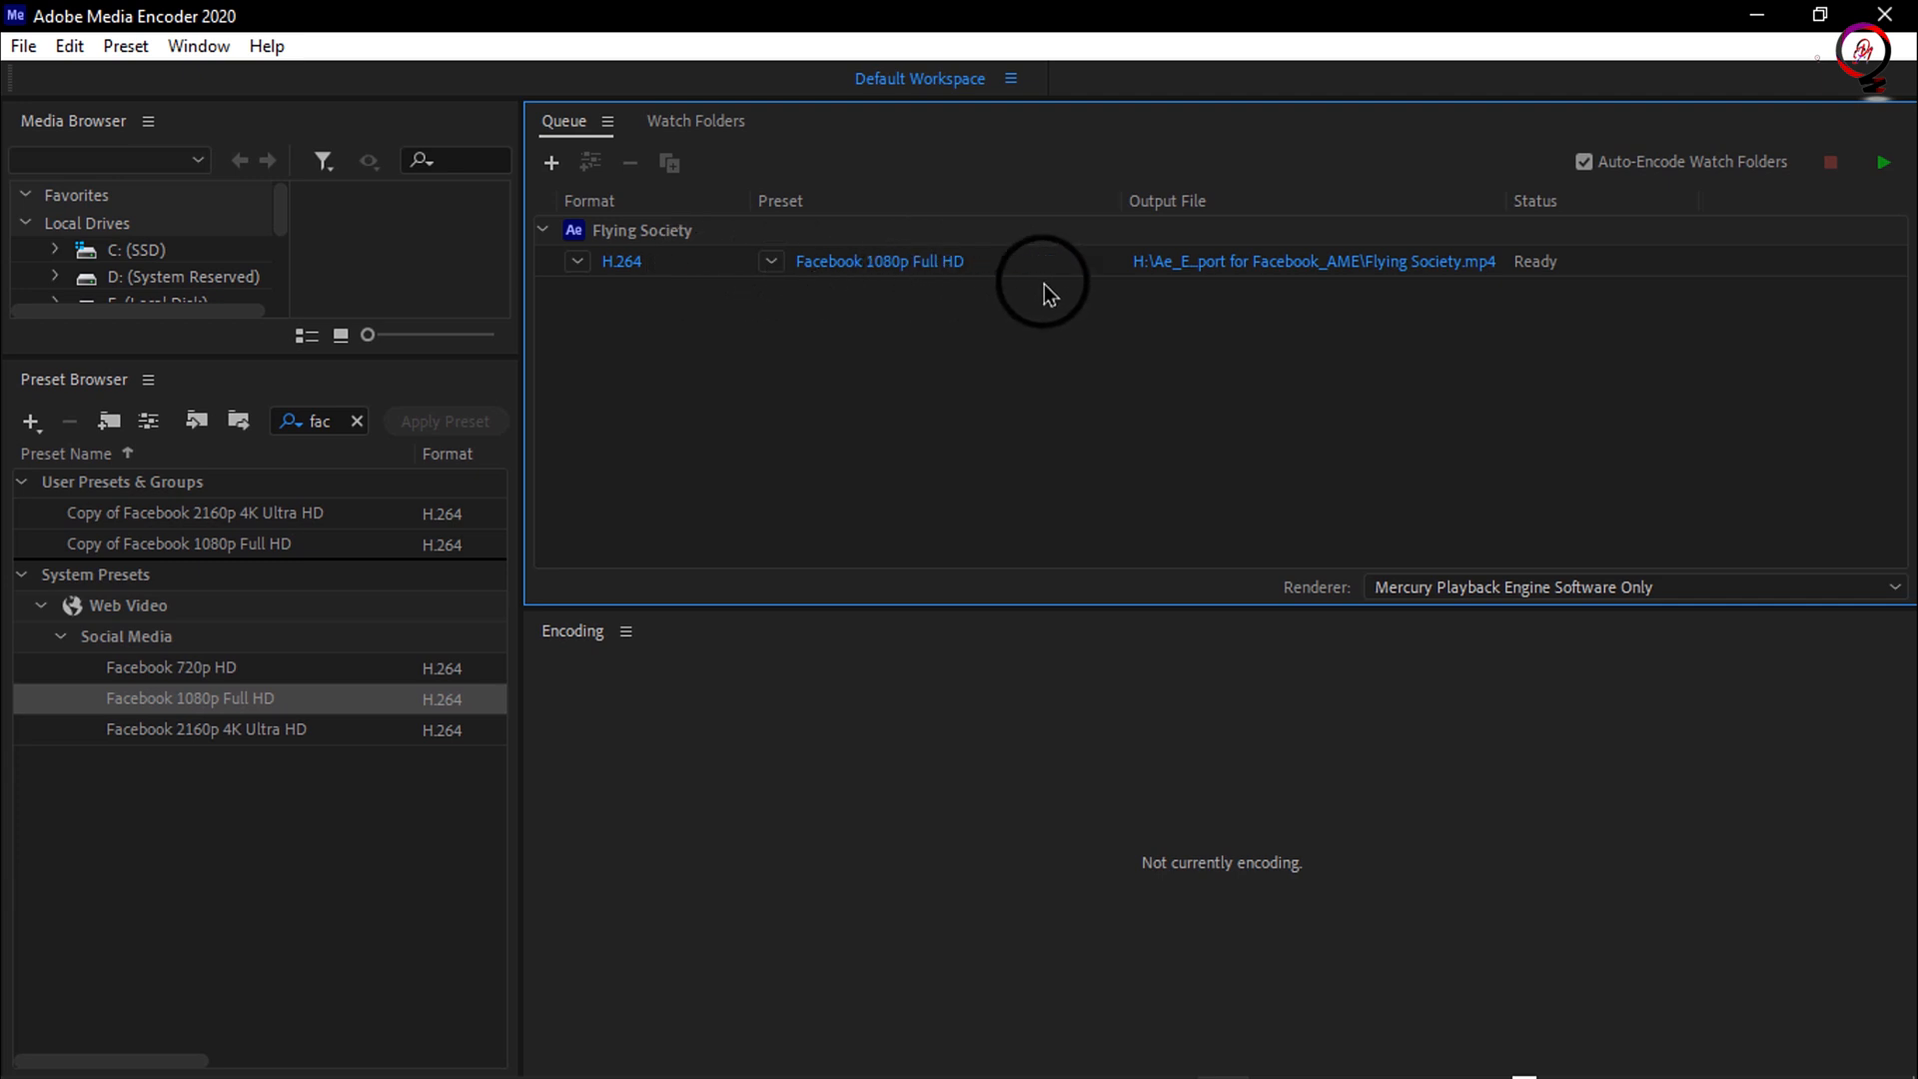
pyautogui.moveTo(1185, 324)
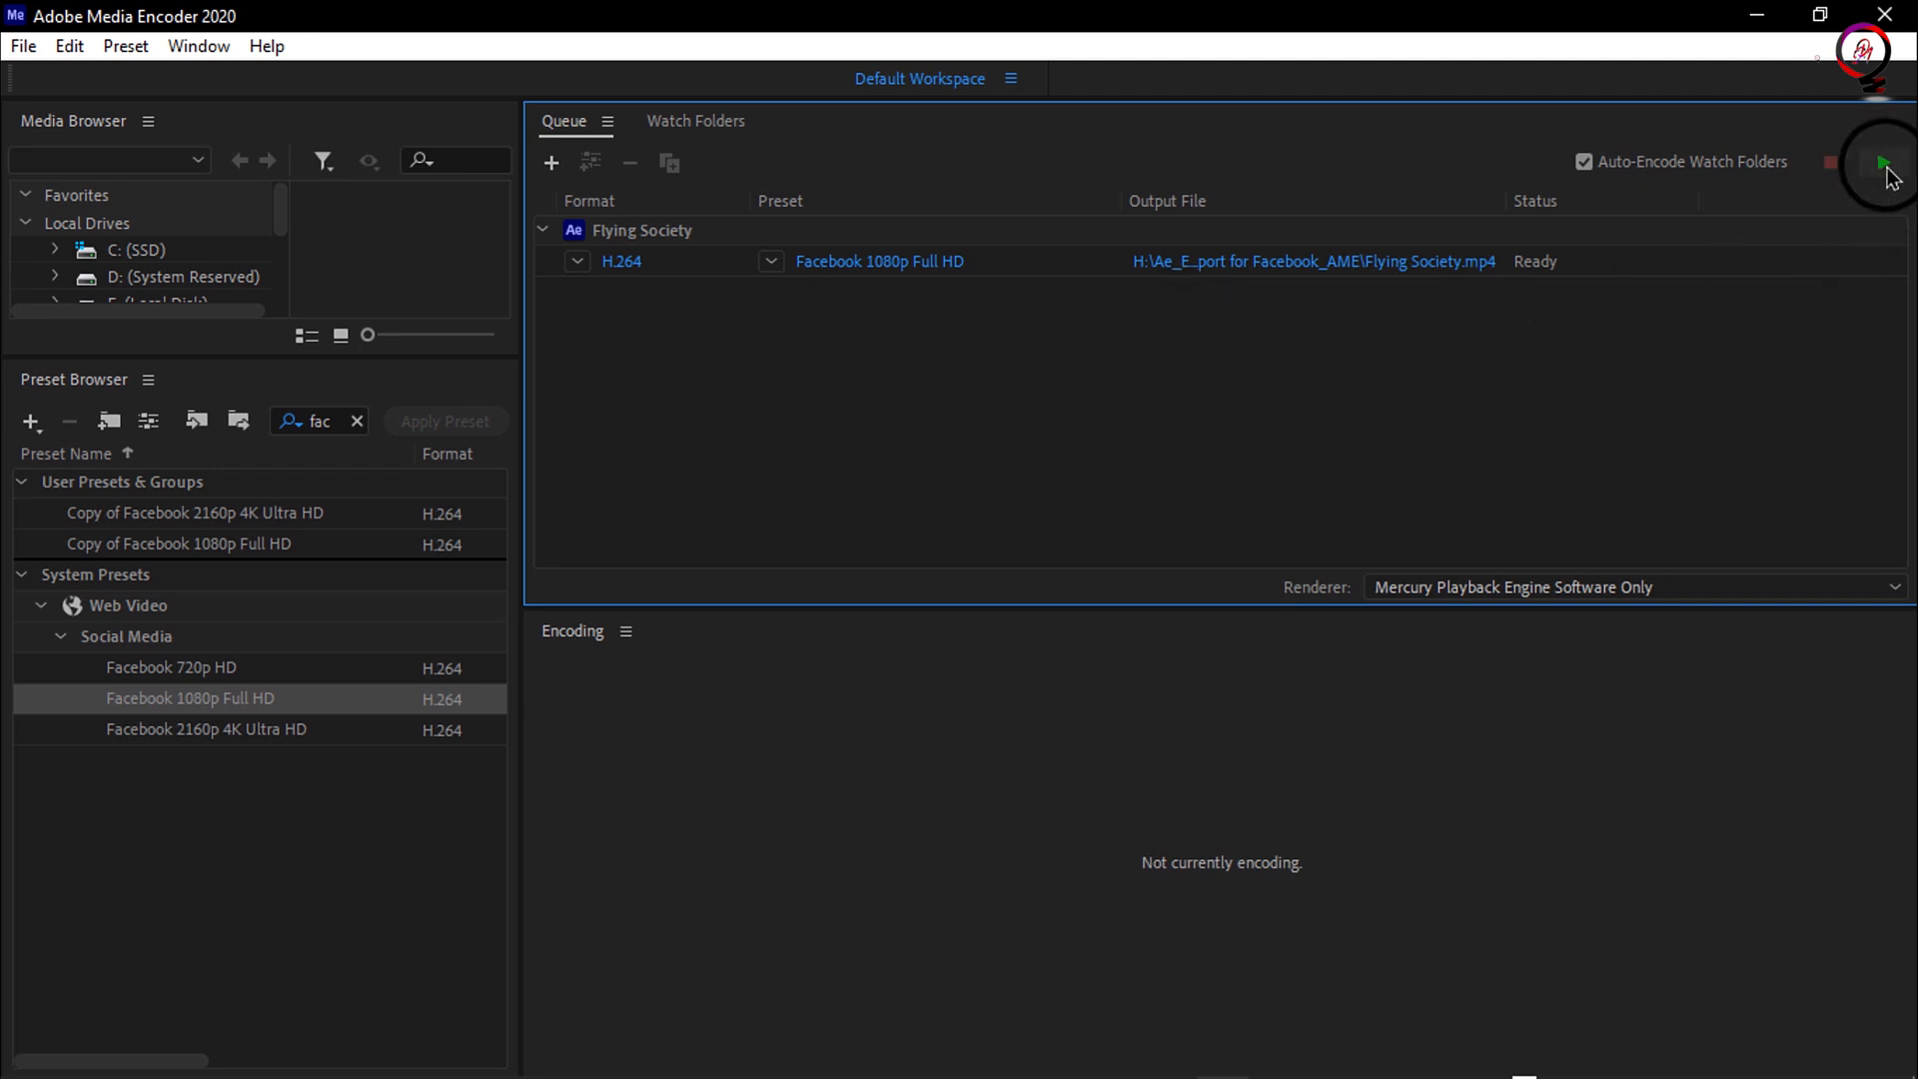
# Step: Start the queue to encode Flying Society to MP4
pyautogui.click(1885, 161)
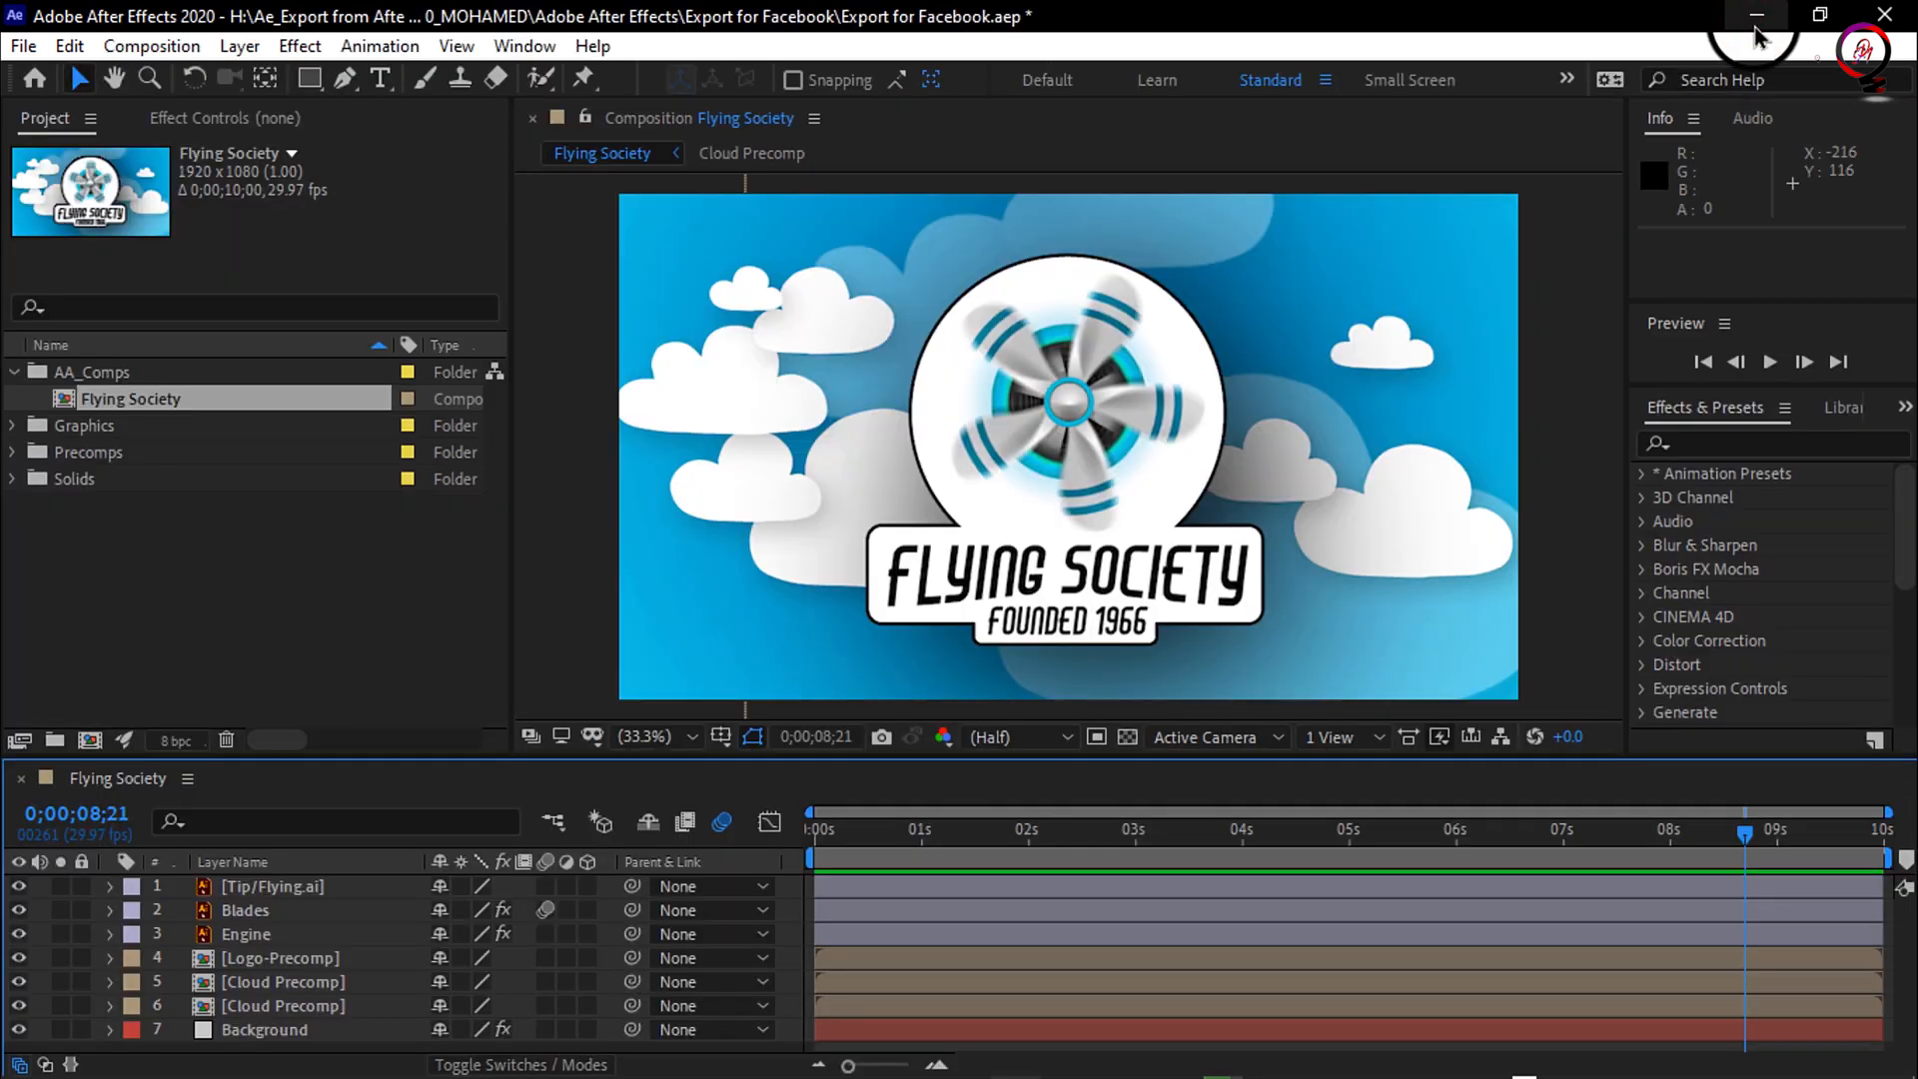
pyautogui.moveTo(979, 558)
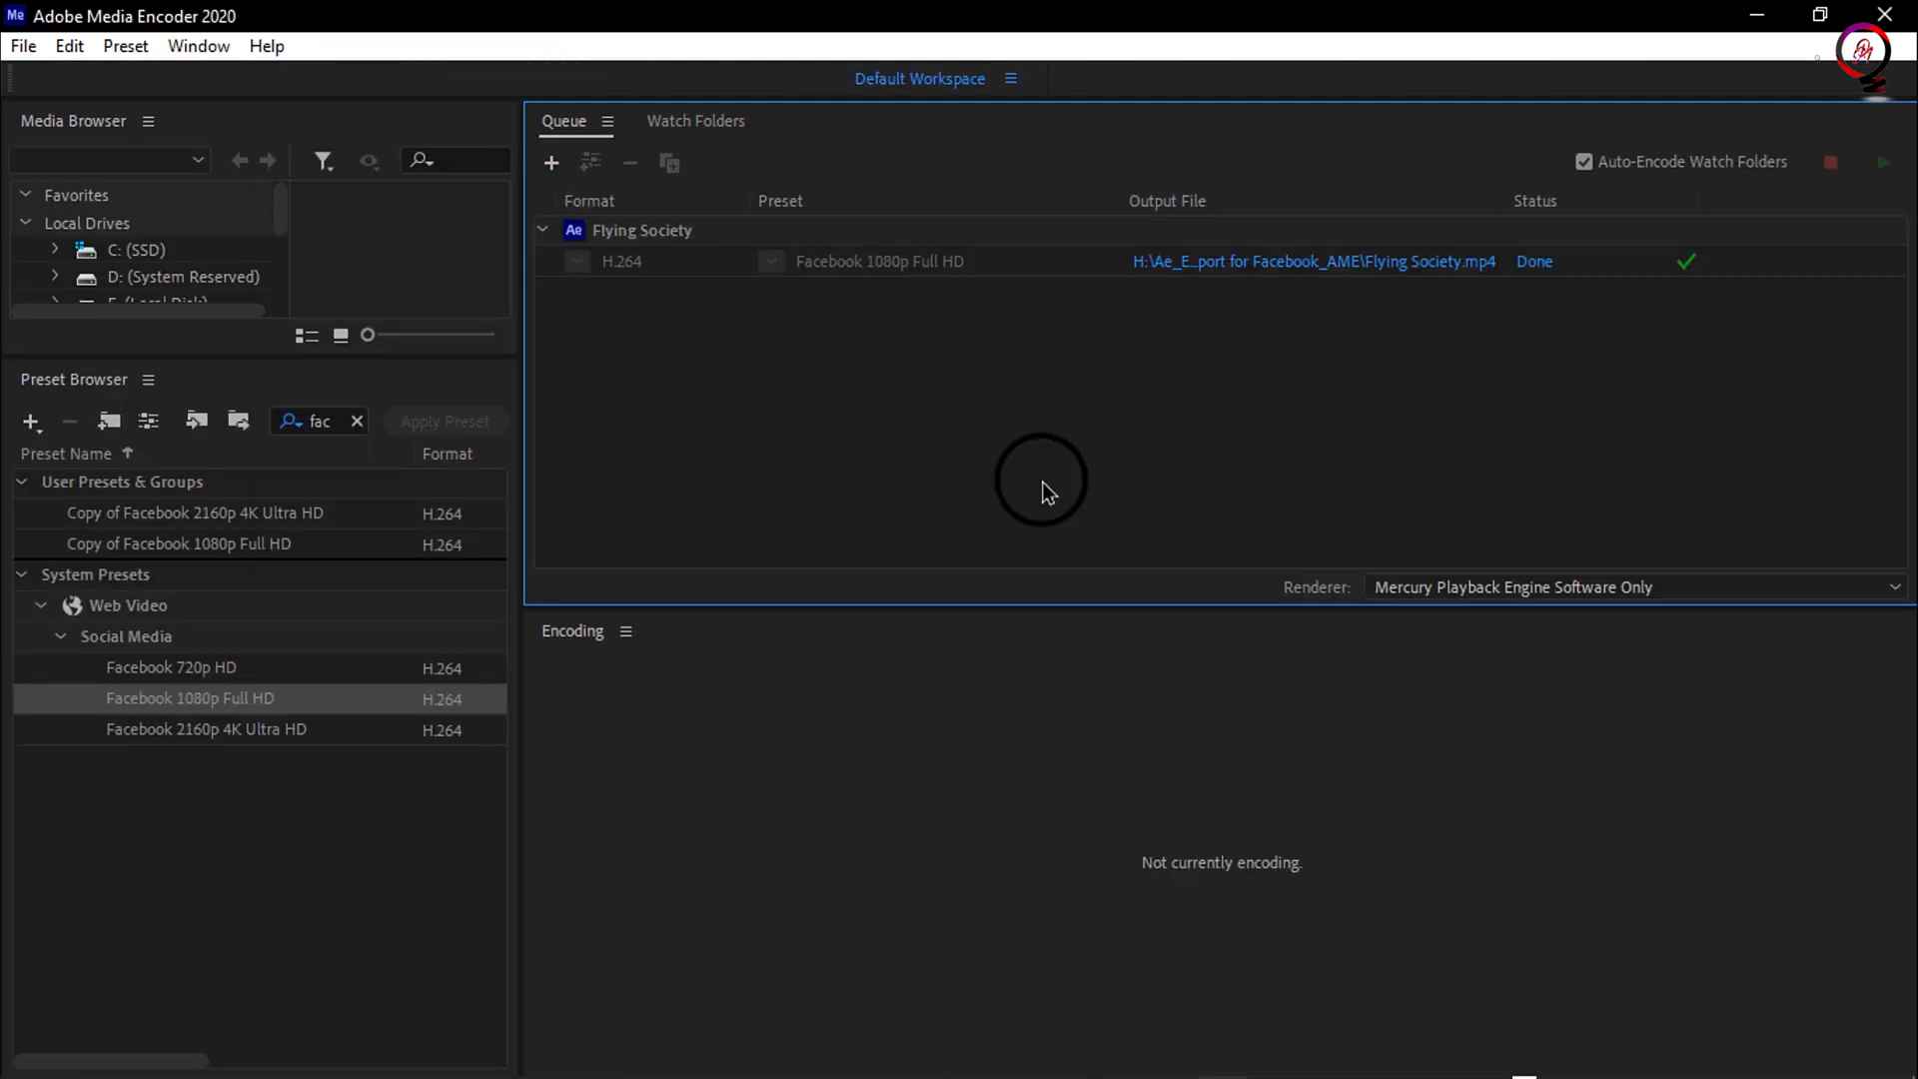
pyautogui.moveTo(1239, 444)
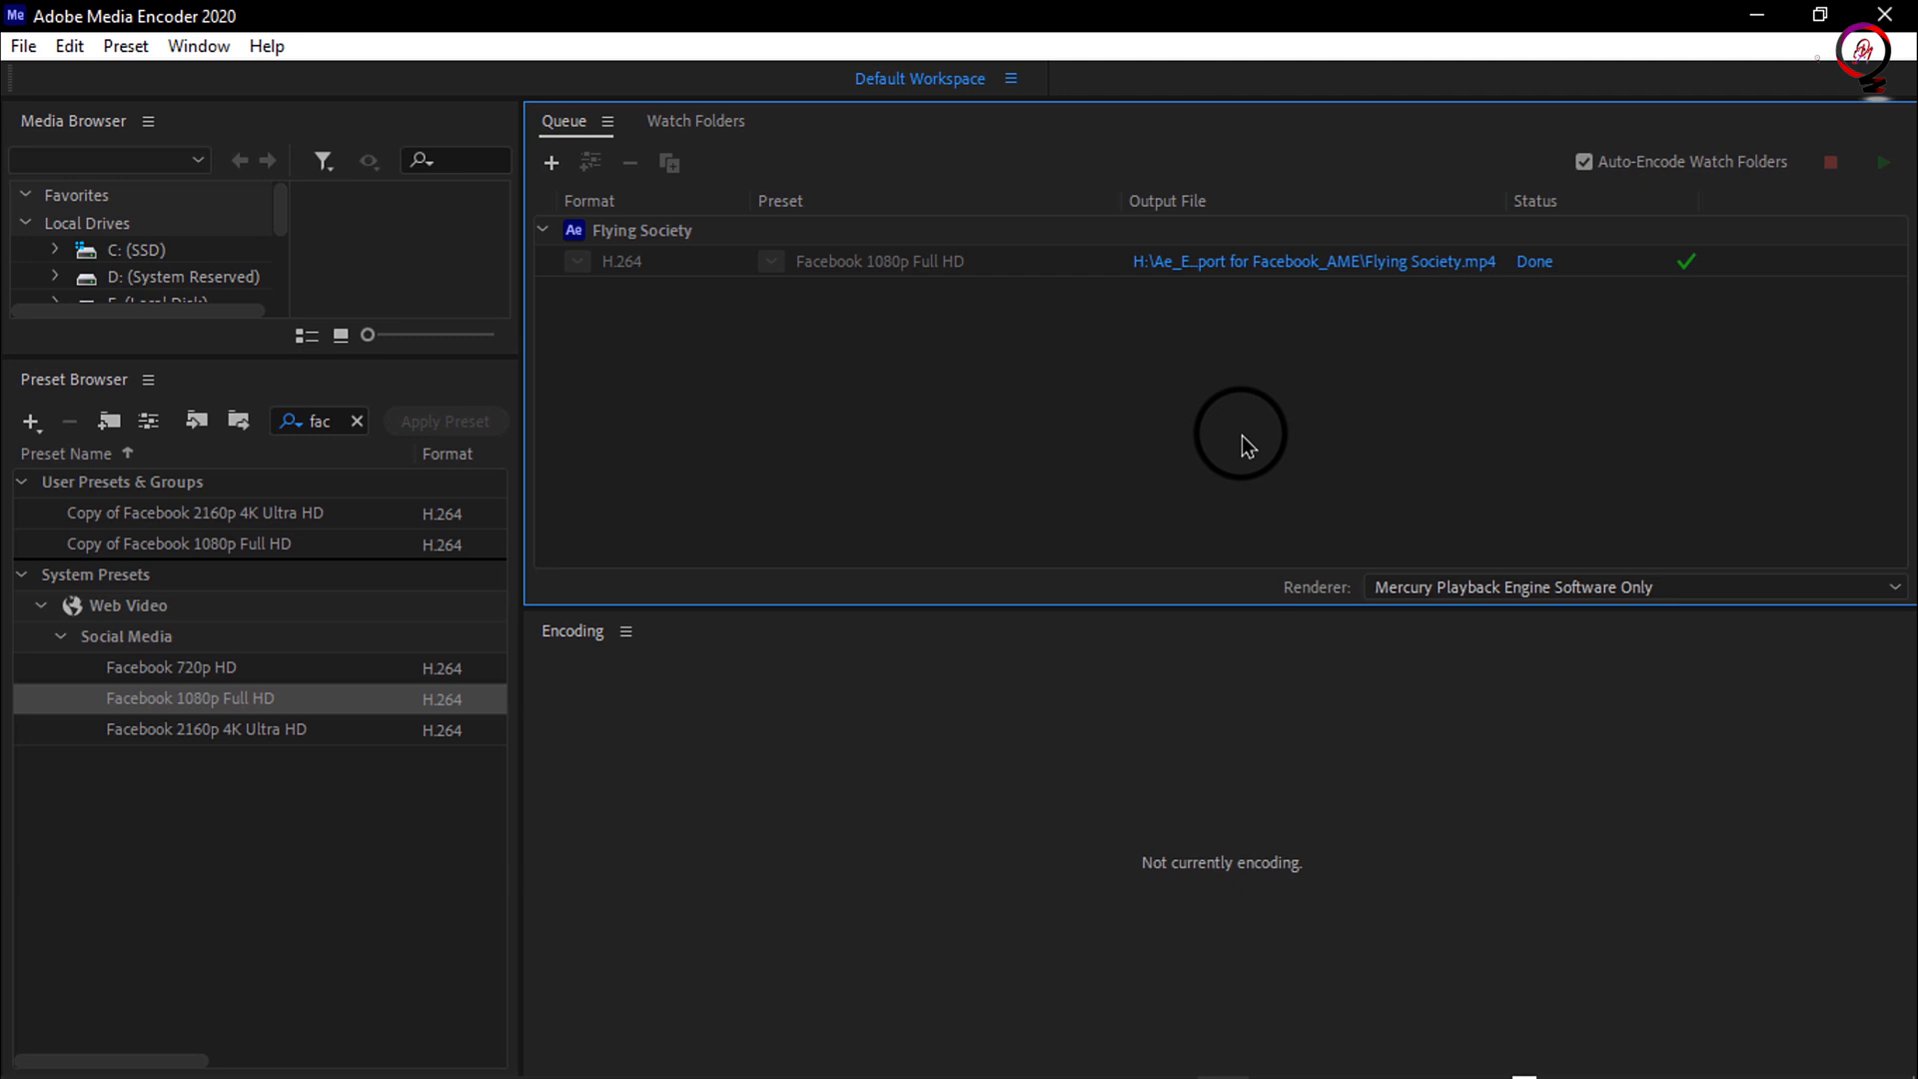
pyautogui.moveTo(1331, 259)
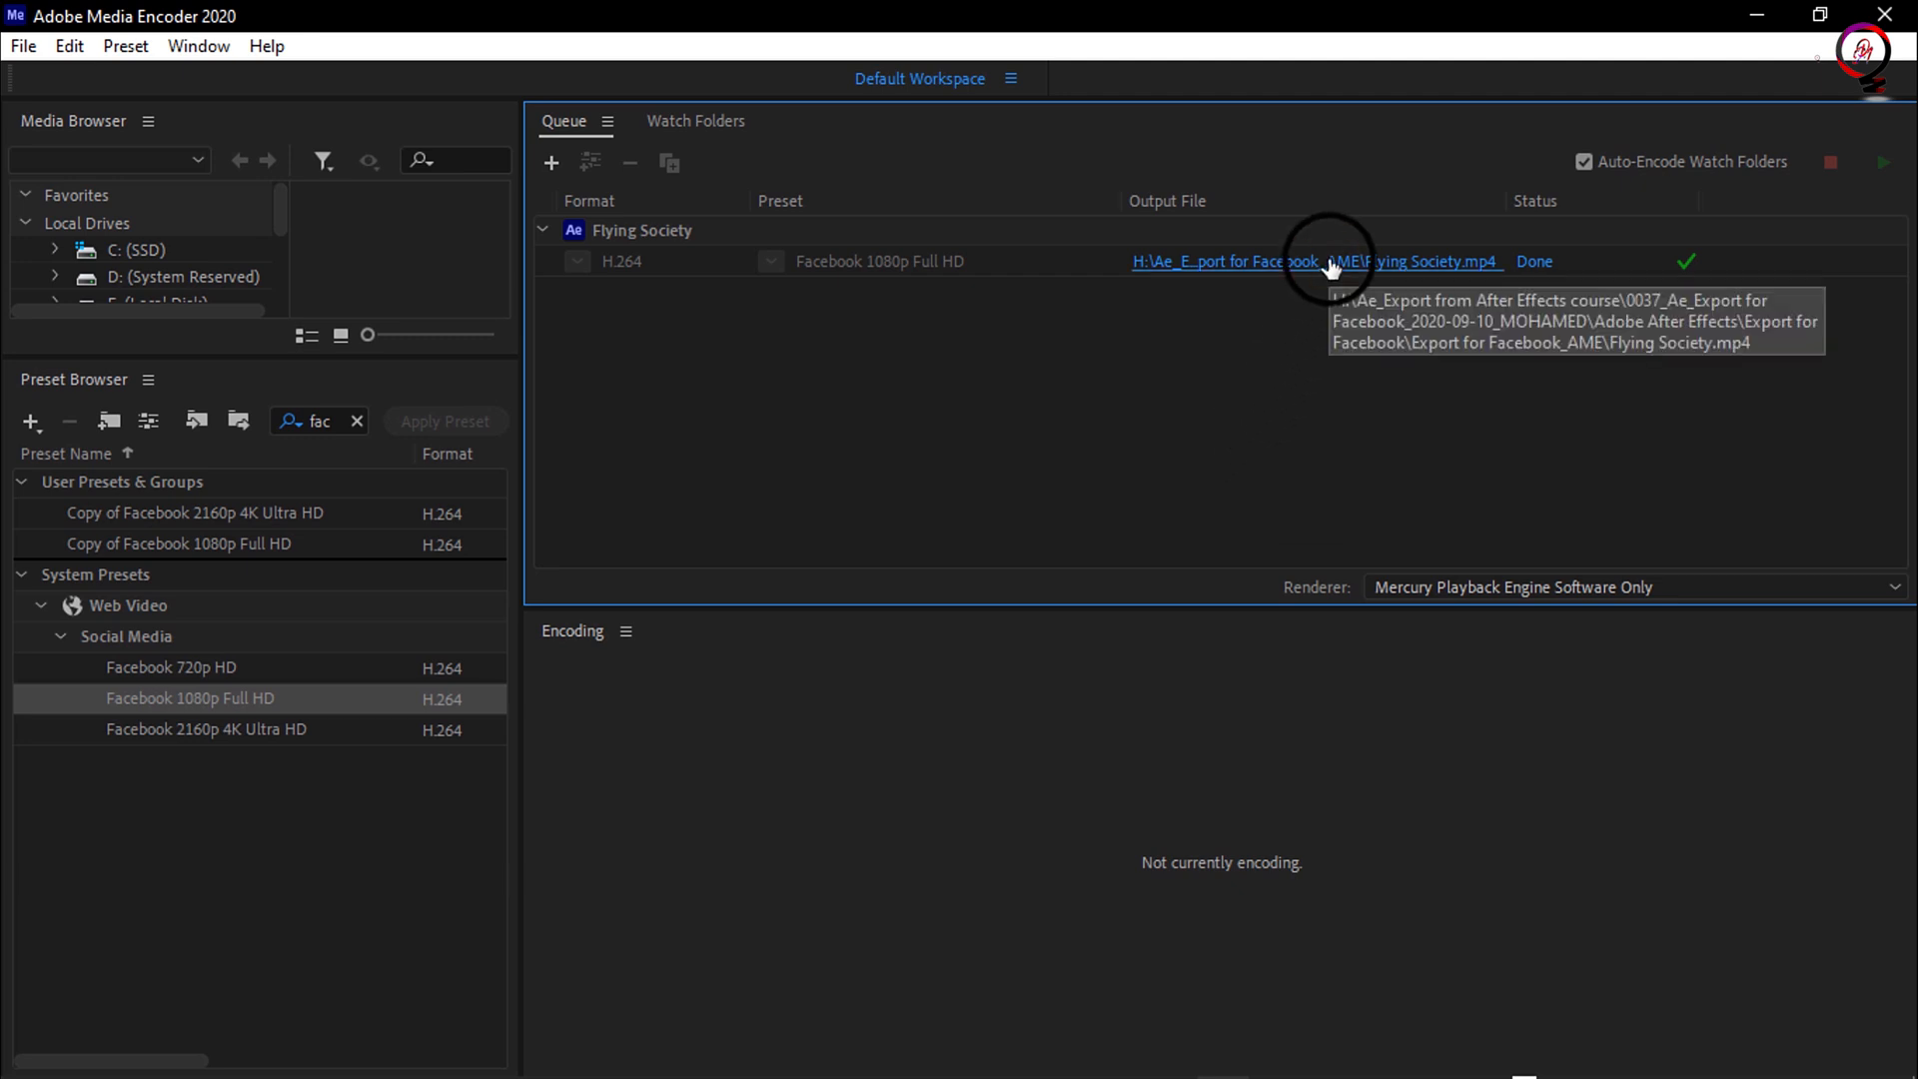
# Step: Show the rendered Flying Society.mp4 in its output folder with its context menu
pyautogui.click(1315, 259)
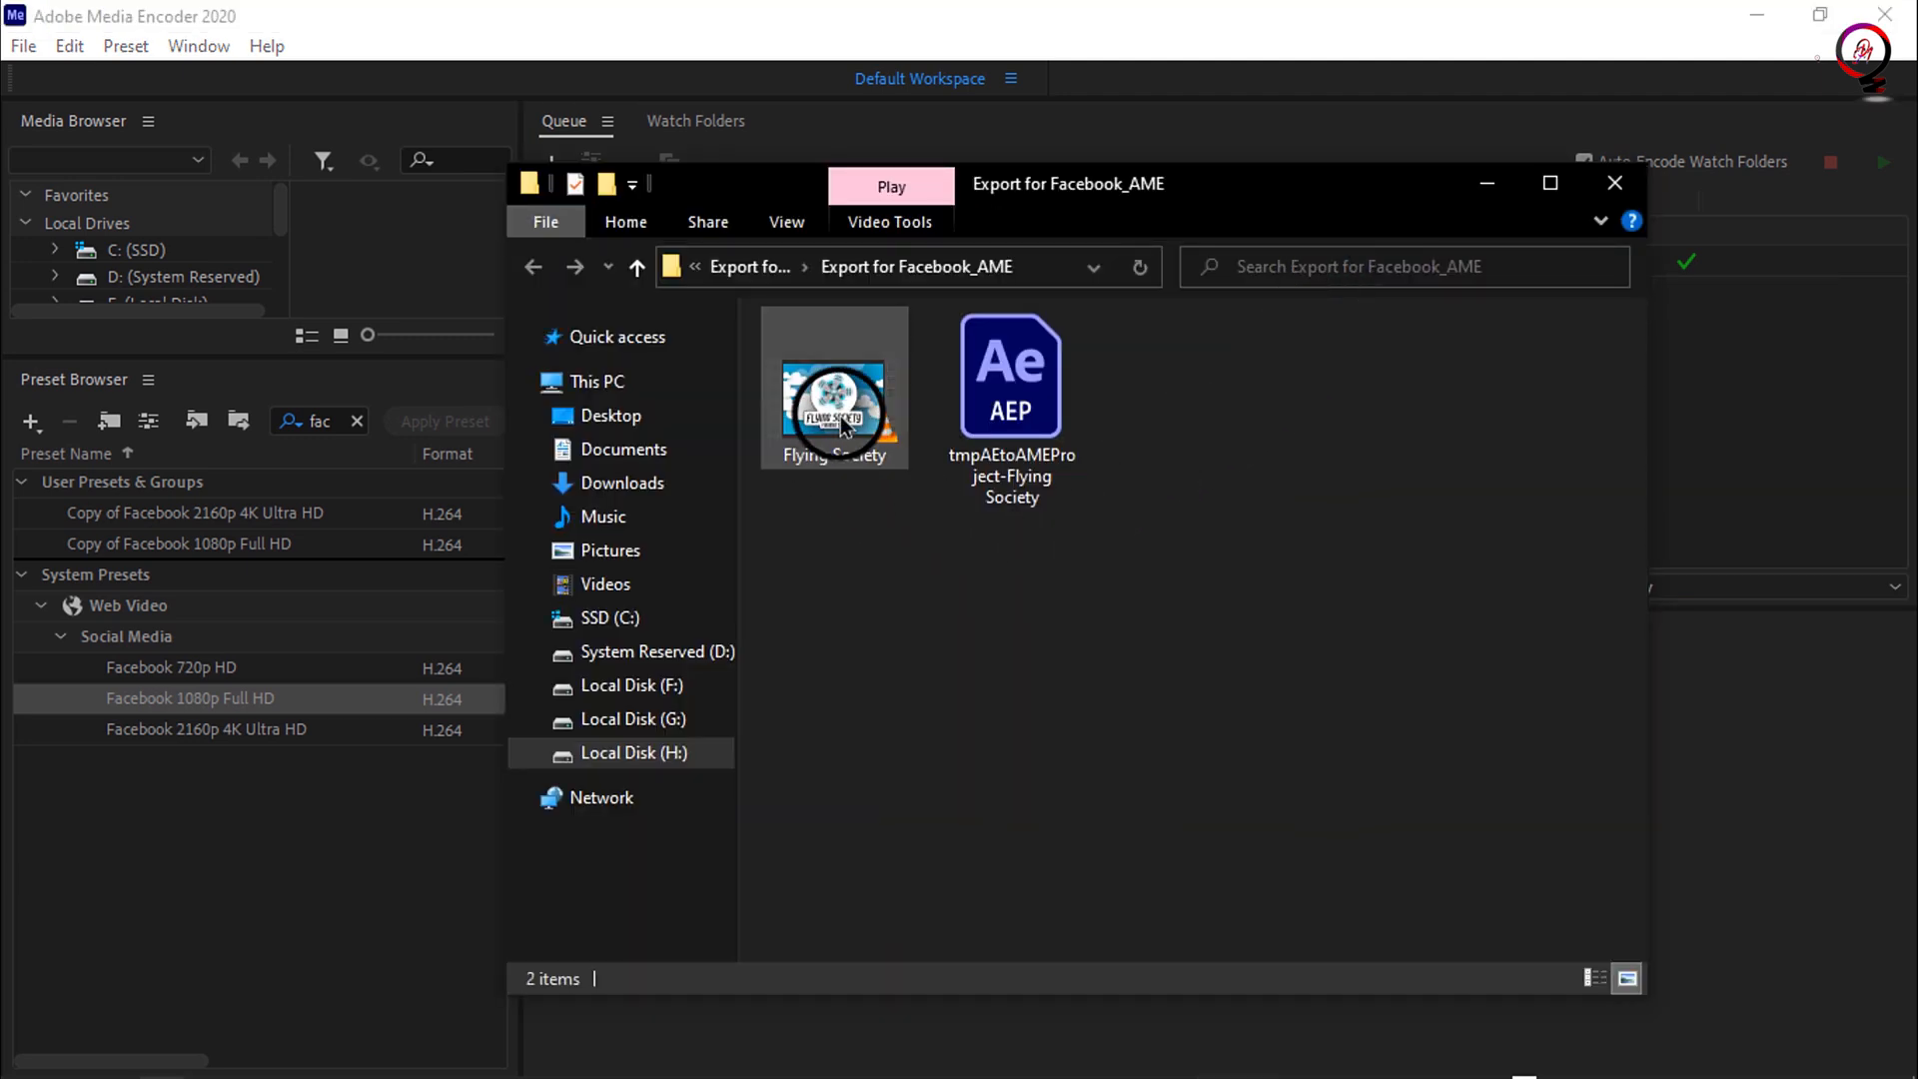
pyautogui.rightClick(835, 404)
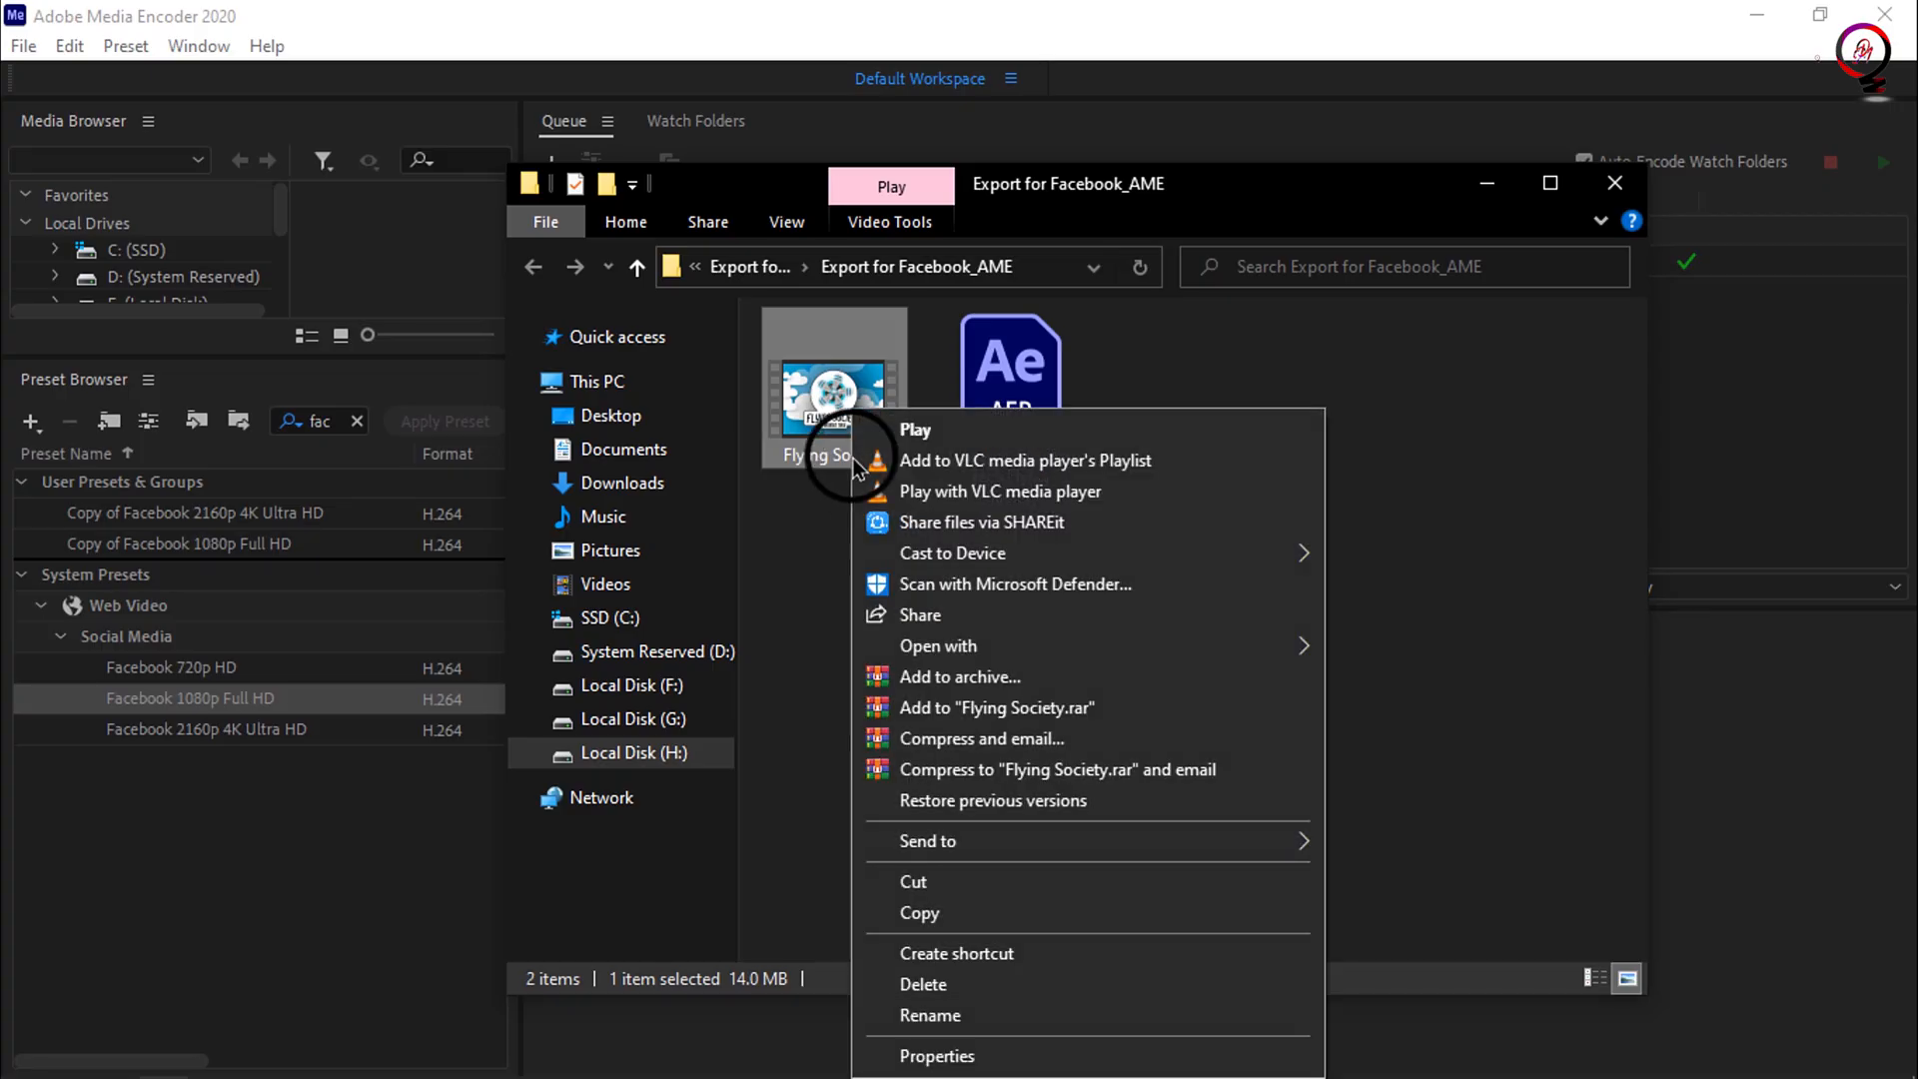
pyautogui.moveTo(933, 1055)
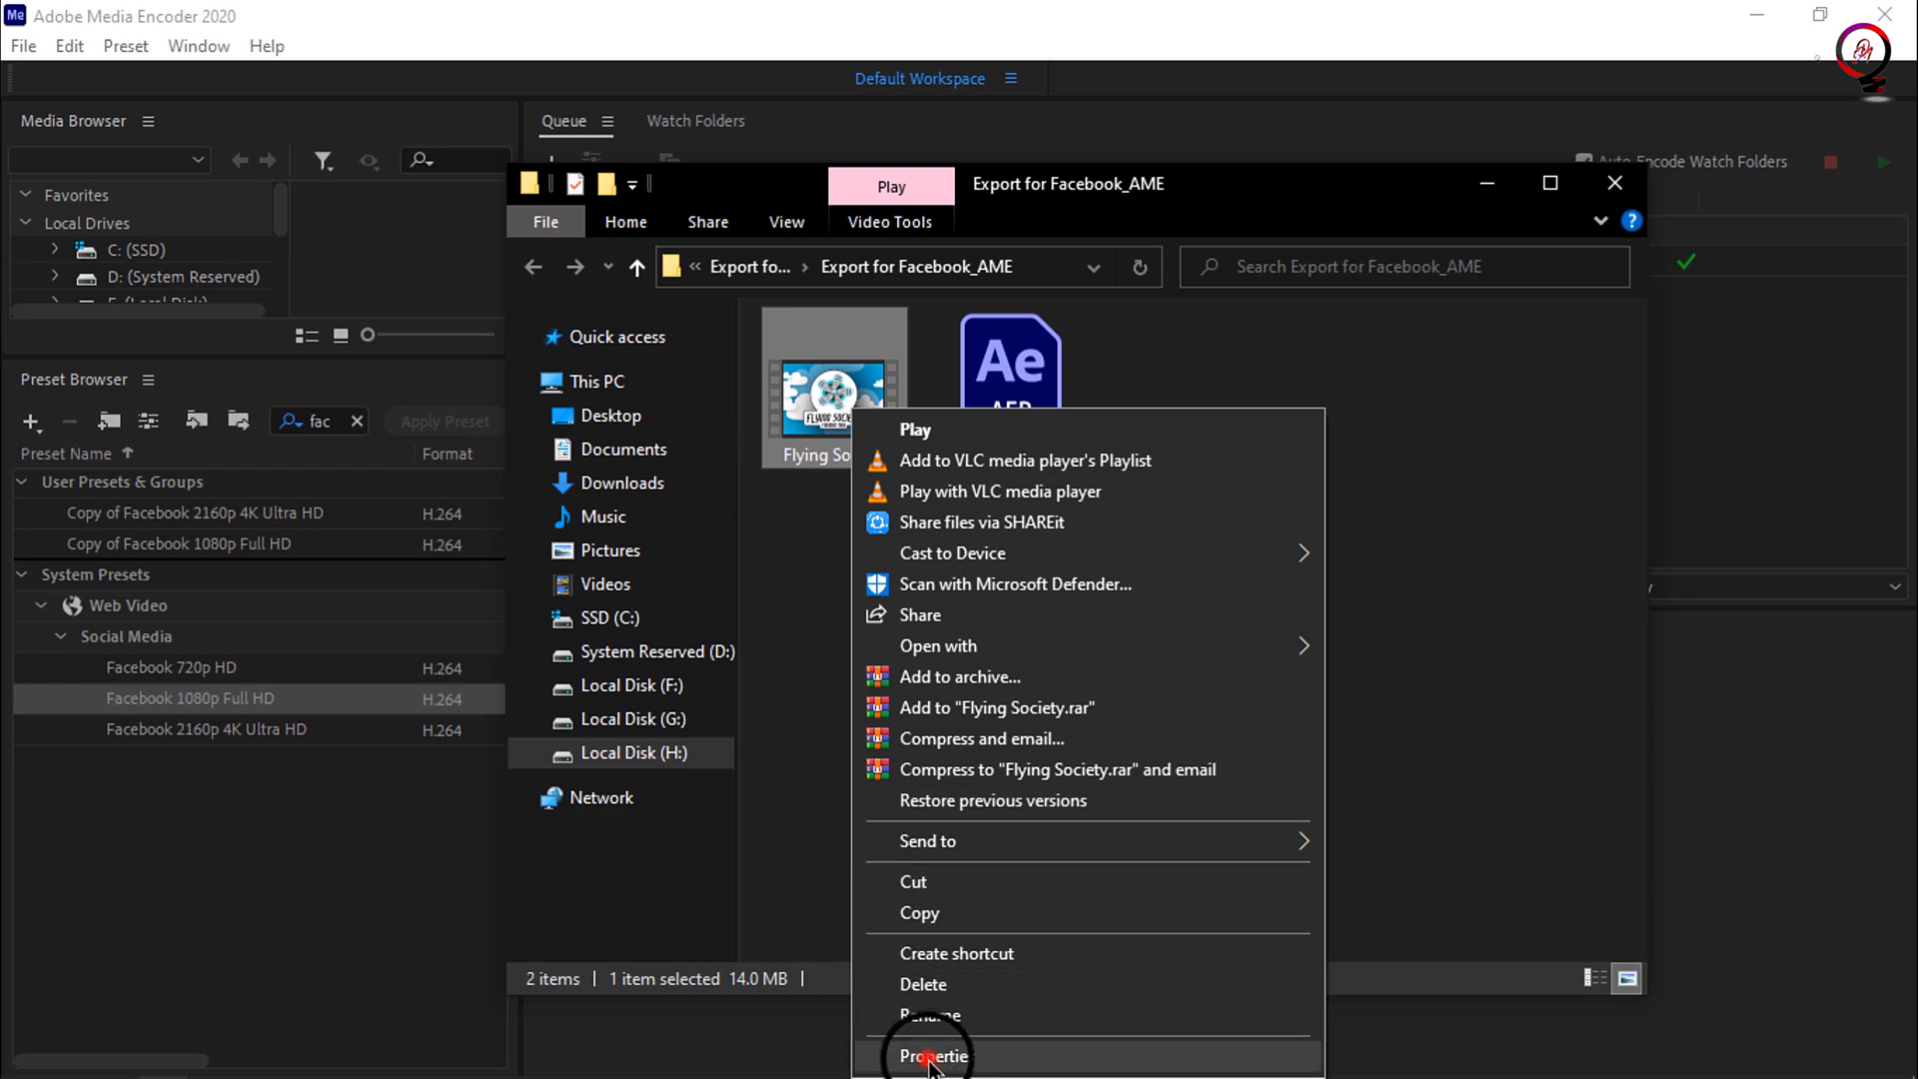
# Step: View the Flying Society video properties showing 1920×1080 at 29.97 fps, 10 seconds
pyautogui.click(934, 1055)
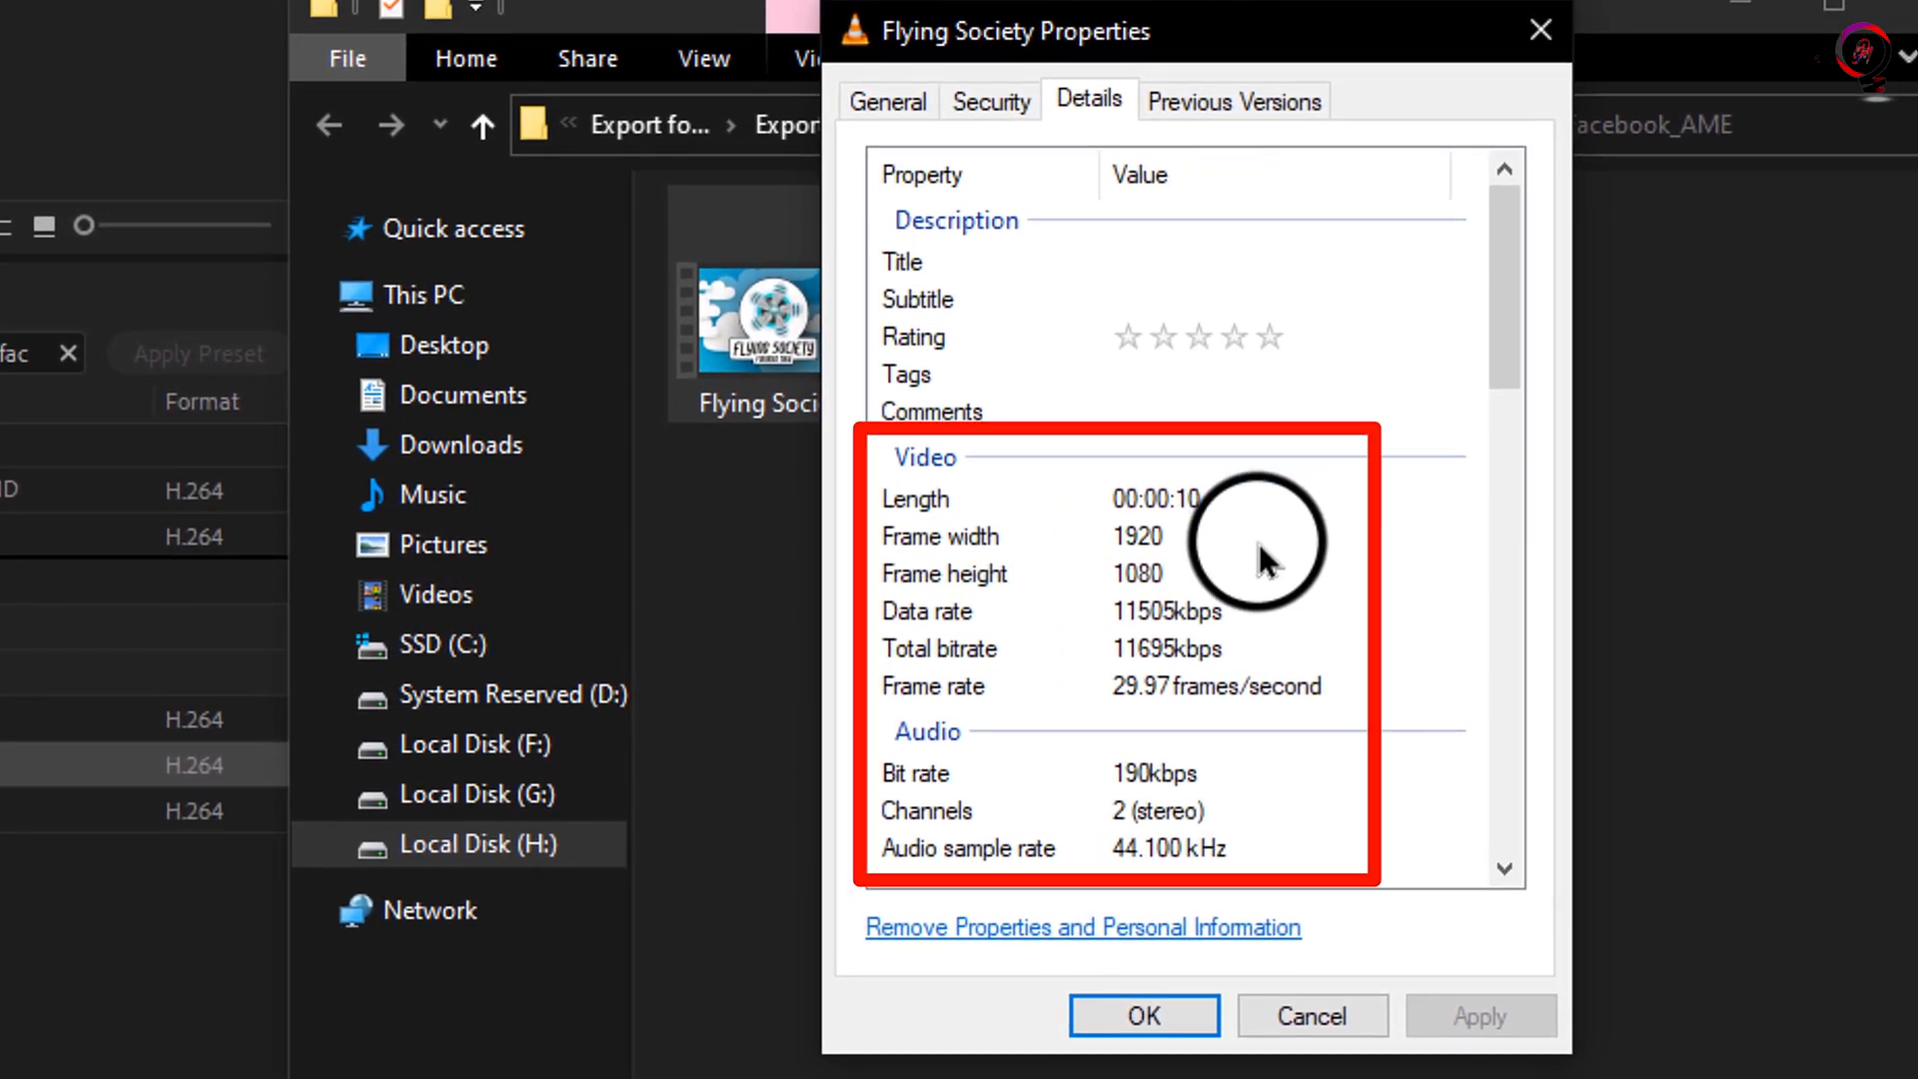
pyautogui.moveTo(1233, 519)
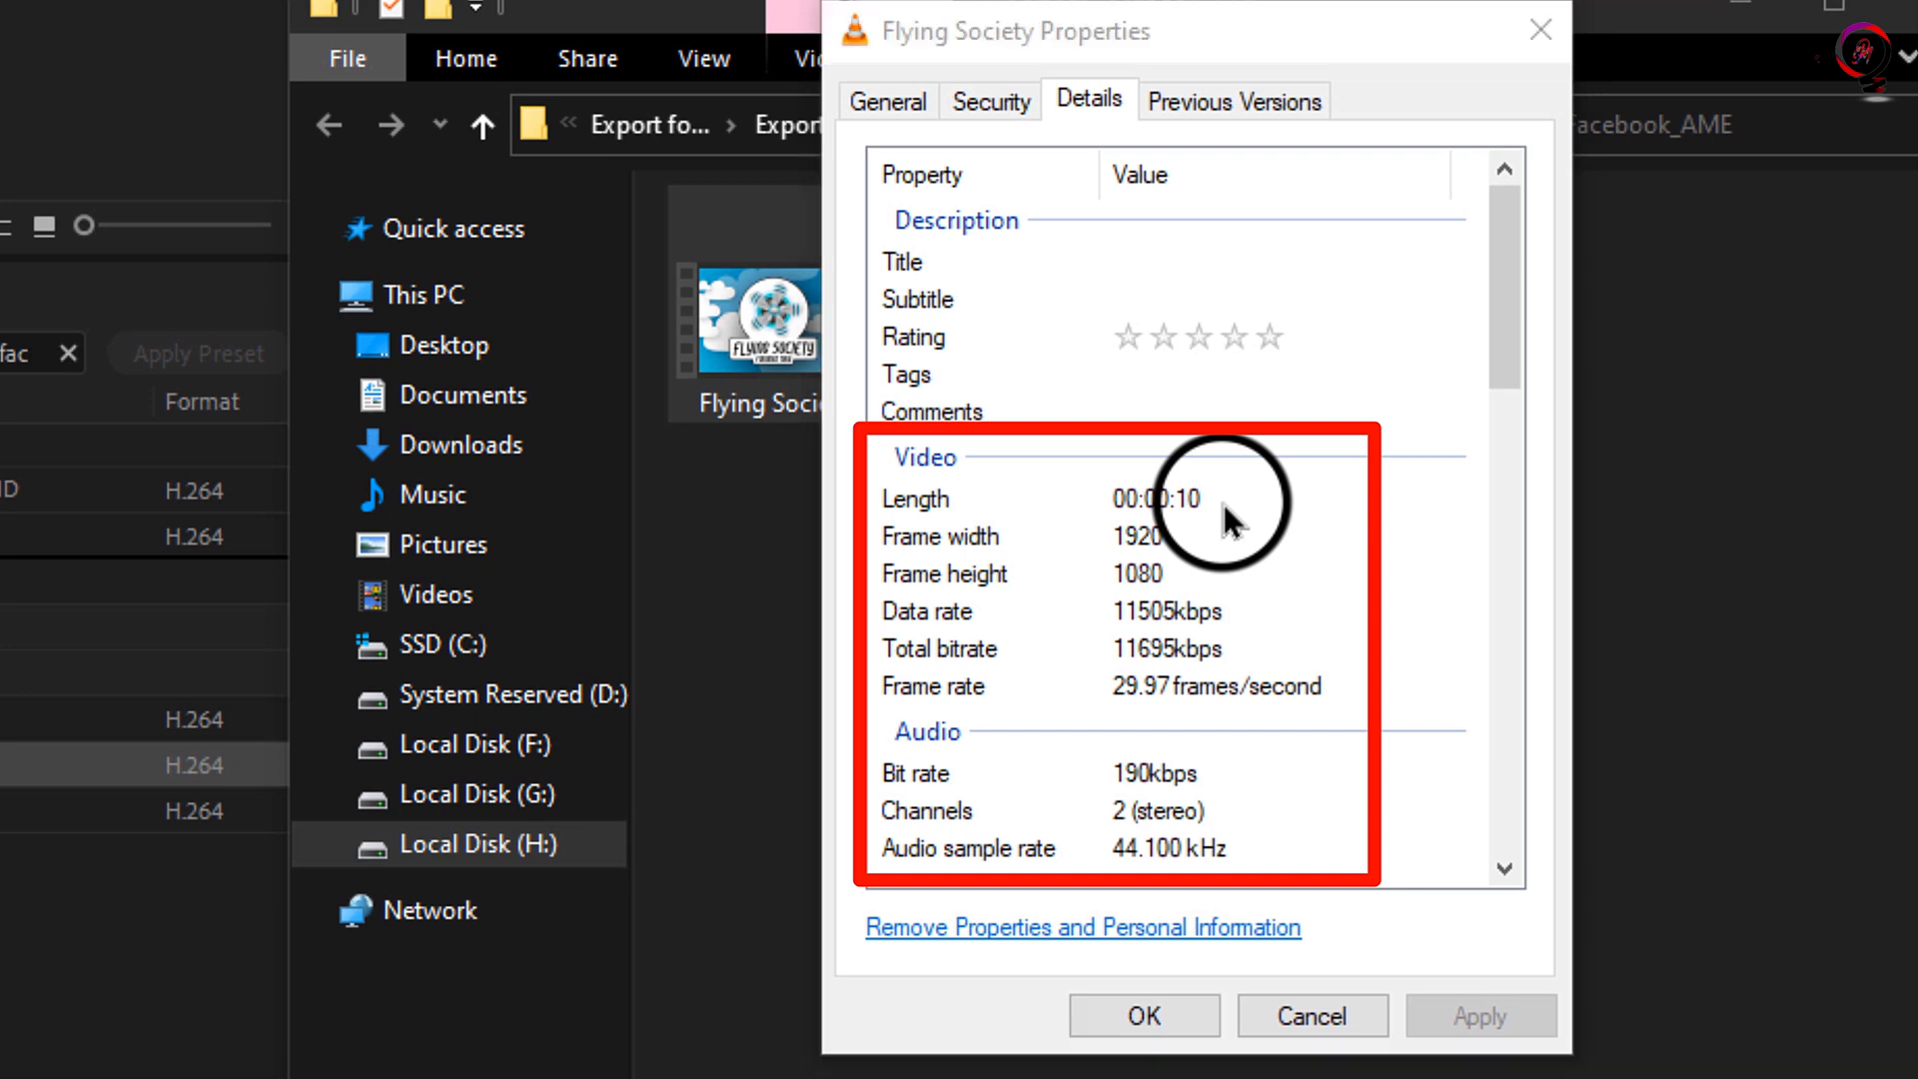
pyautogui.moveTo(1011, 554)
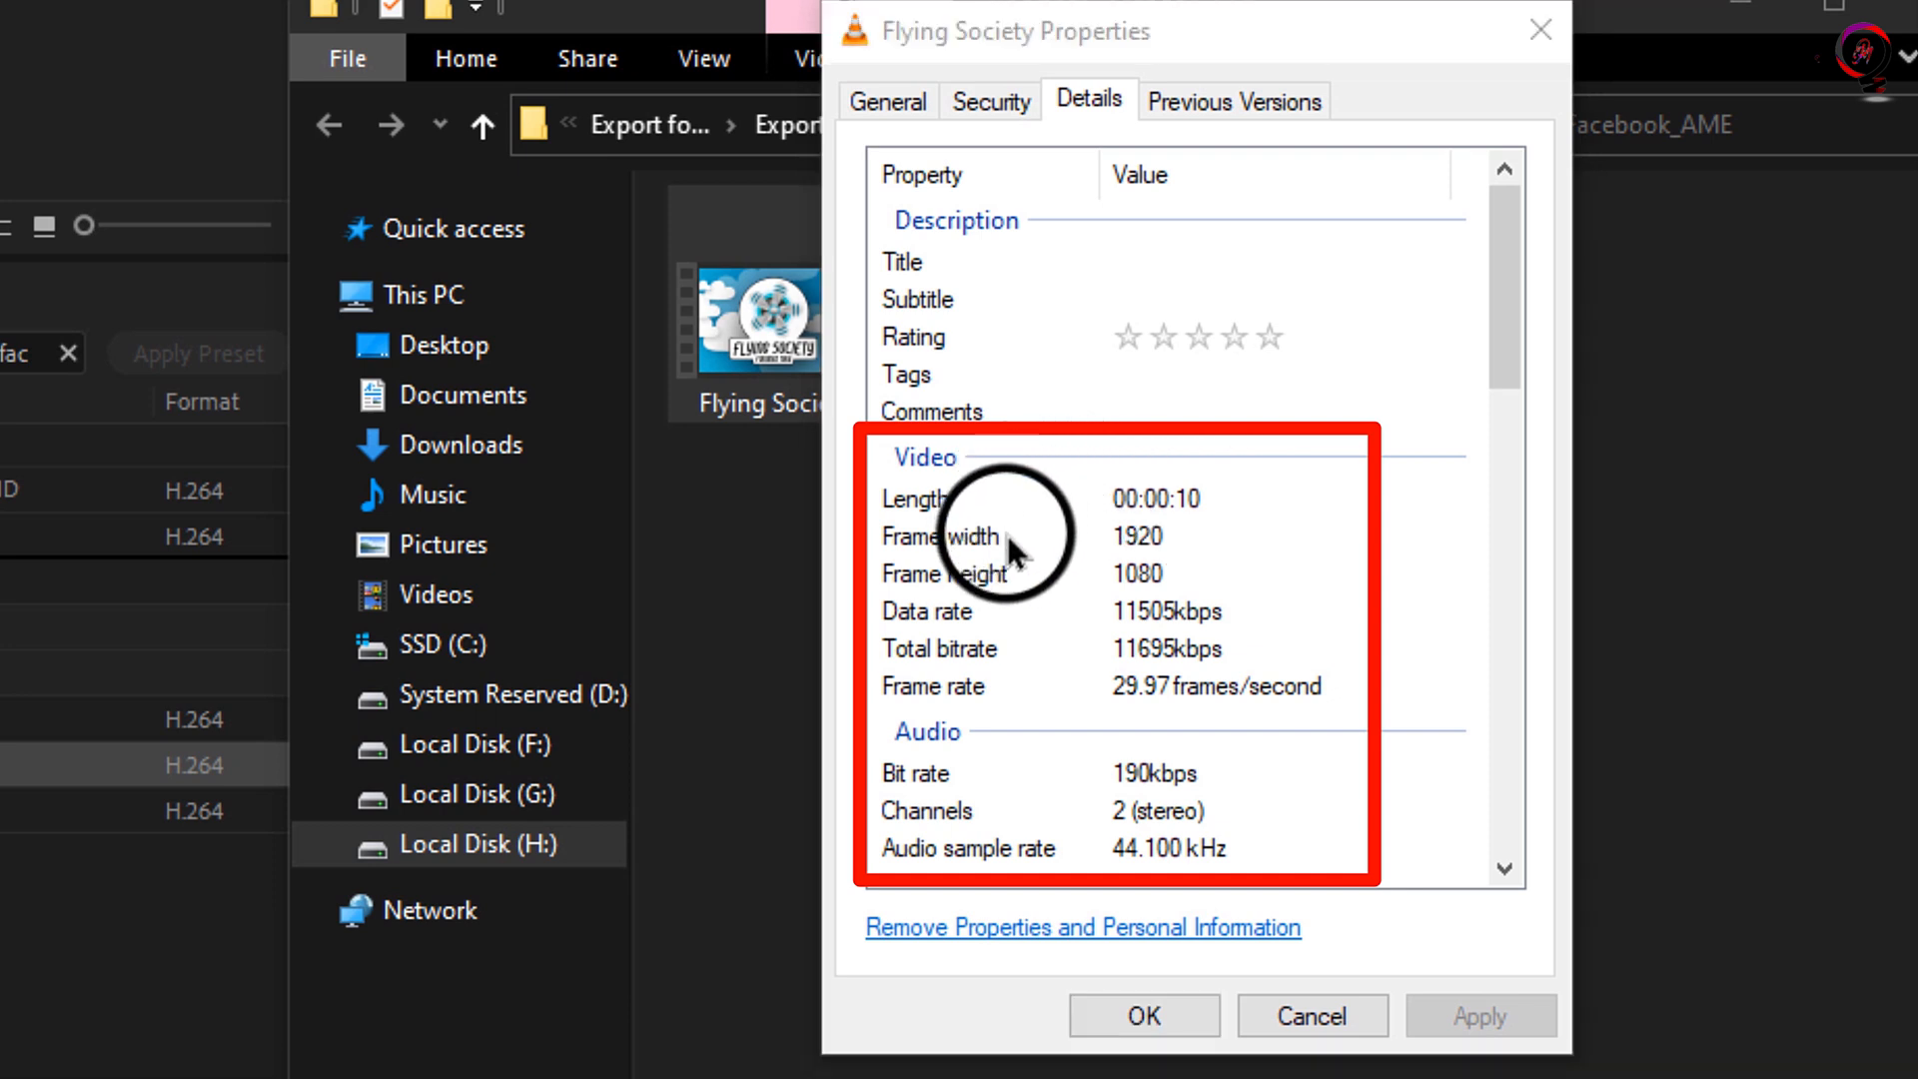
pyautogui.moveTo(1144, 582)
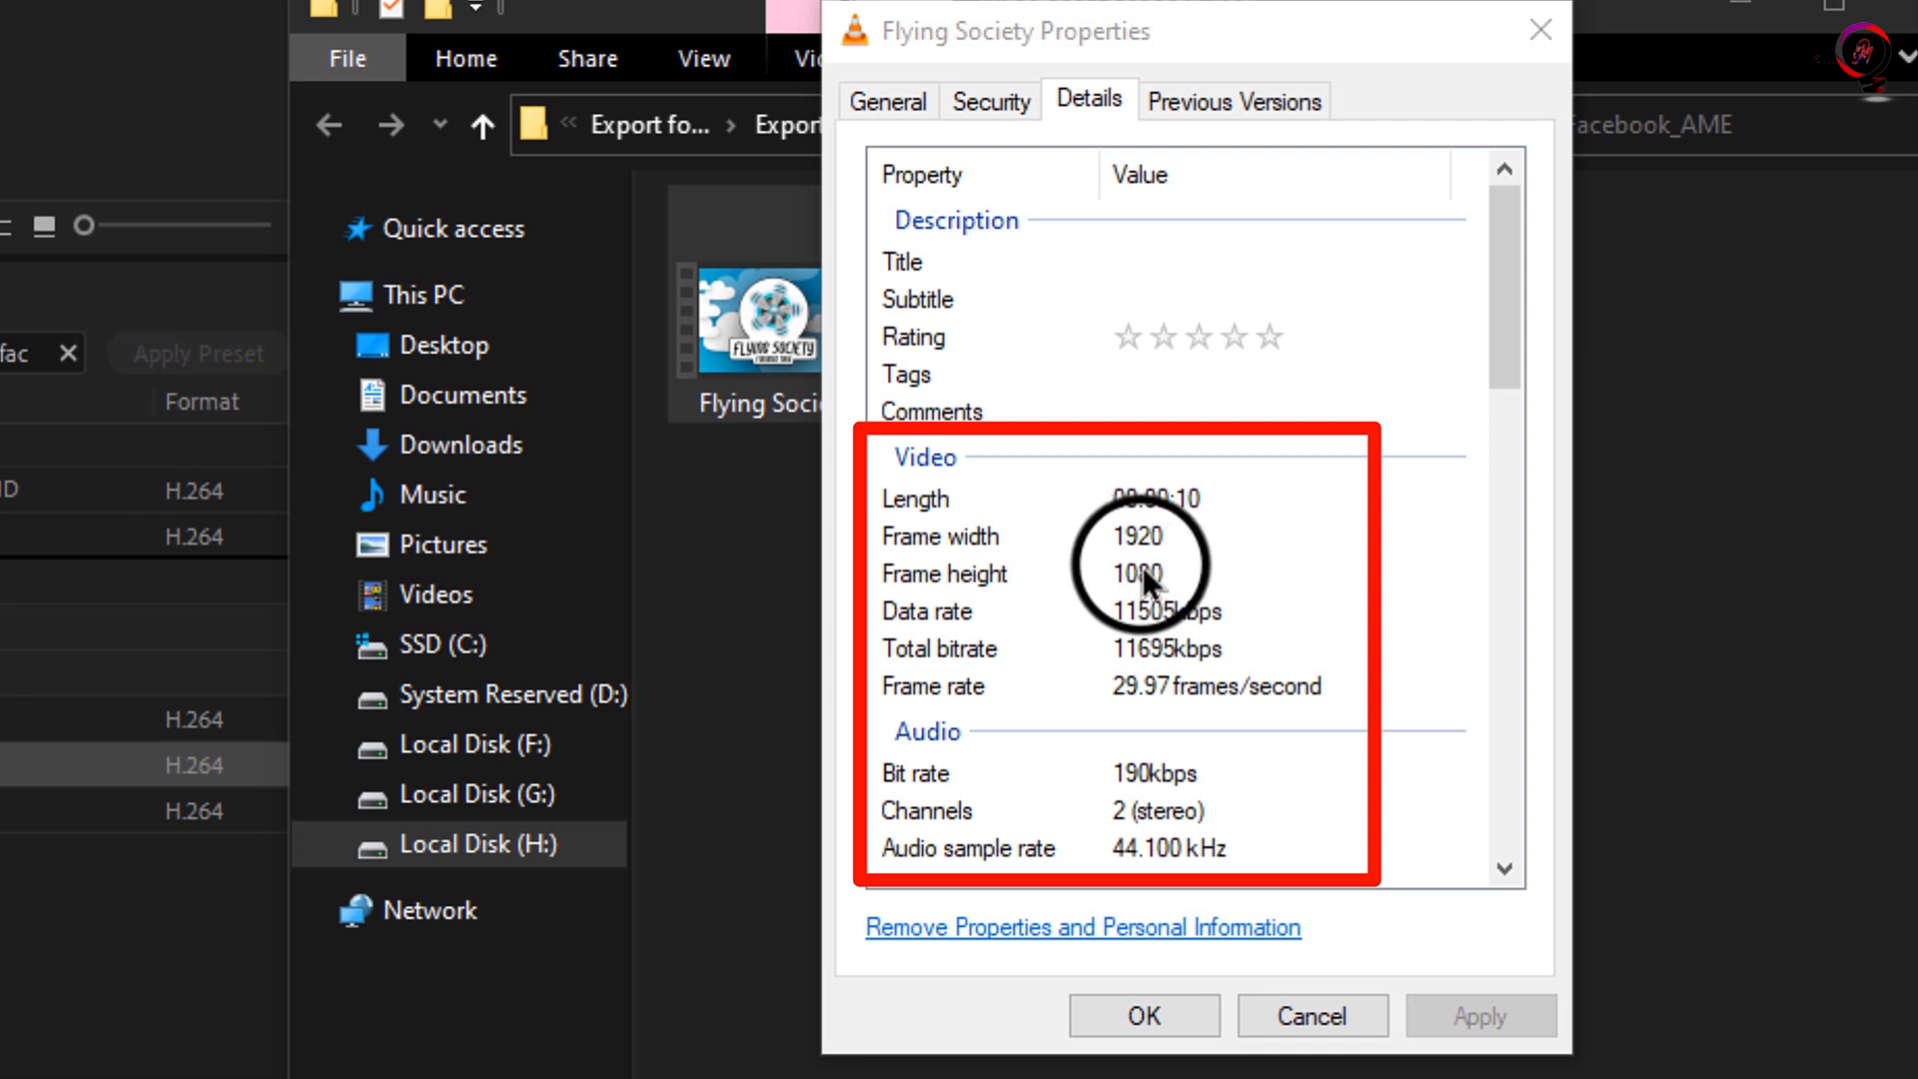
pyautogui.moveTo(1255, 606)
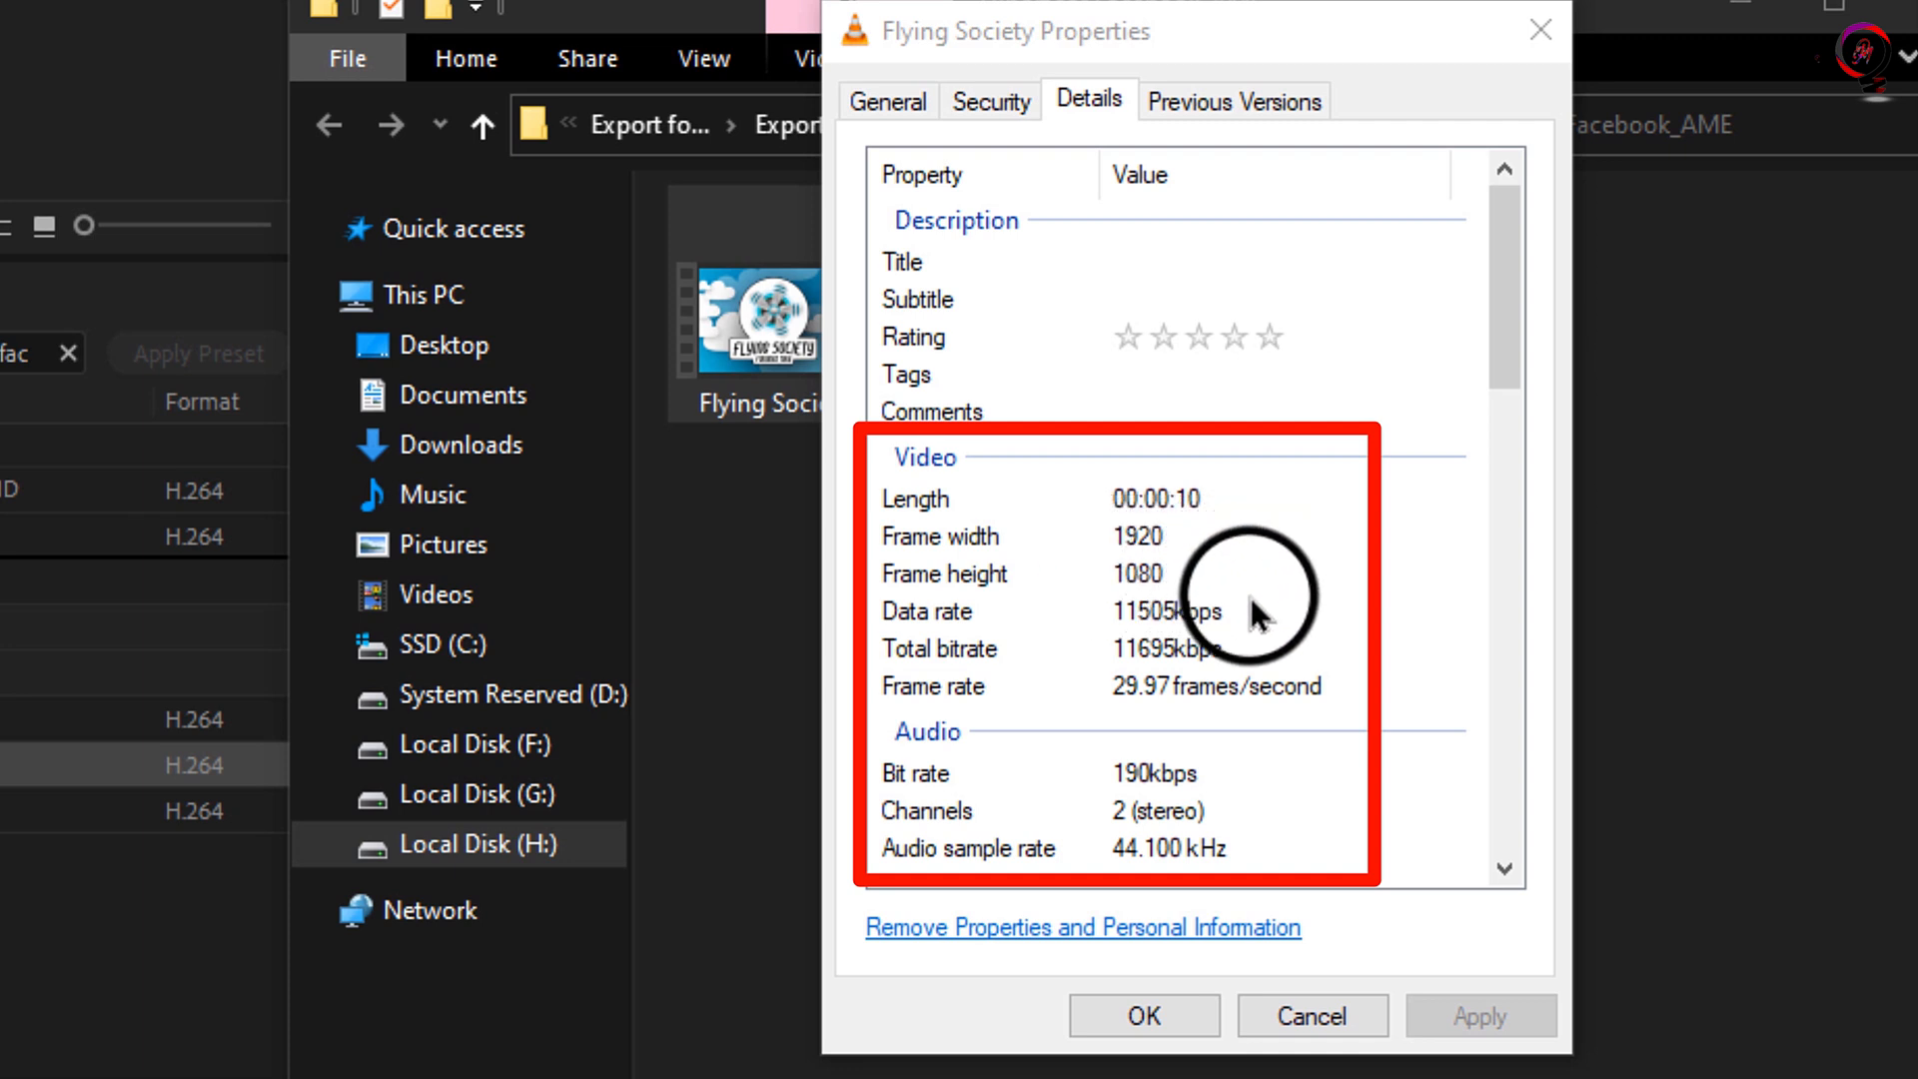
pyautogui.moveTo(1205, 848)
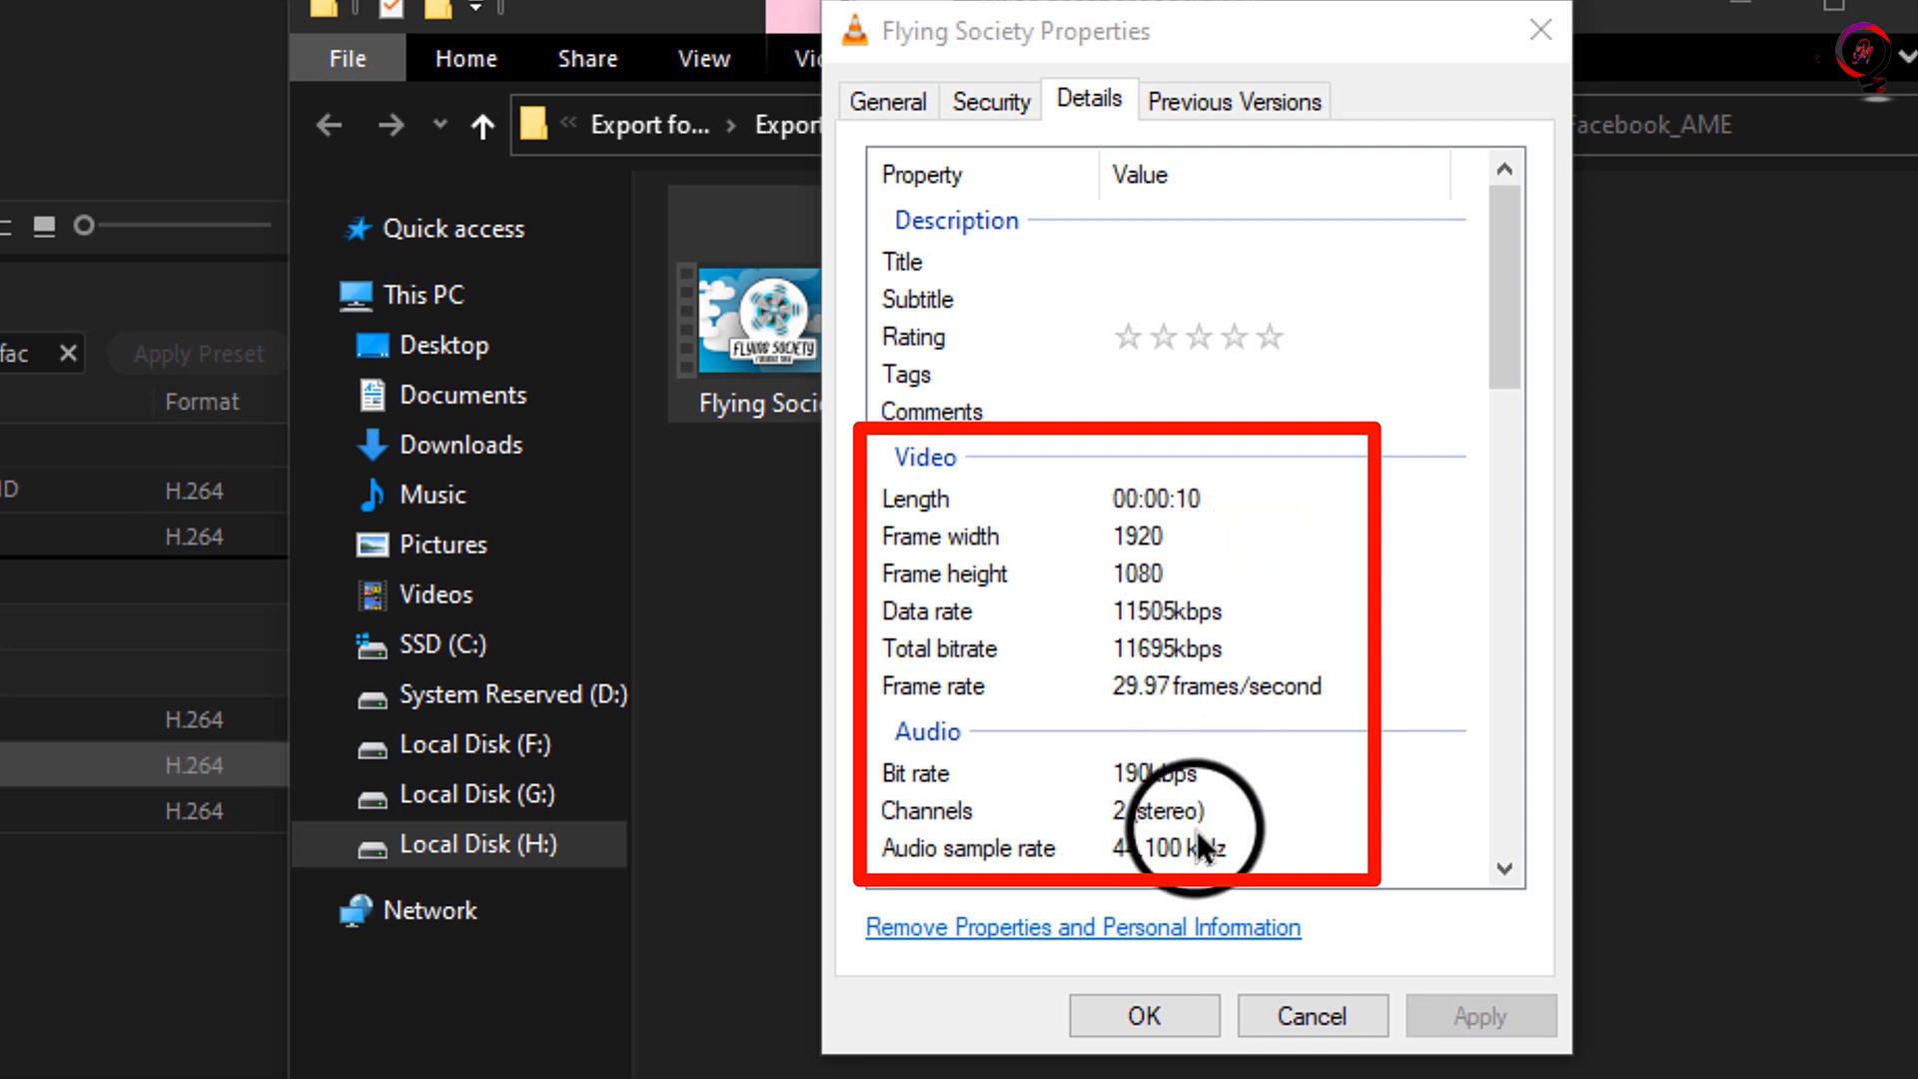
pyautogui.moveTo(1273, 553)
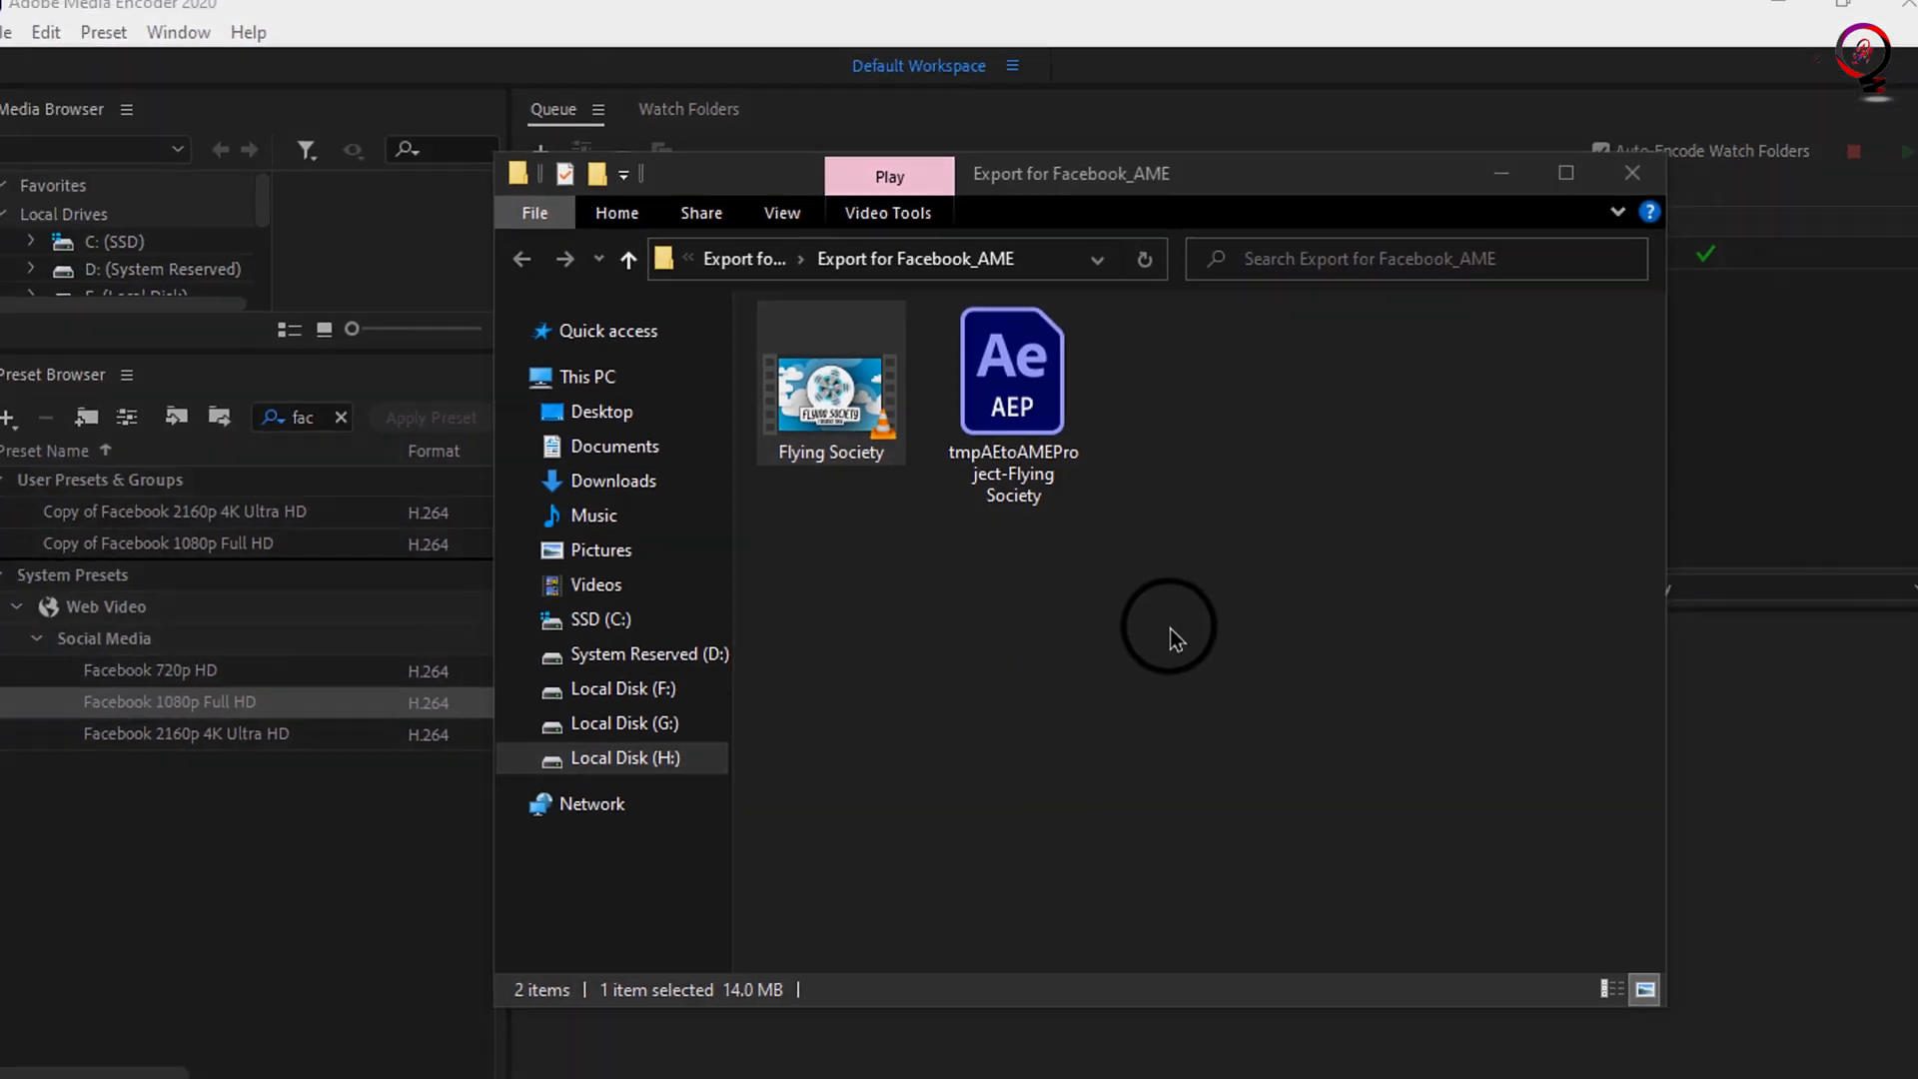
# Step: Close the output folder and return to the queue with Flying Society marked Done
pyautogui.click(1631, 172)
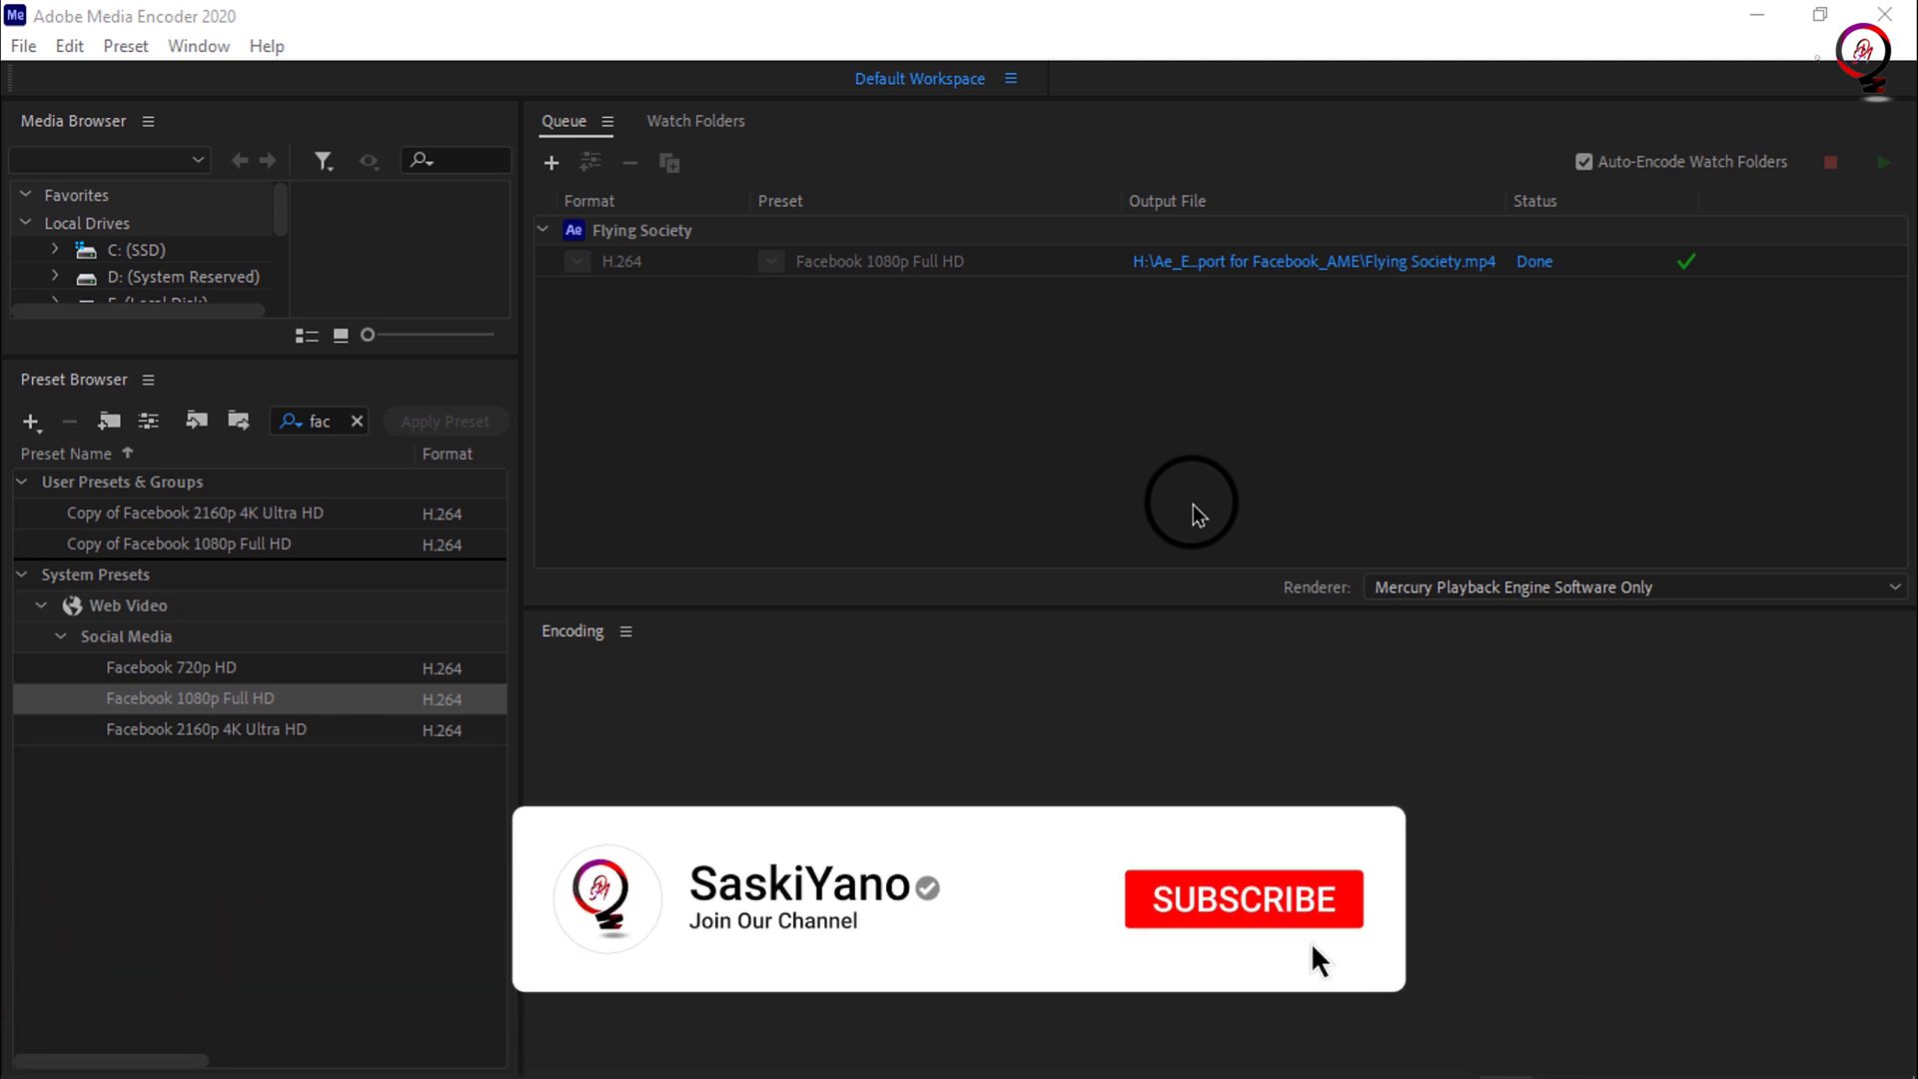
pyautogui.click(1241, 899)
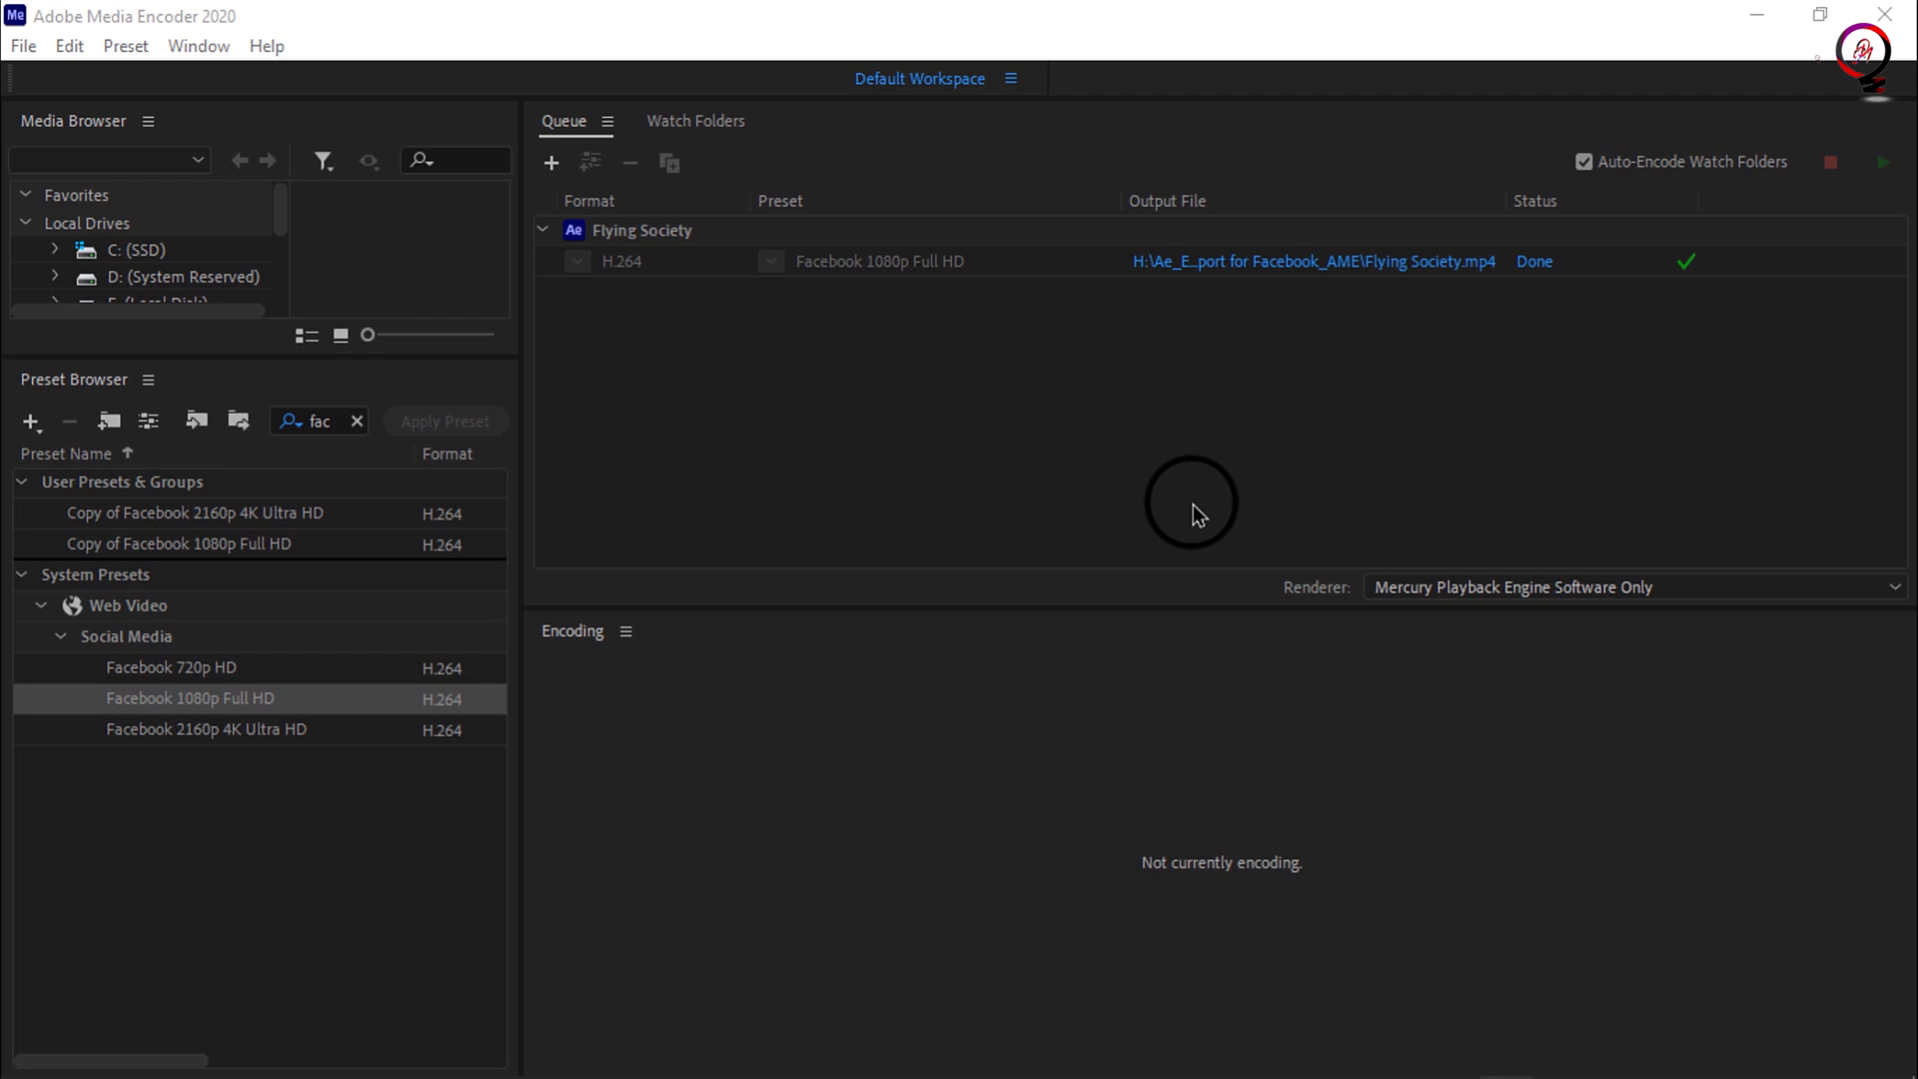
pyautogui.moveTo(1203, 462)
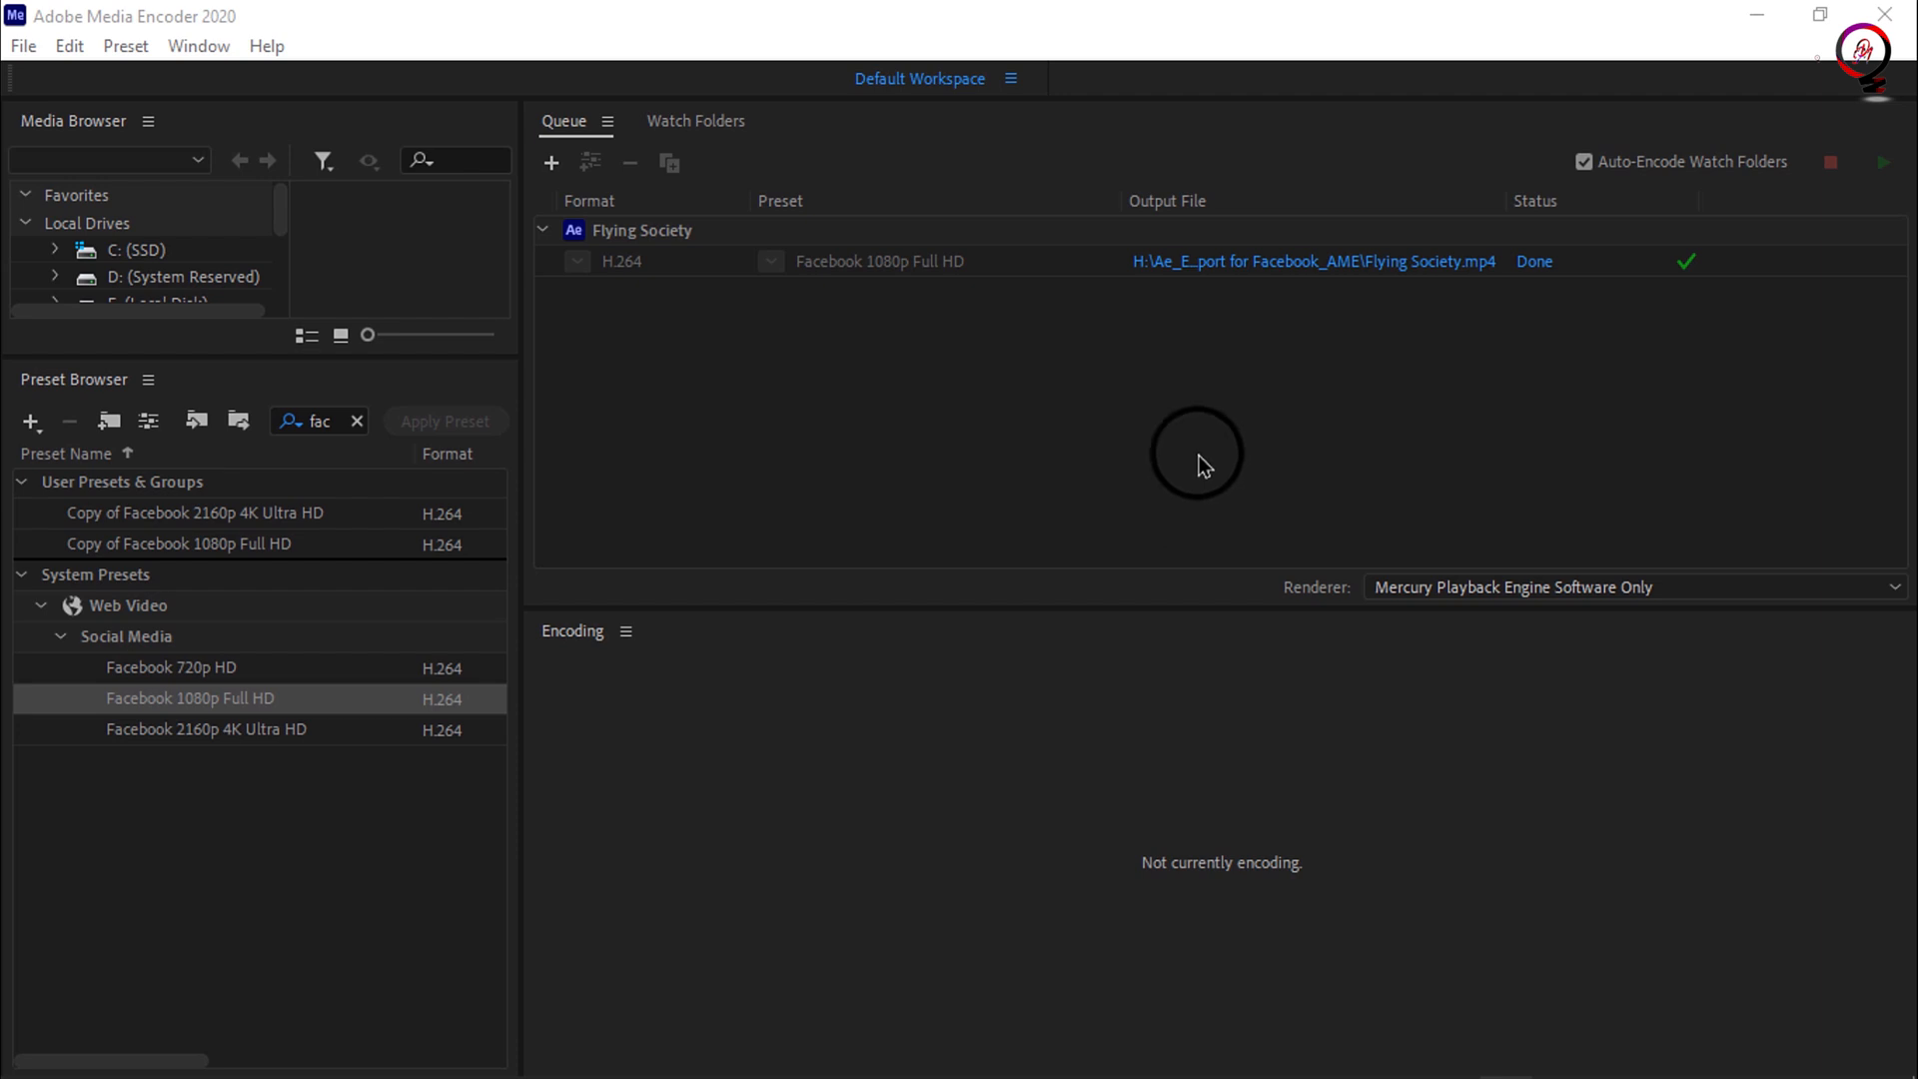